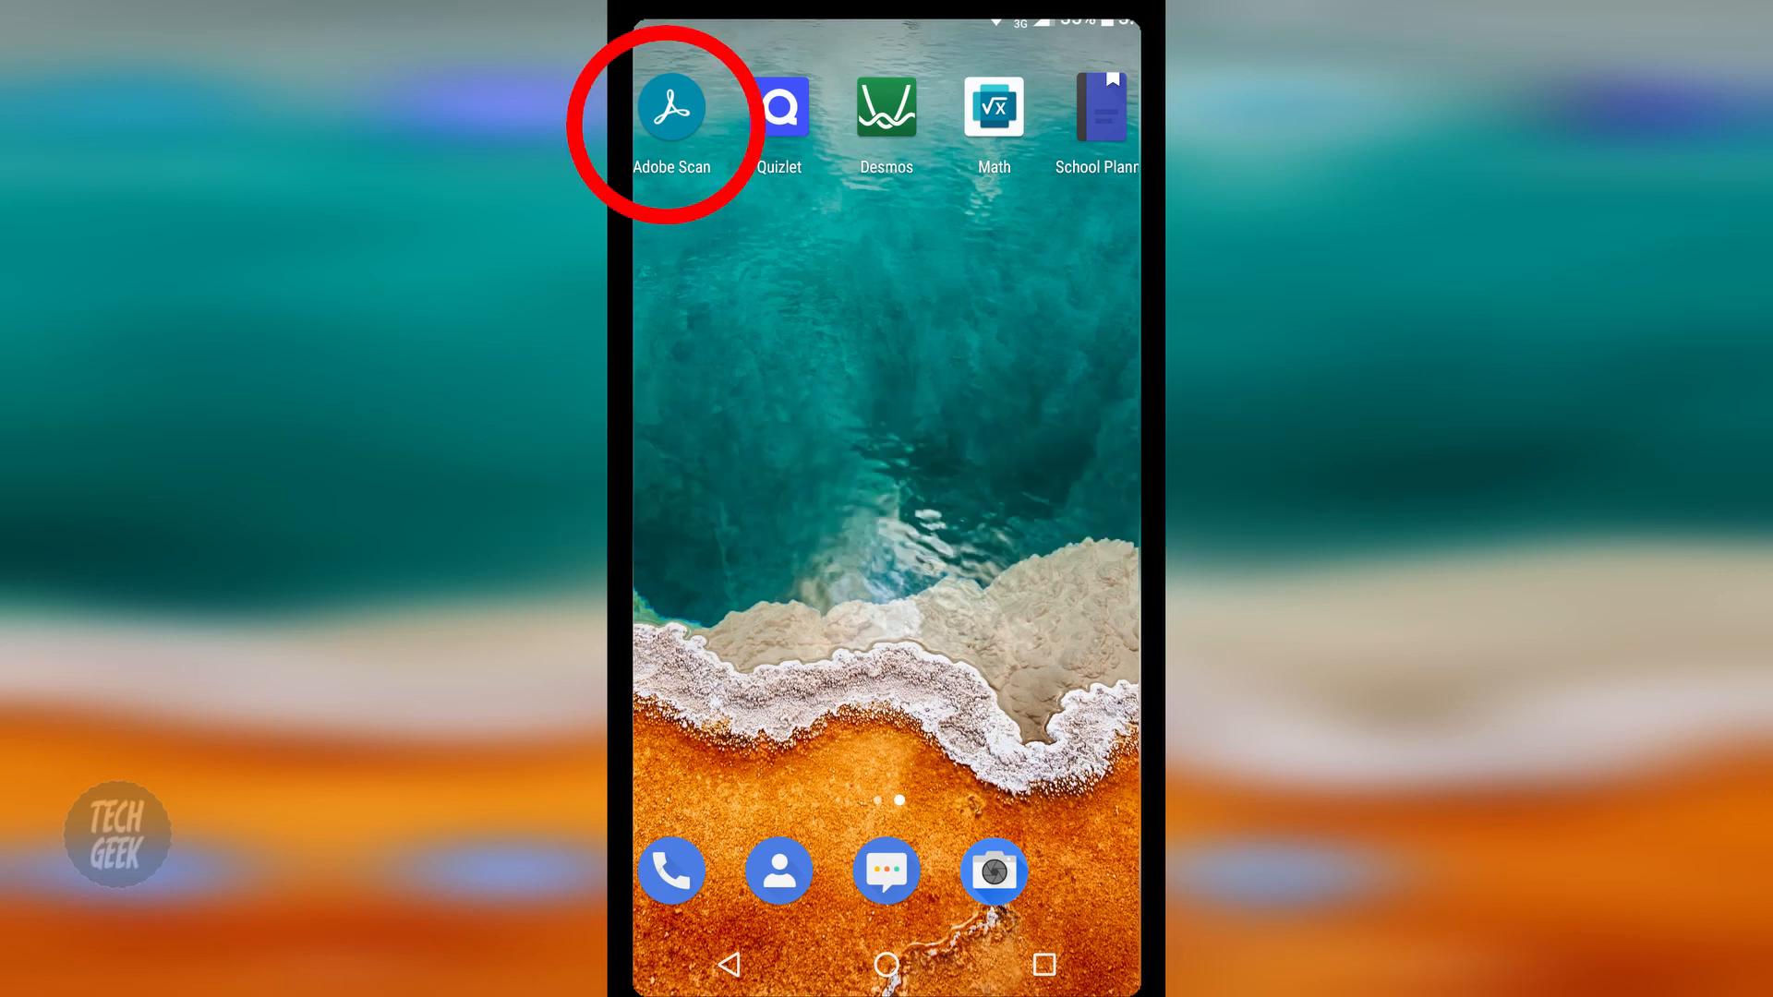
- Launch Adobe Scan and capture the clinic list and COVID-19 assessment sheet as two pages
left_click(675, 108)
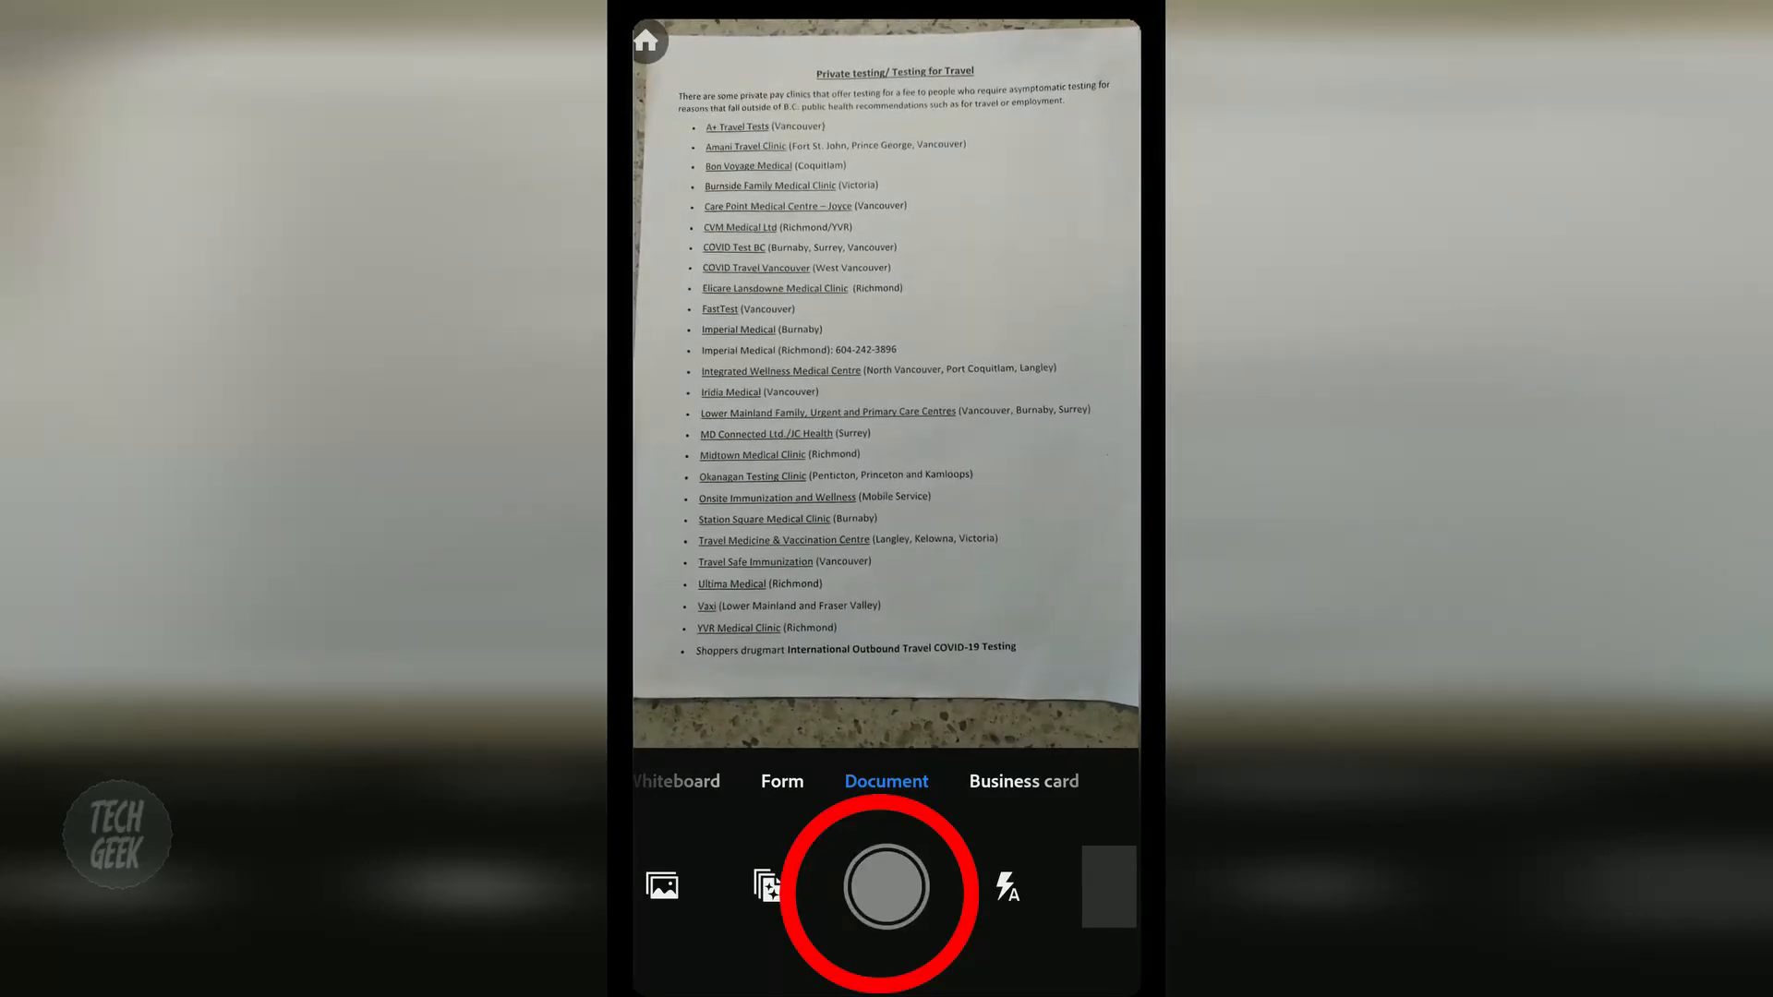
left_click(887, 889)
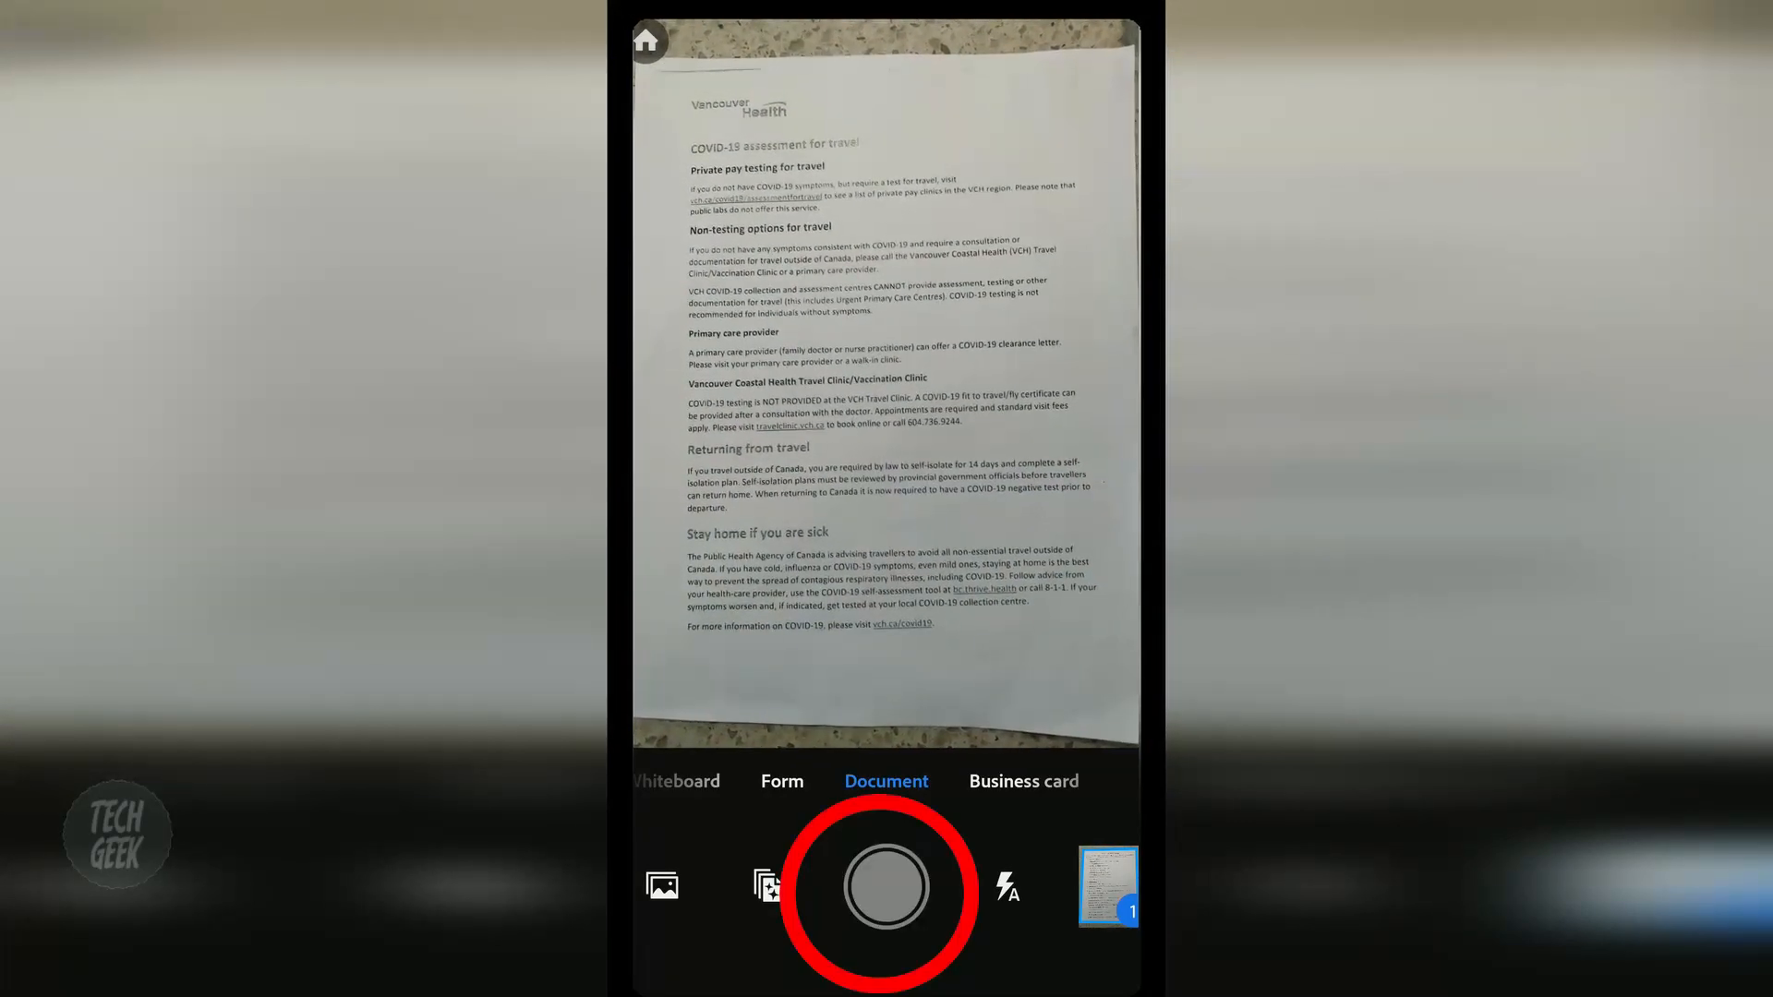
left_click(886, 890)
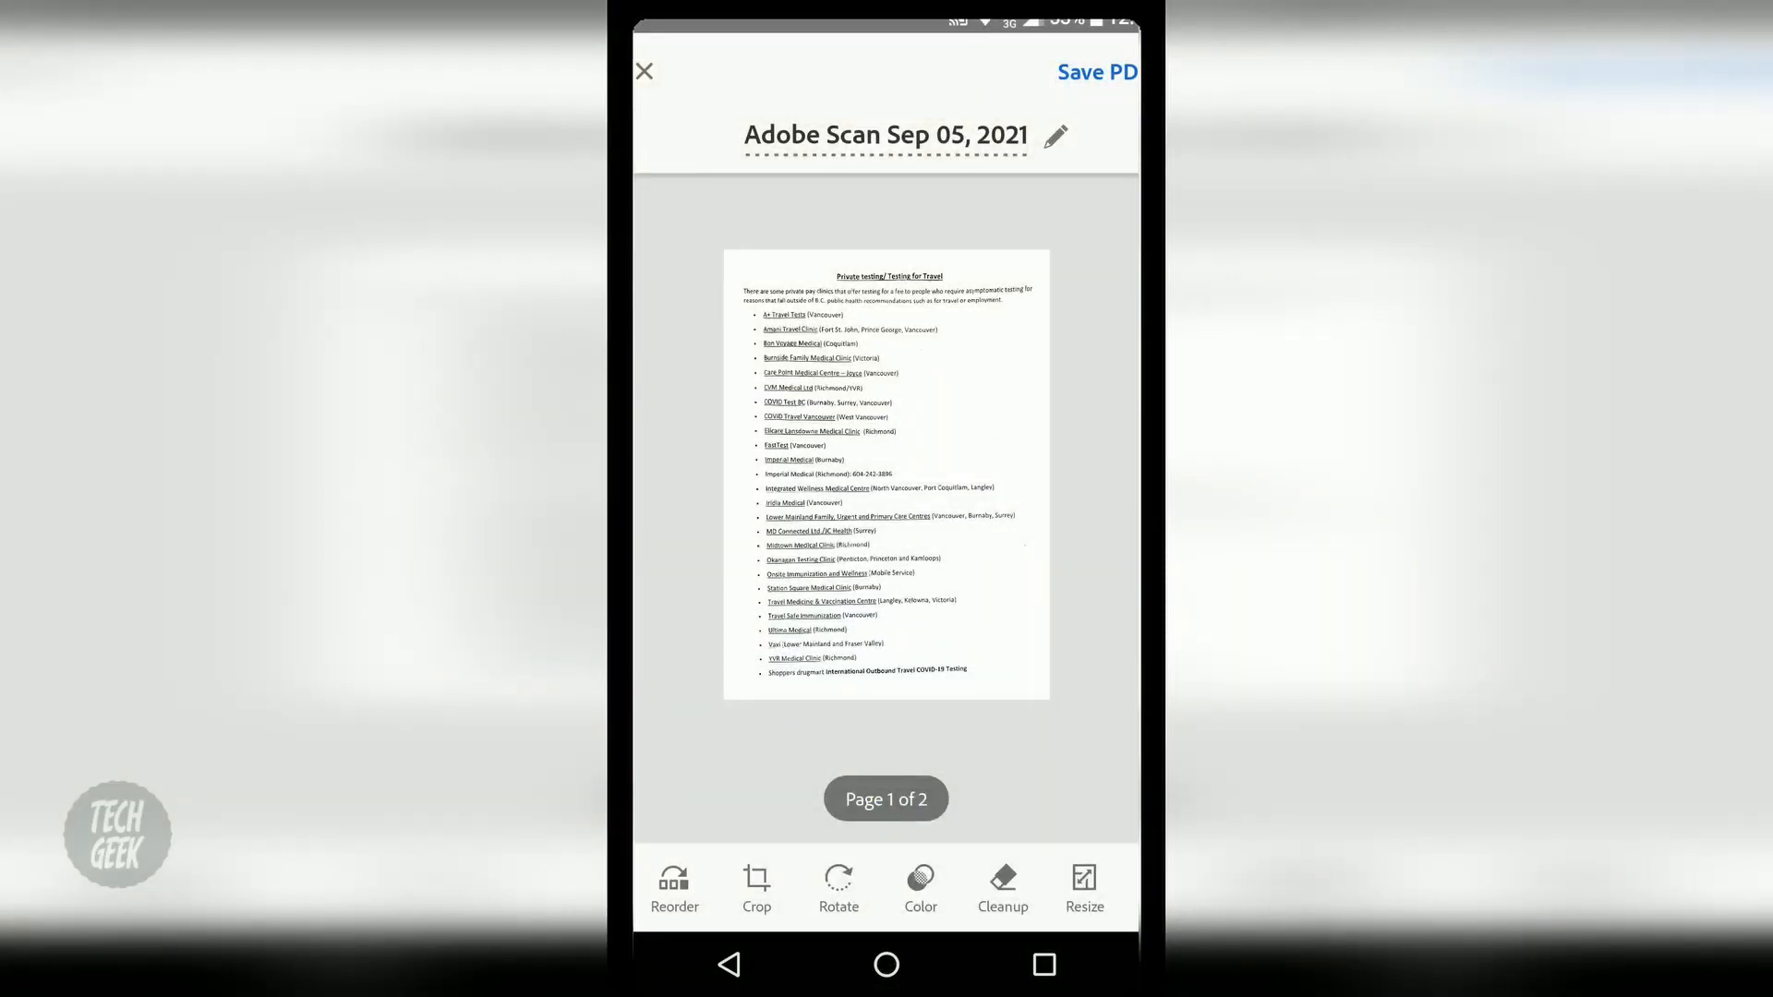
- Erase the phone number after Imperial Medical (Richmond) on page one, then swipe to page two
left_click(839, 883)
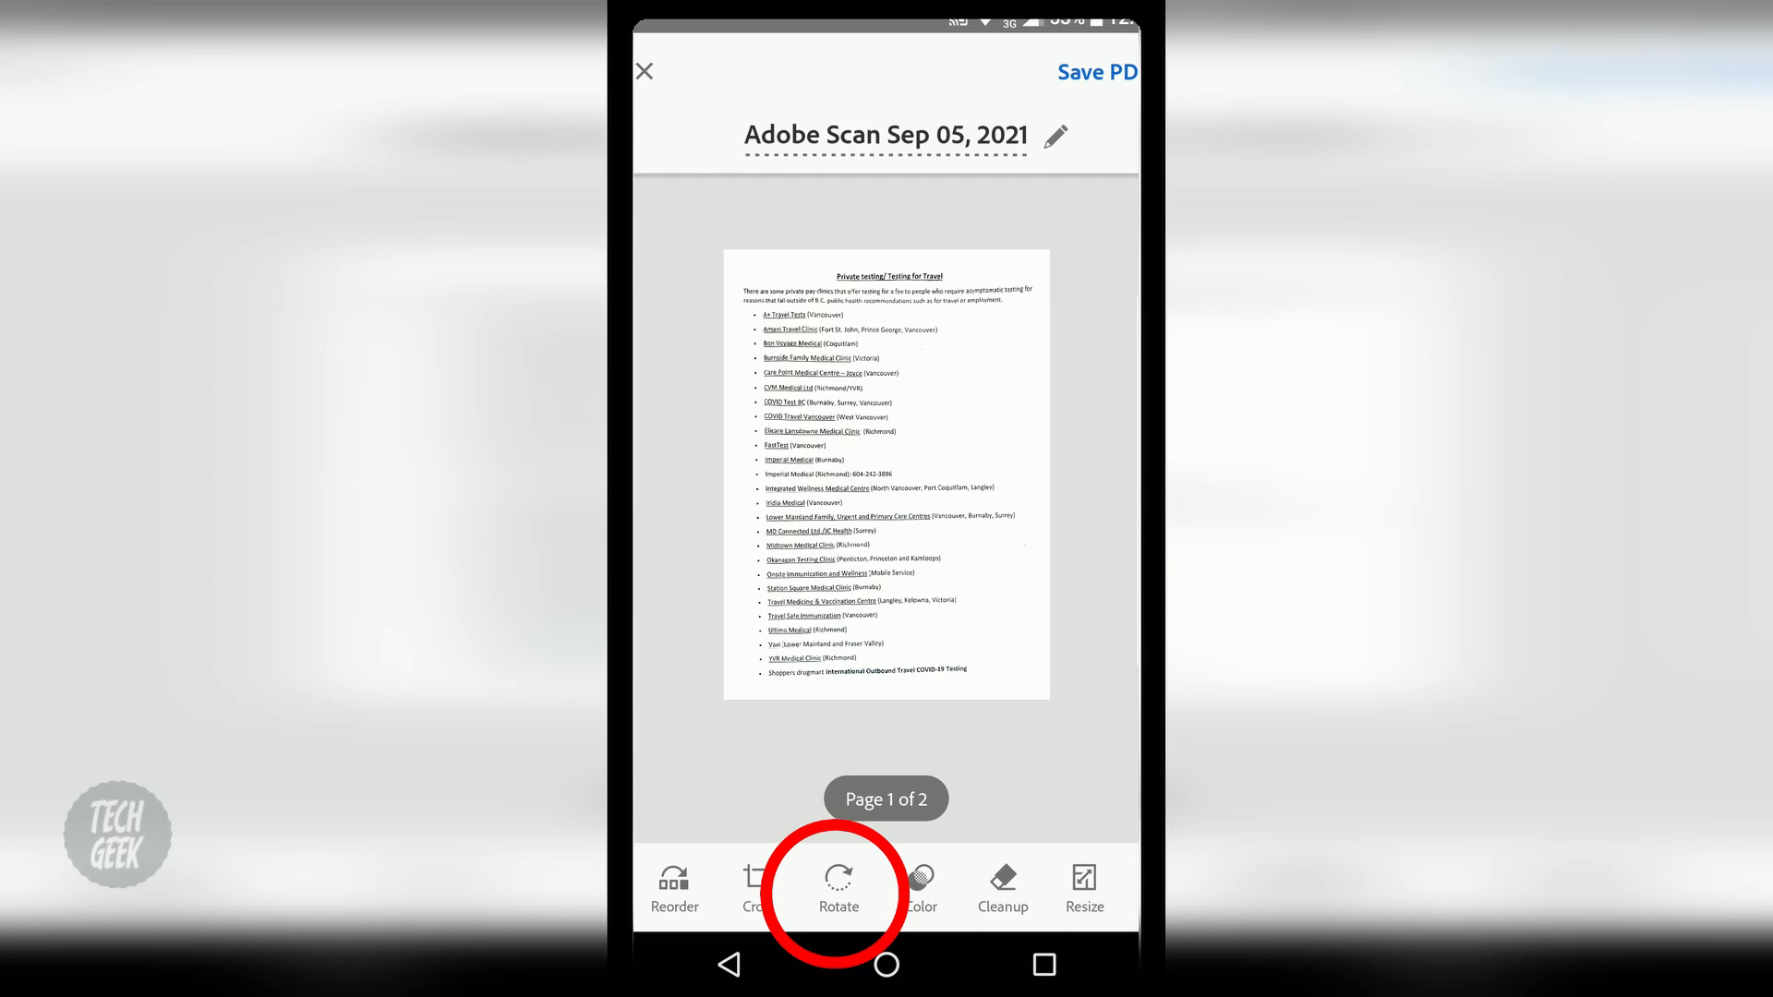
left_click(756, 895)
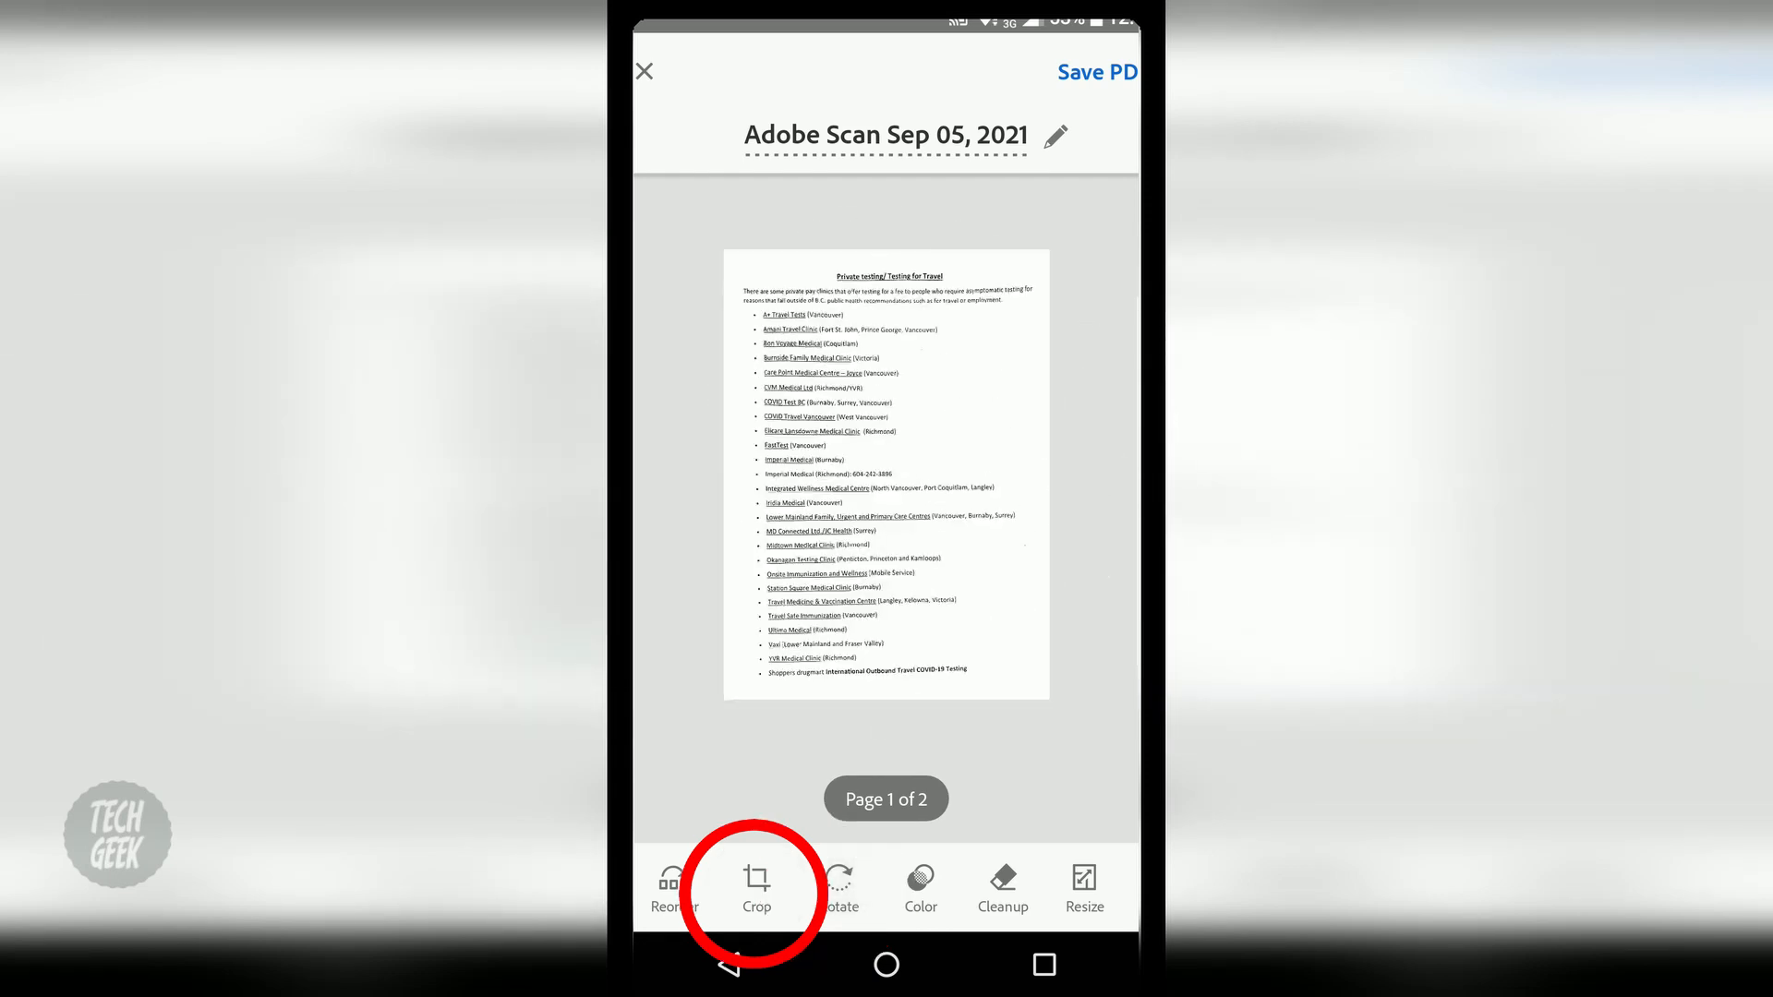
left_click(756, 888)
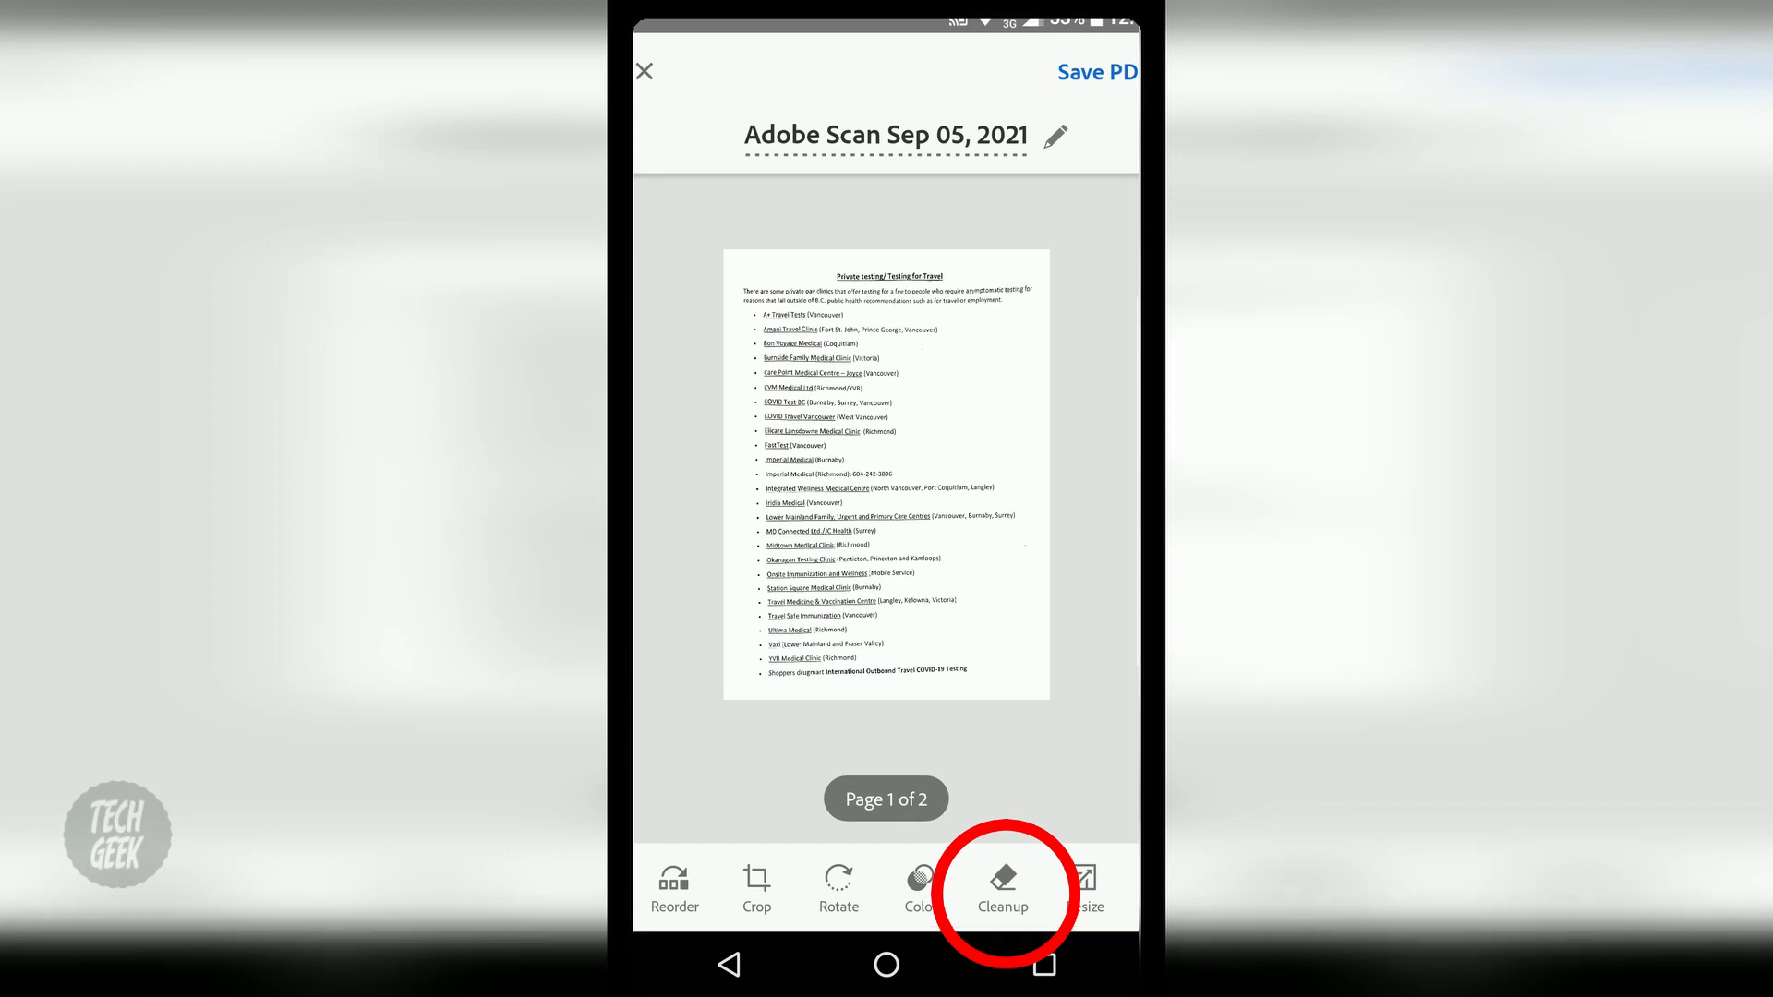
left_click(1002, 882)
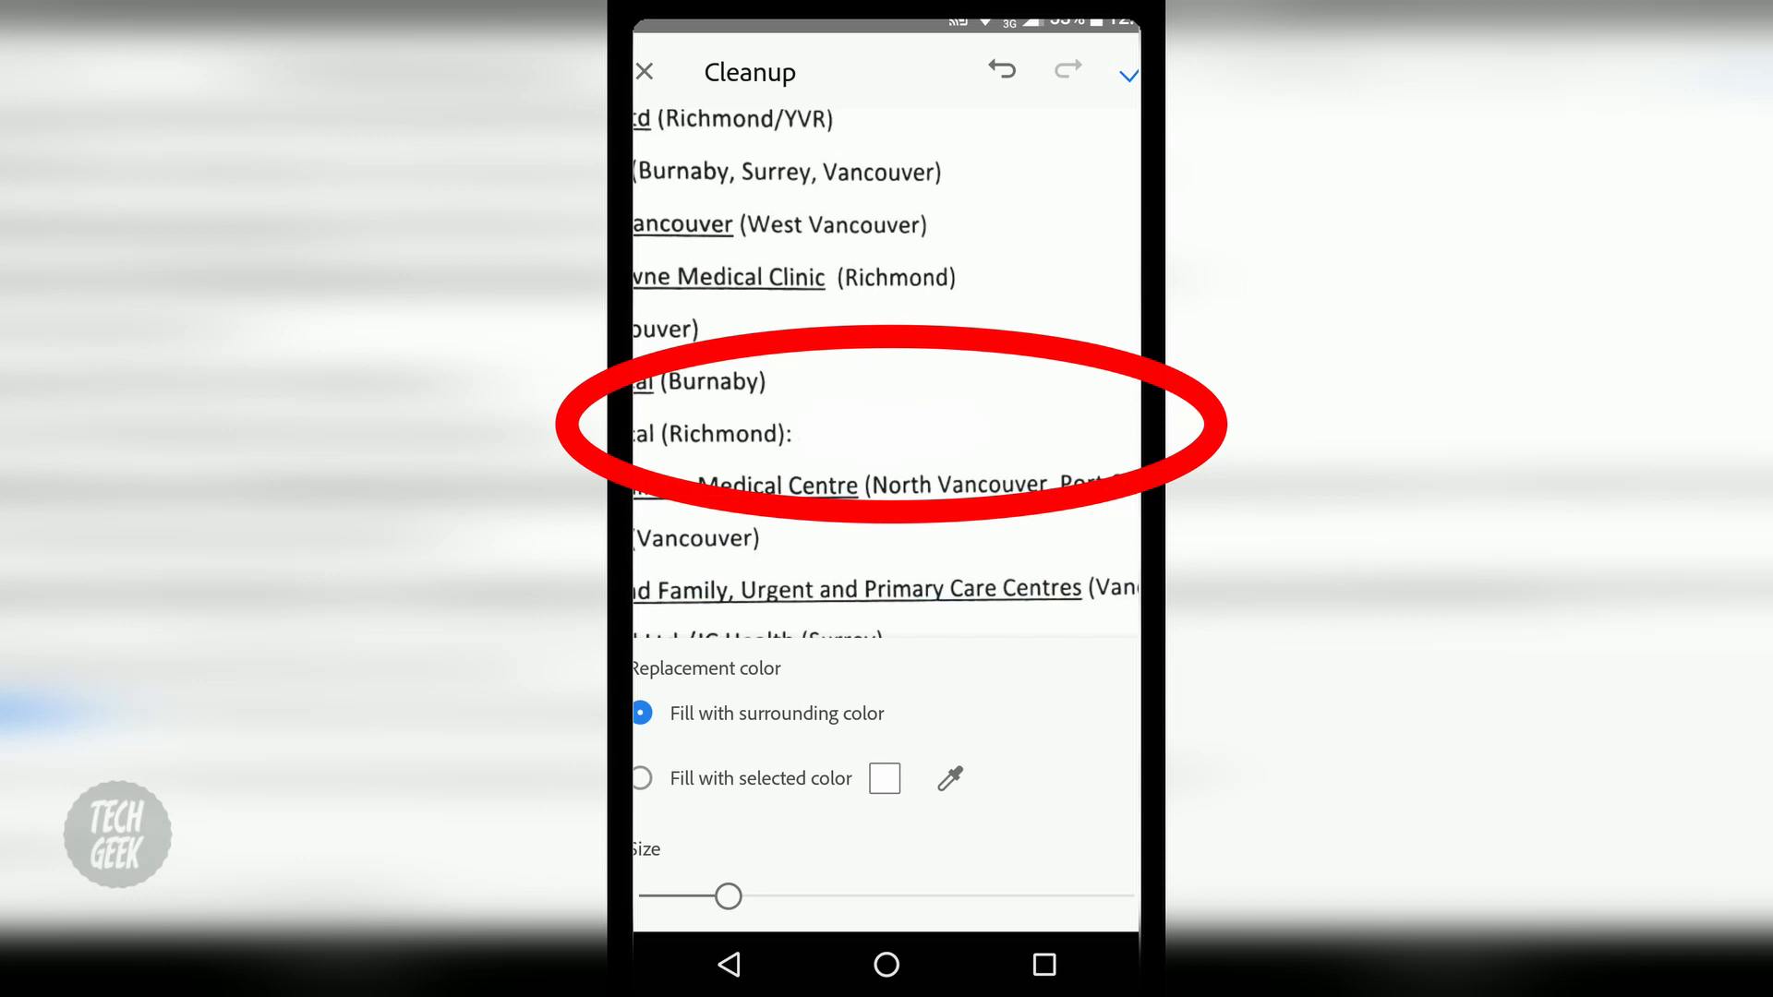
left_click(647, 71)
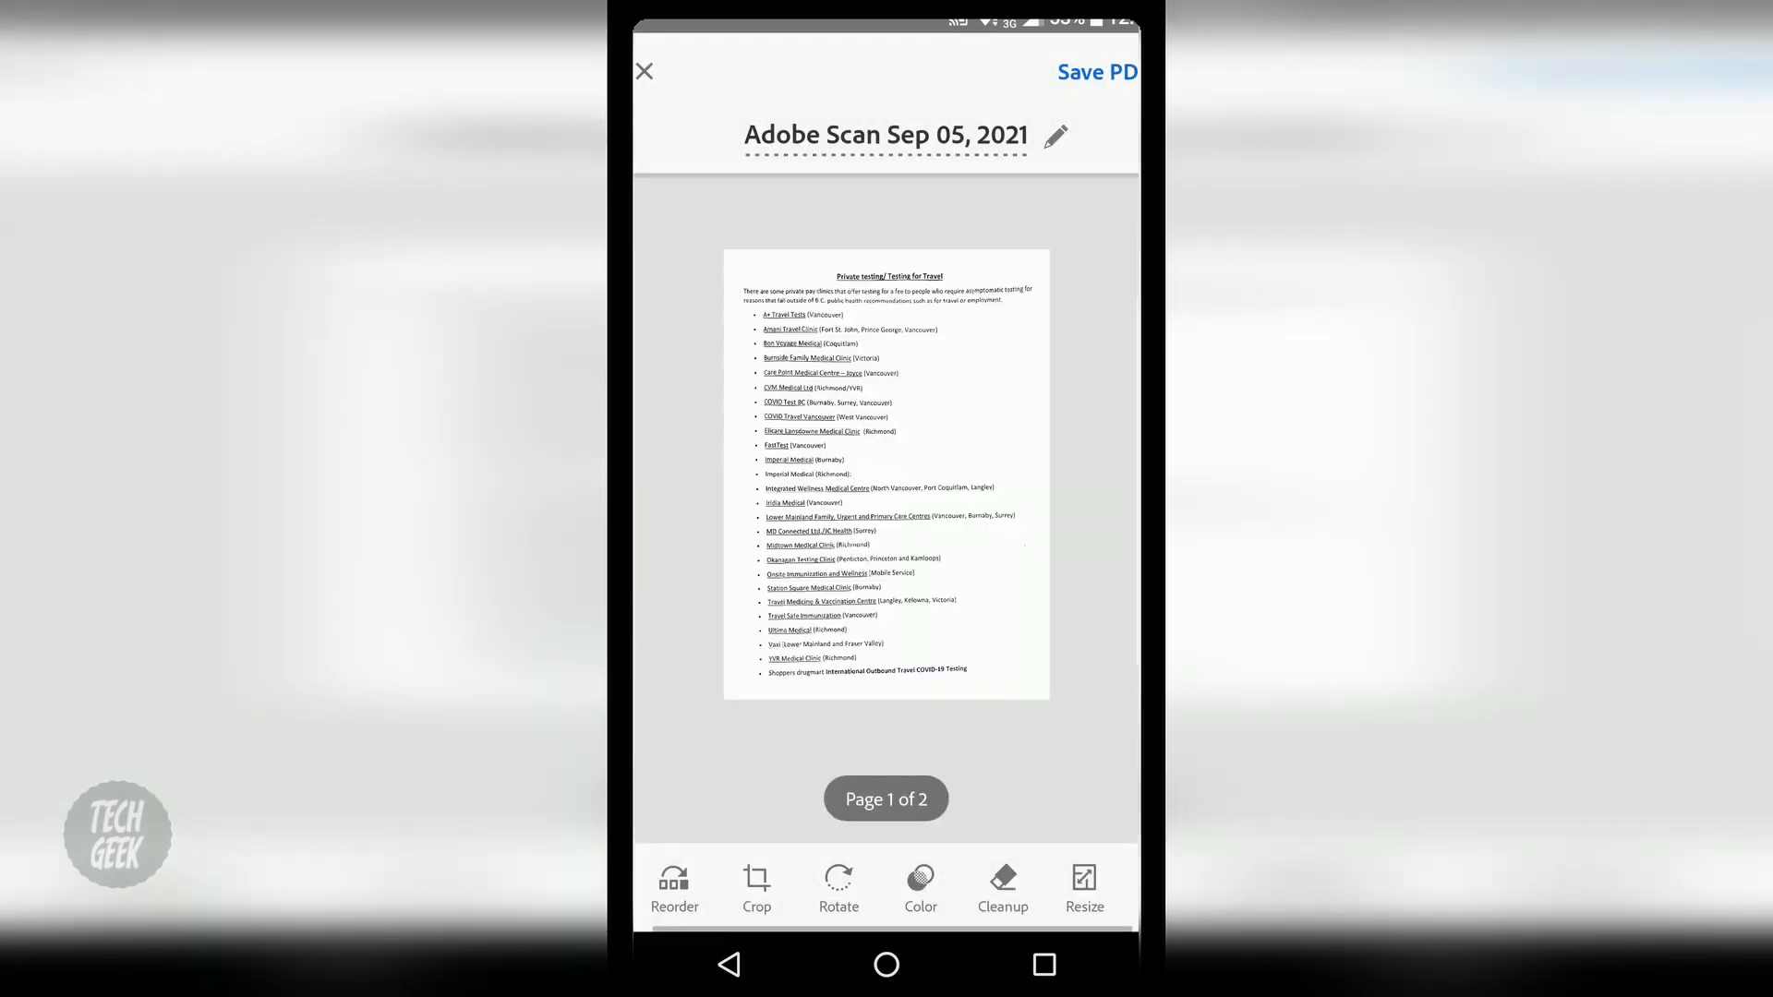
scroll("left", 3)
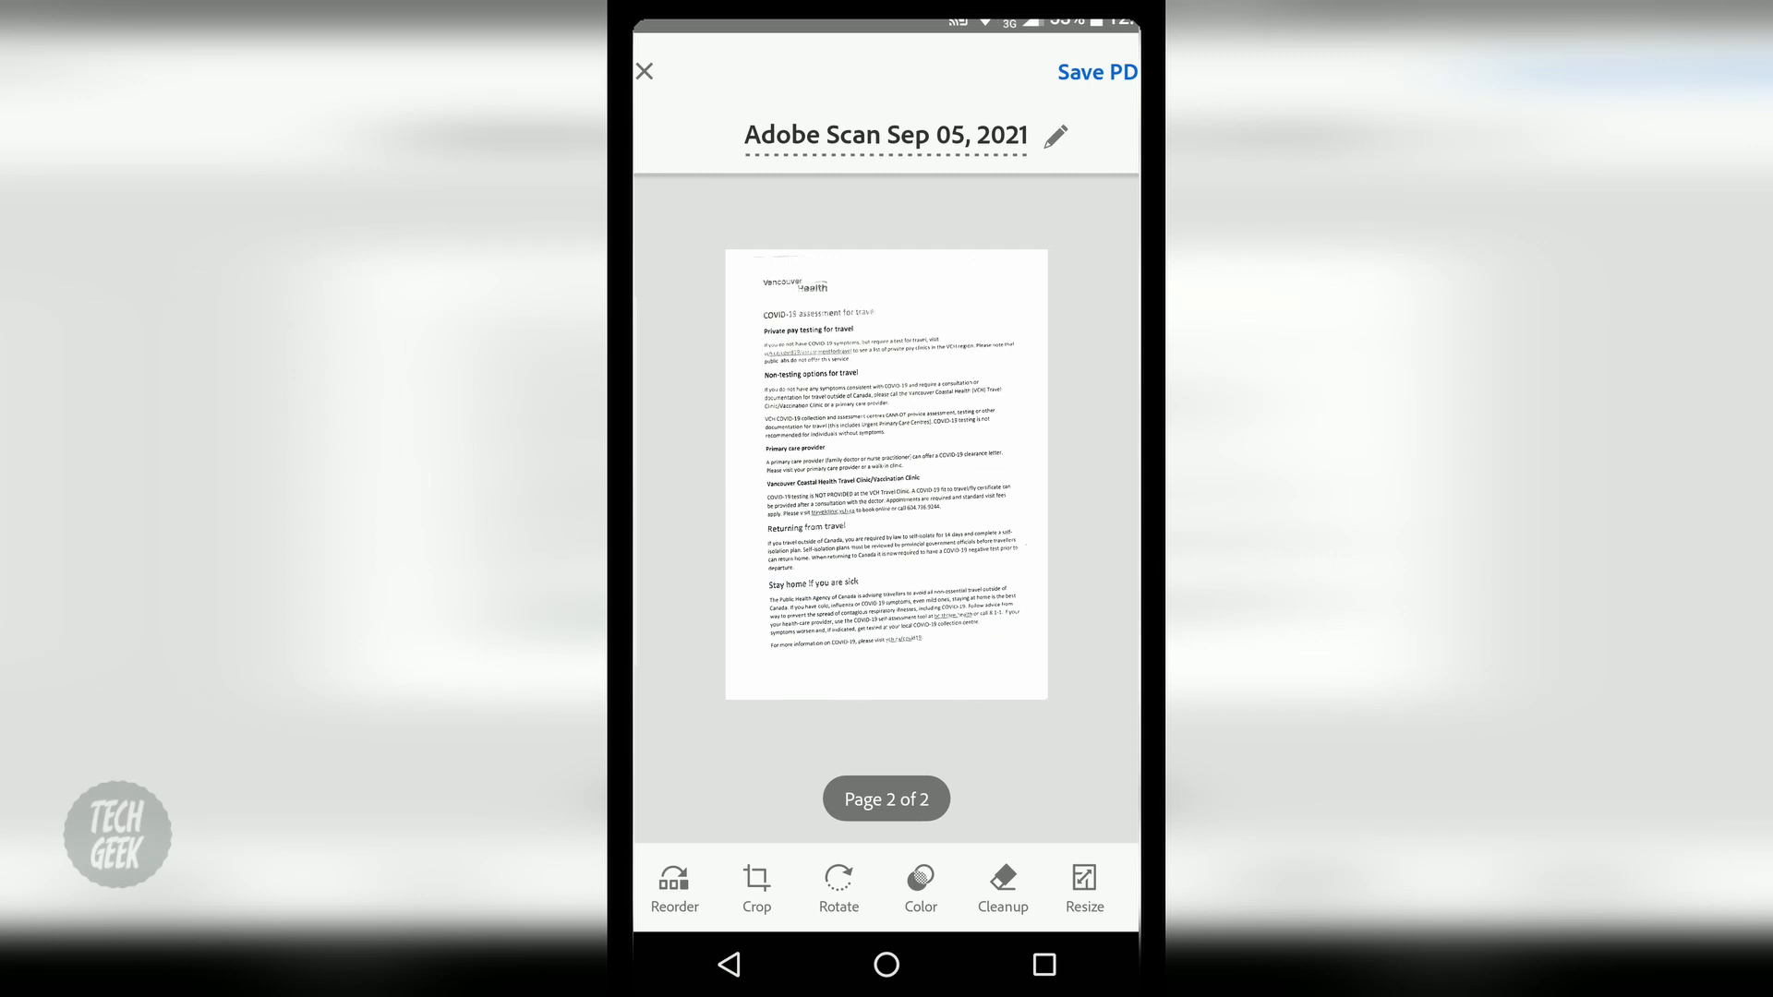
- Save the two-page scan as a PDF
left_click(1104, 71)
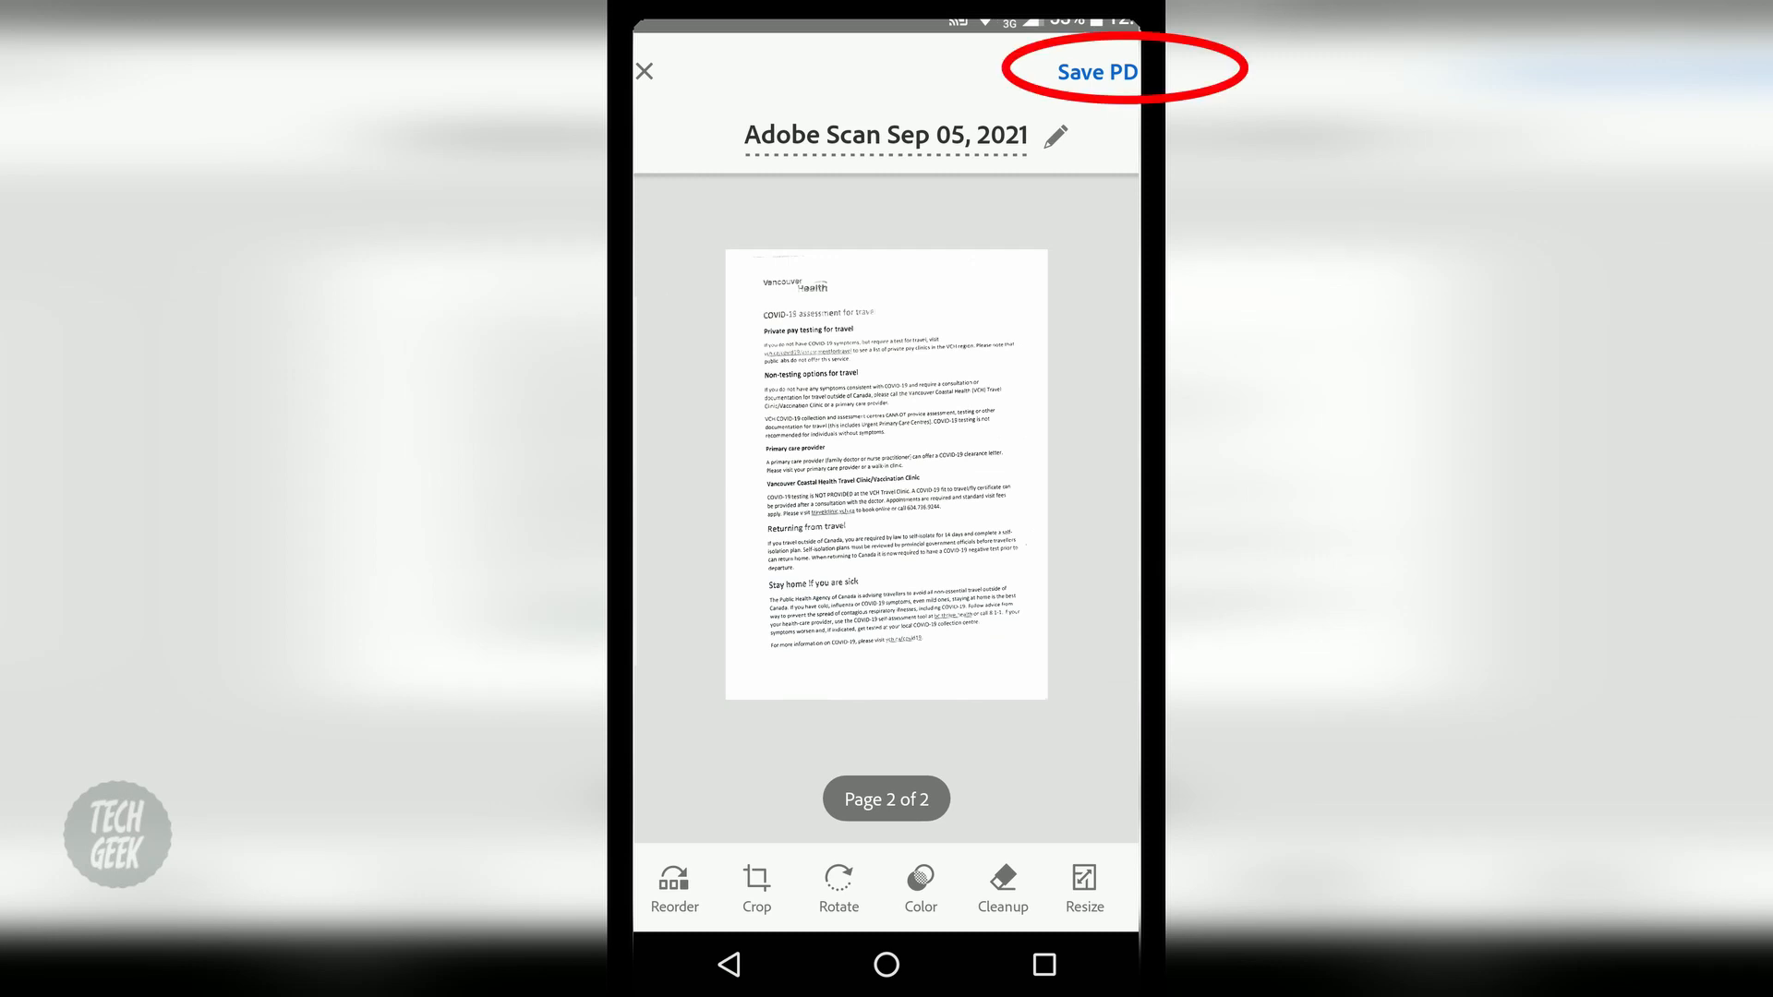
left_click(1104, 71)
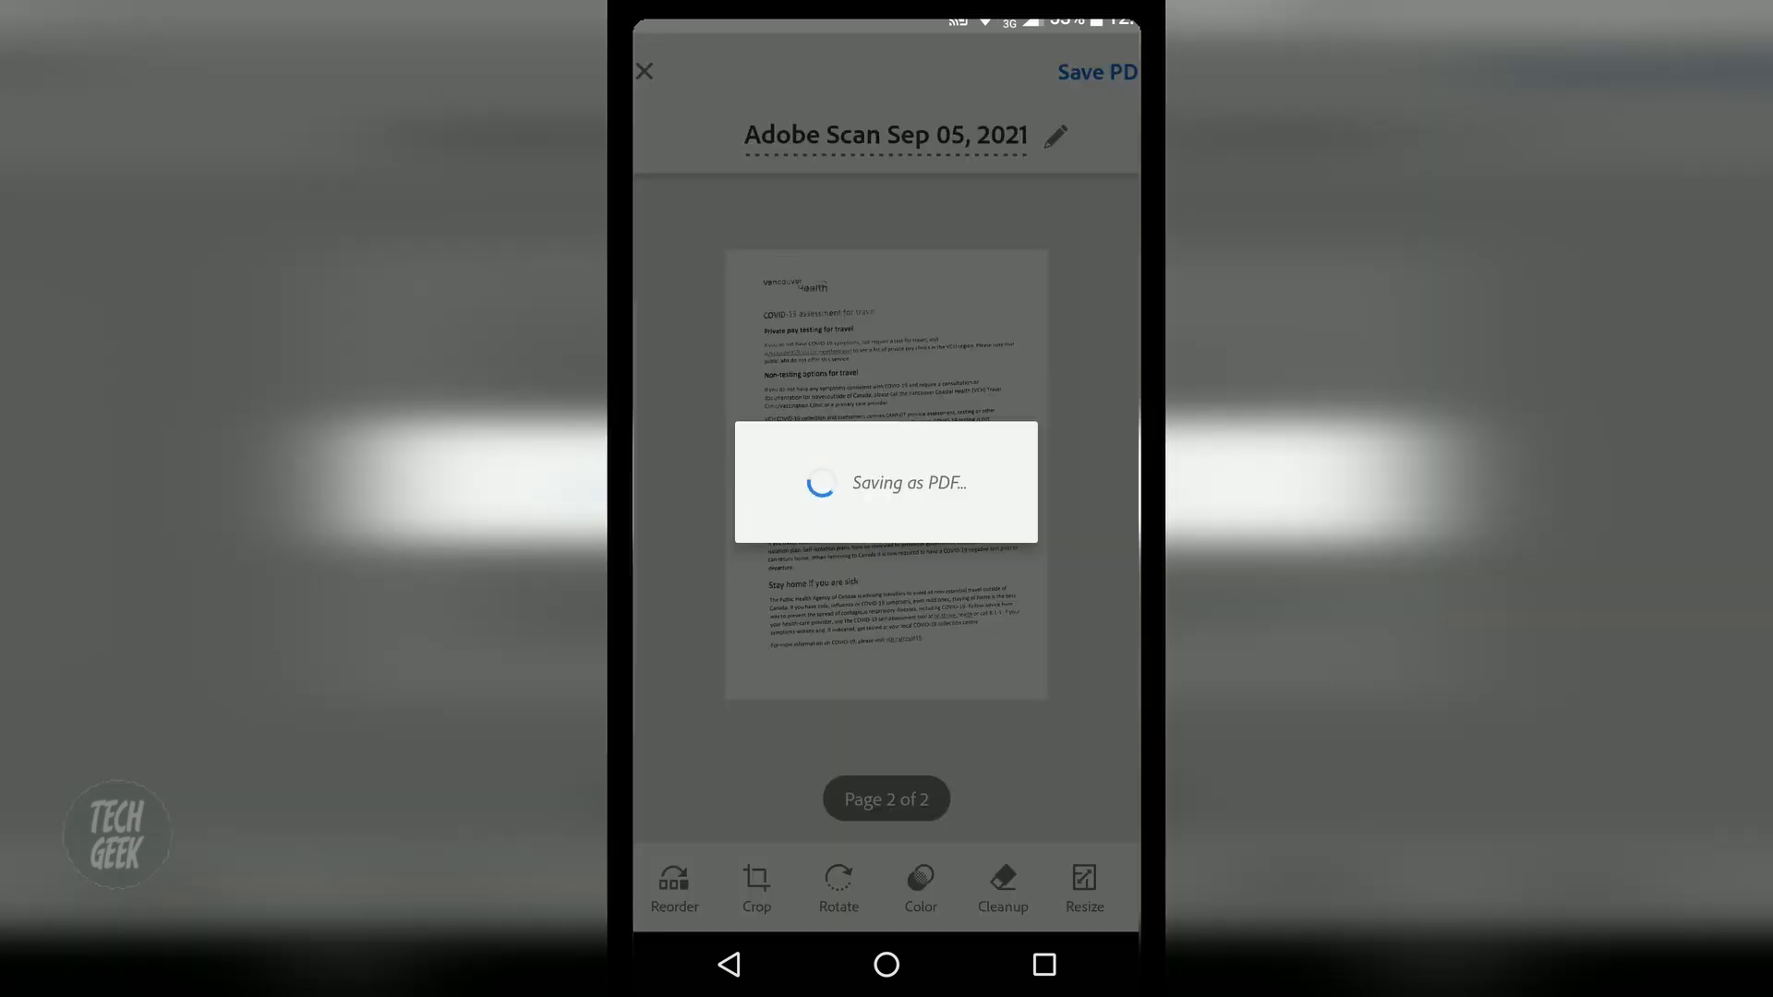
left_click(1092, 72)
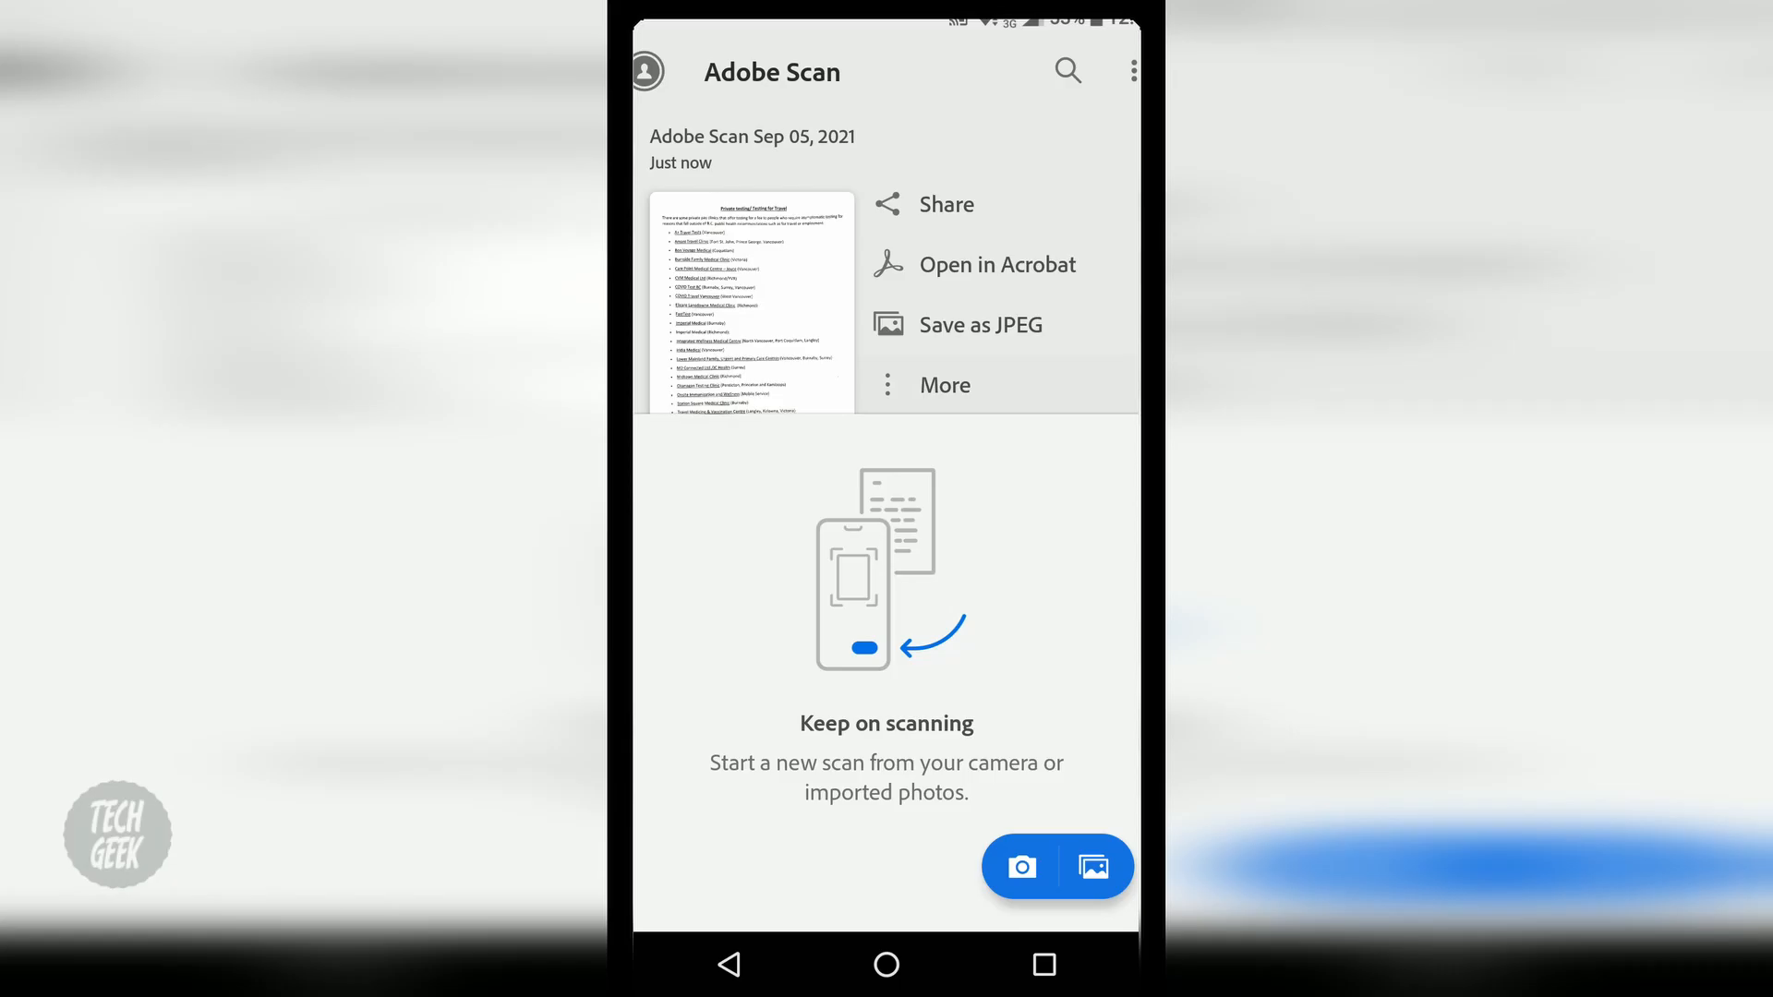
- Copy the saved PDF to My Drive on Google Drive
left_click(945, 385)
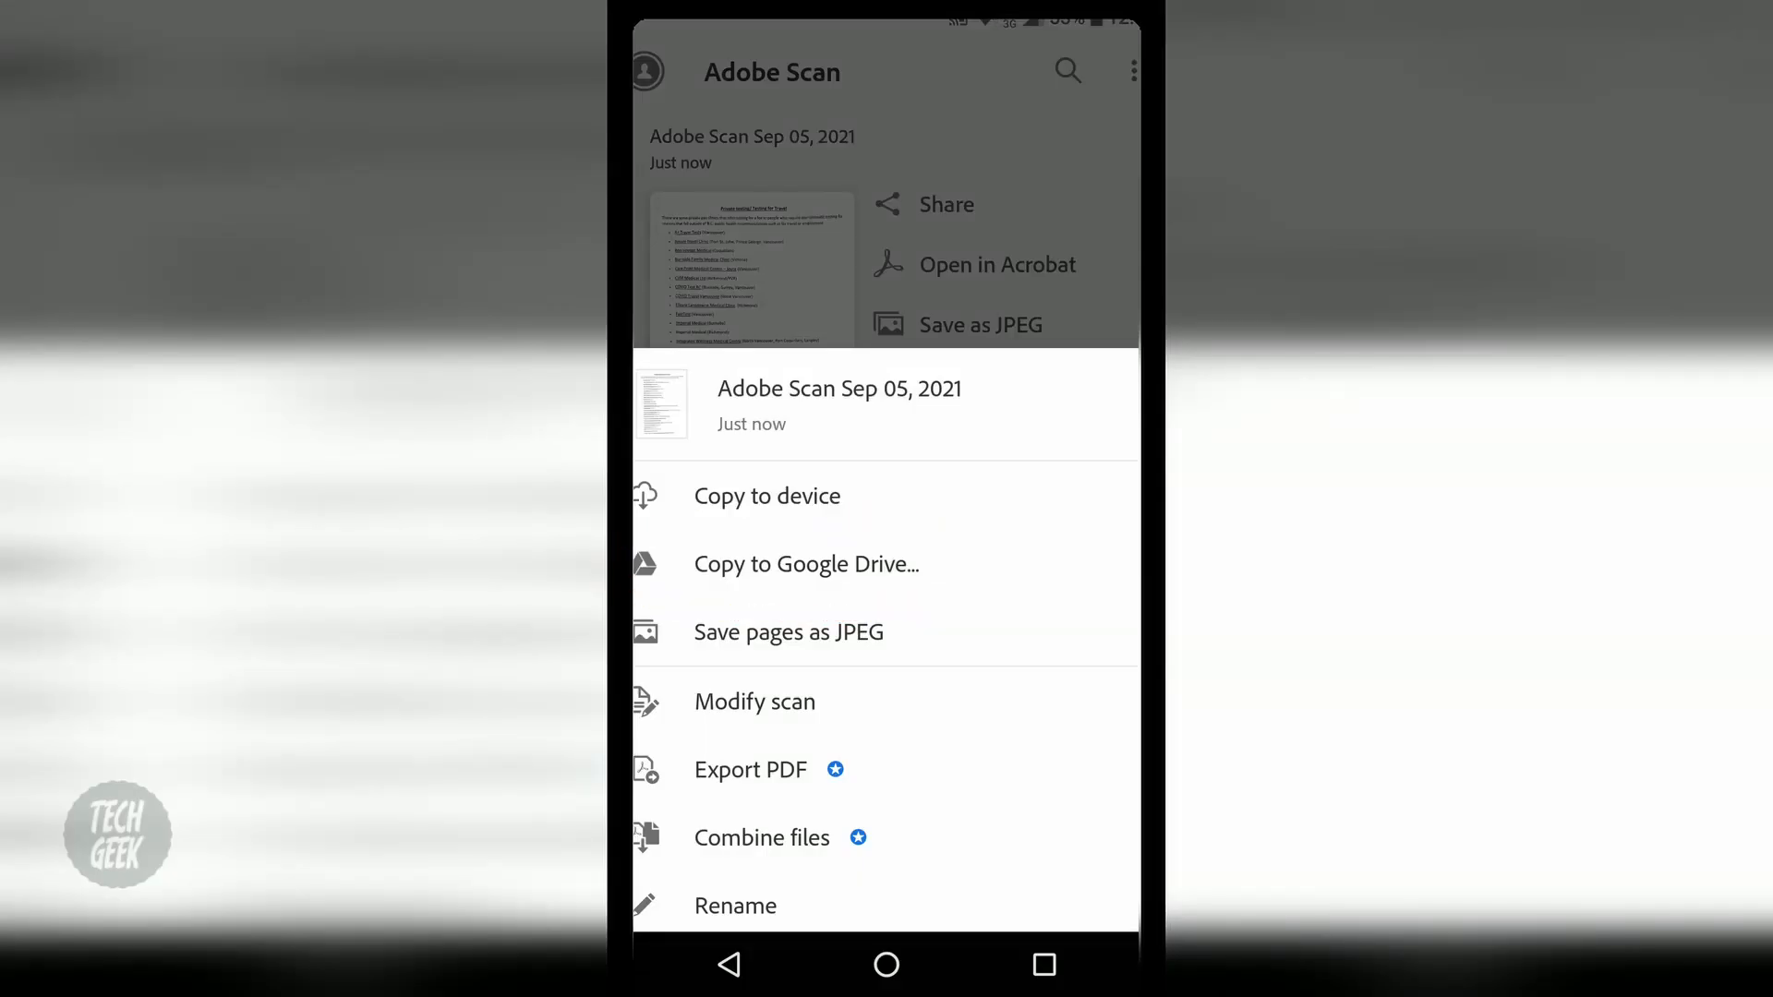
left_click(806, 564)
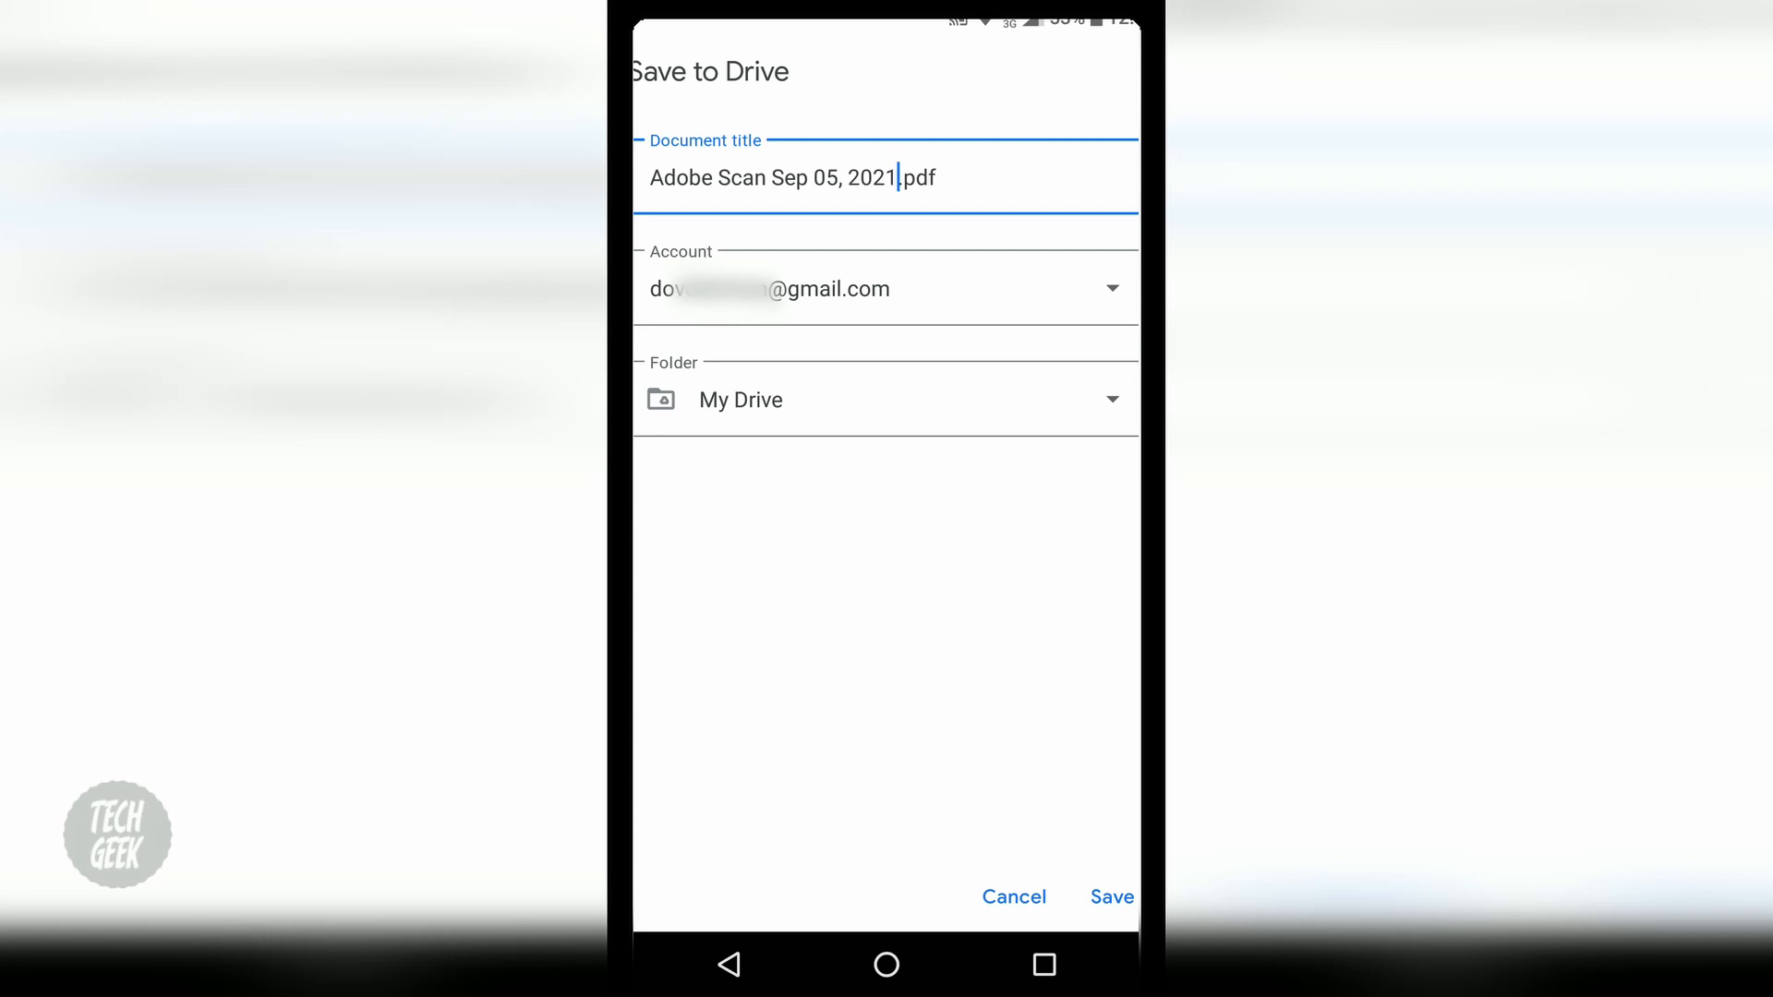
left_click(1111, 896)
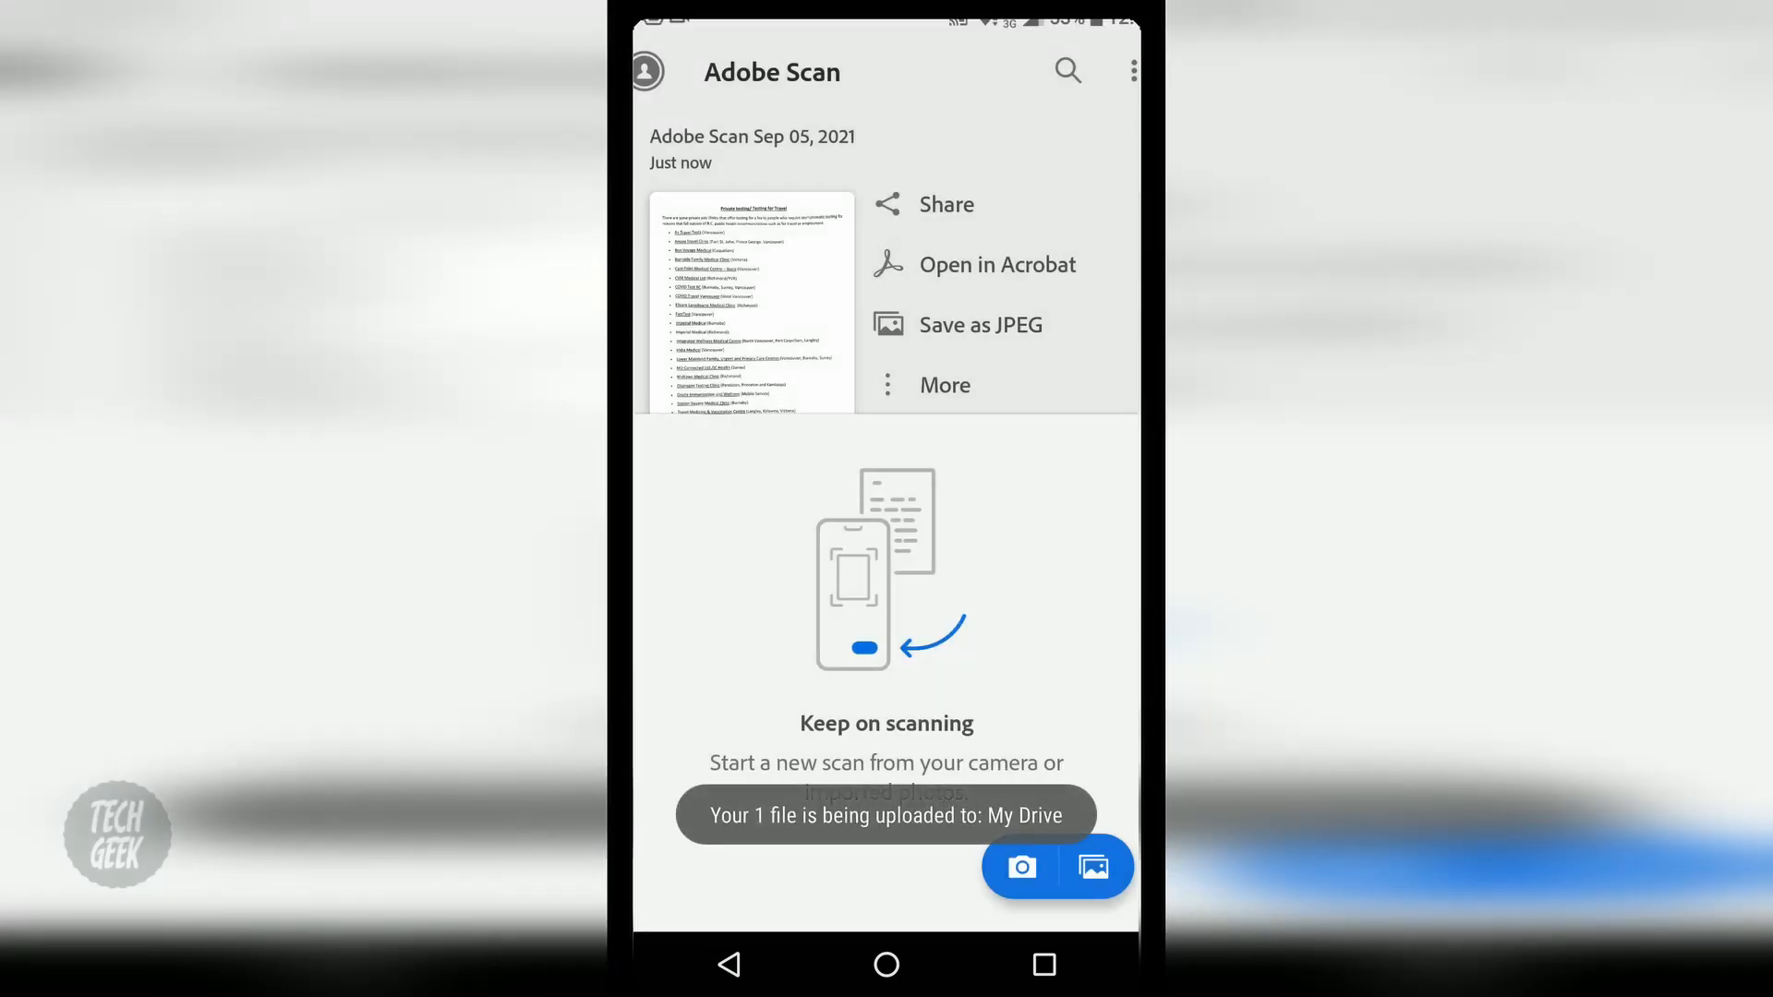
- Open the saved scan, search its text for 'medical', and jump to the next match
left_click(751, 304)
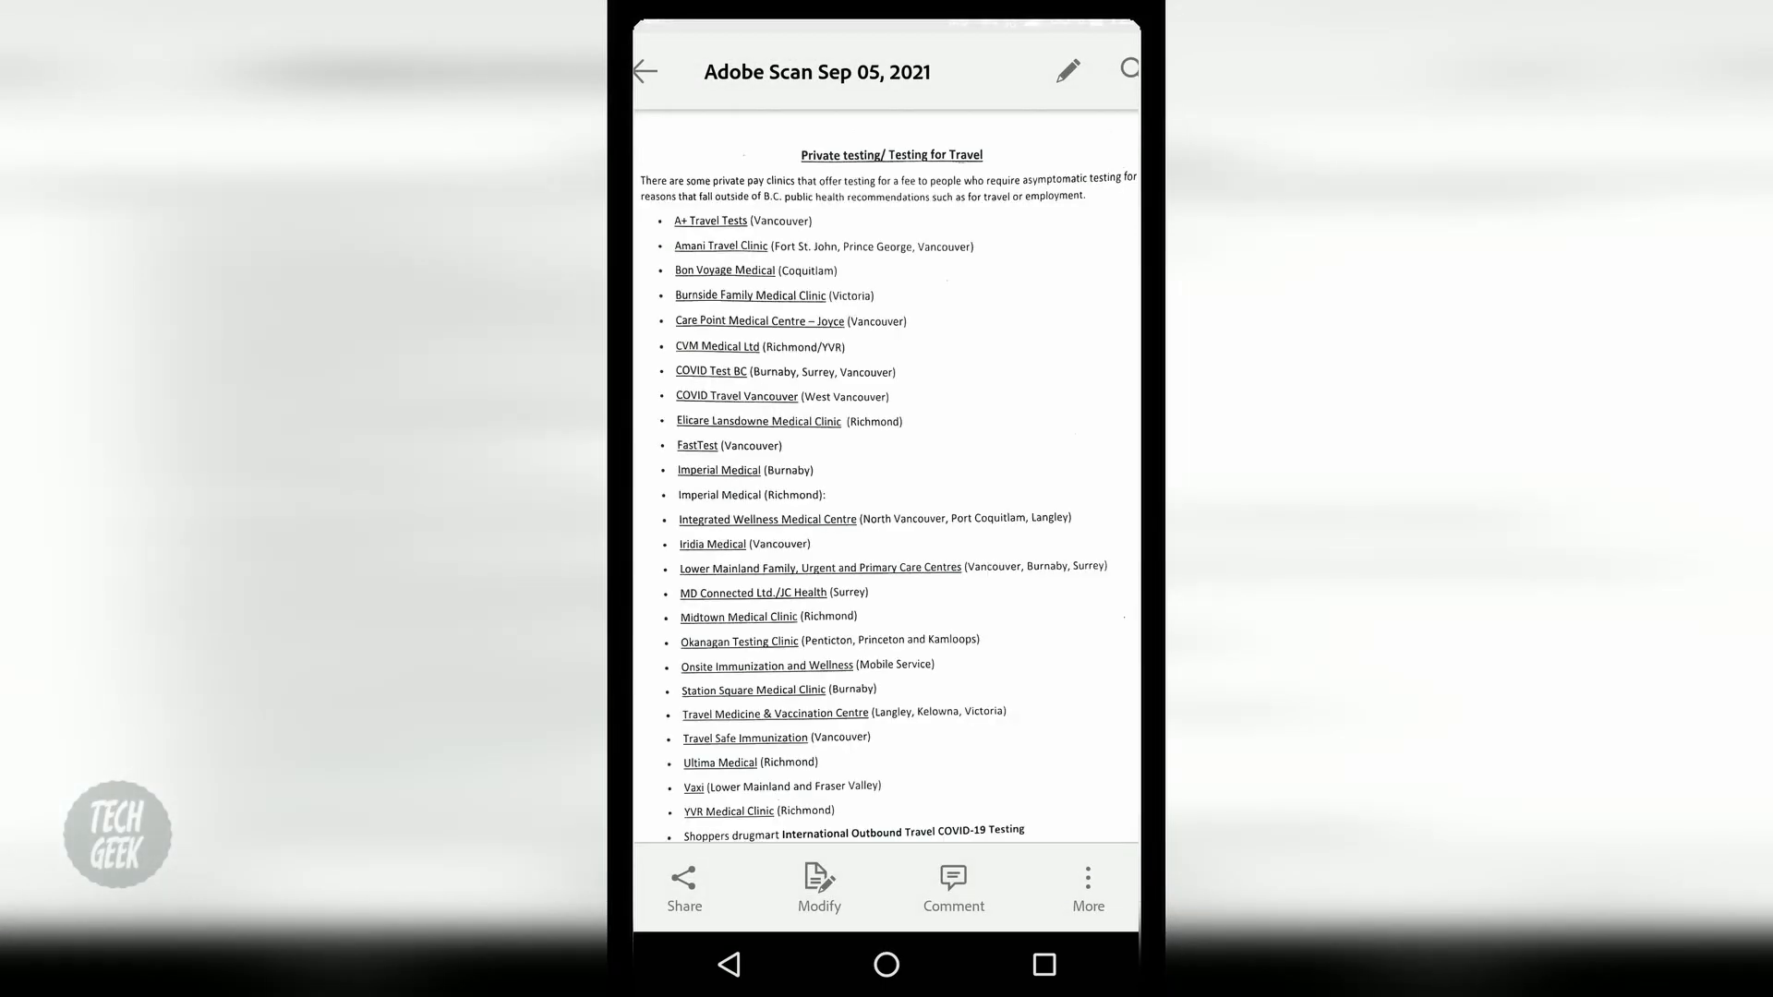
left_click(1127, 71)
type("medical")
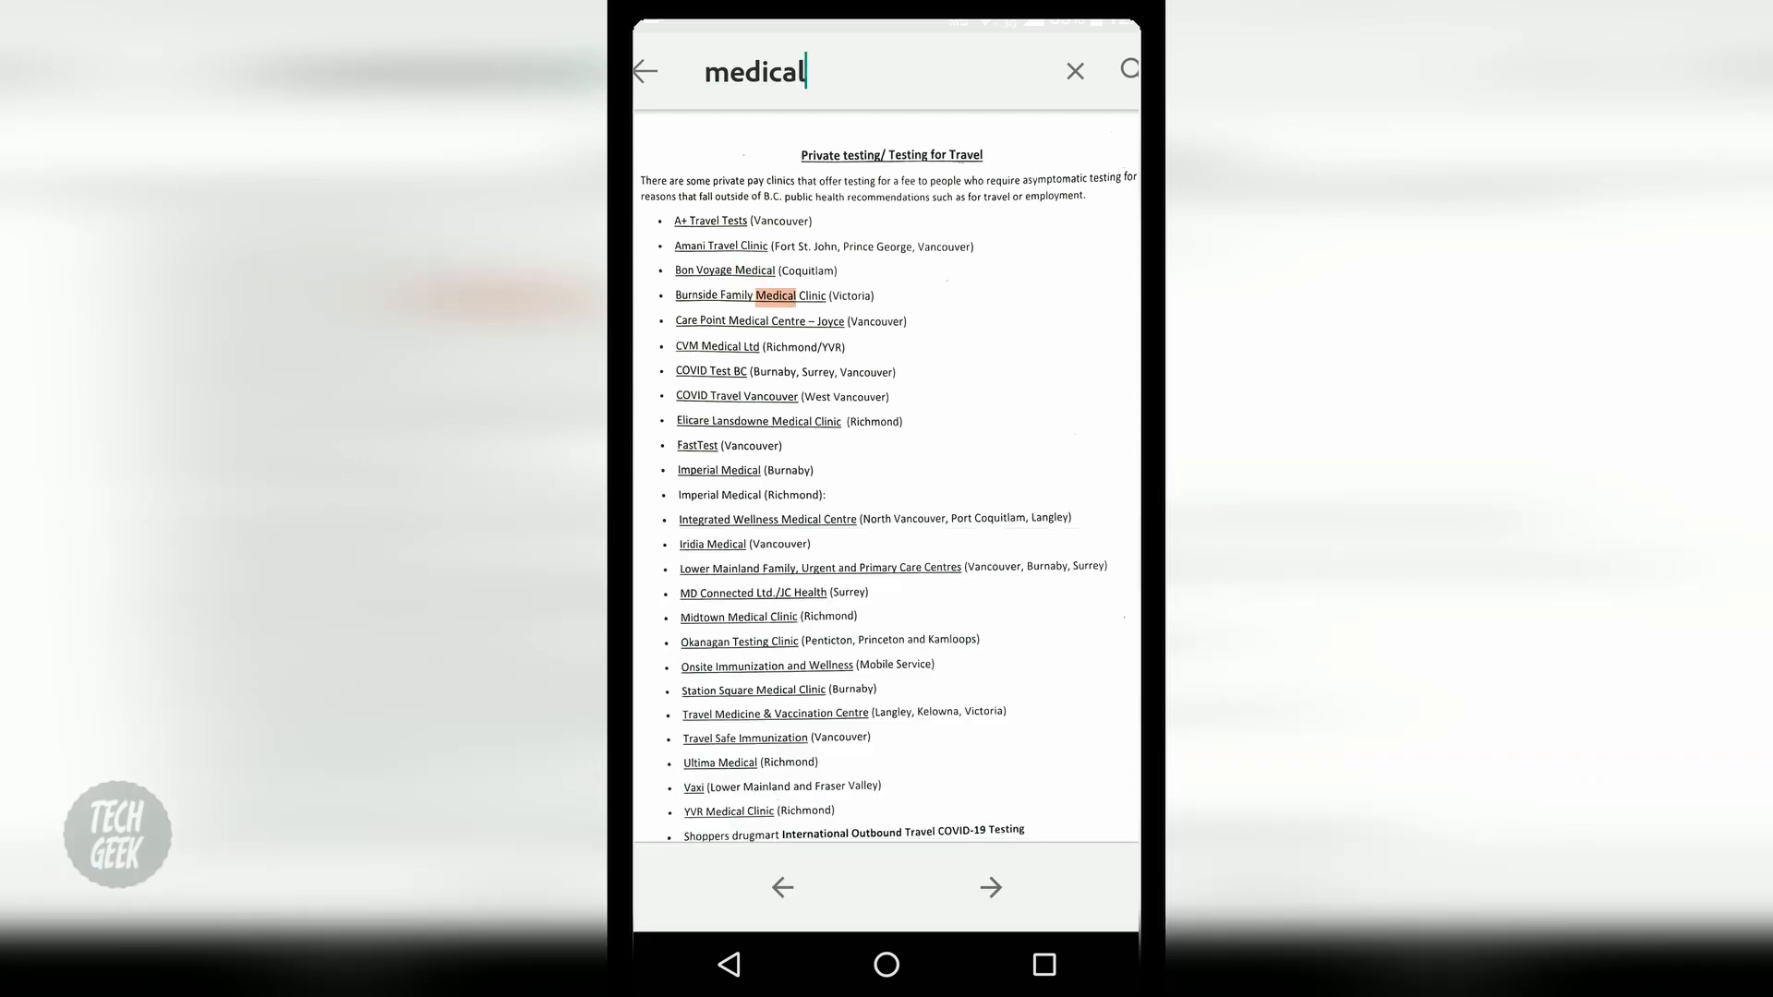
left_click(991, 887)
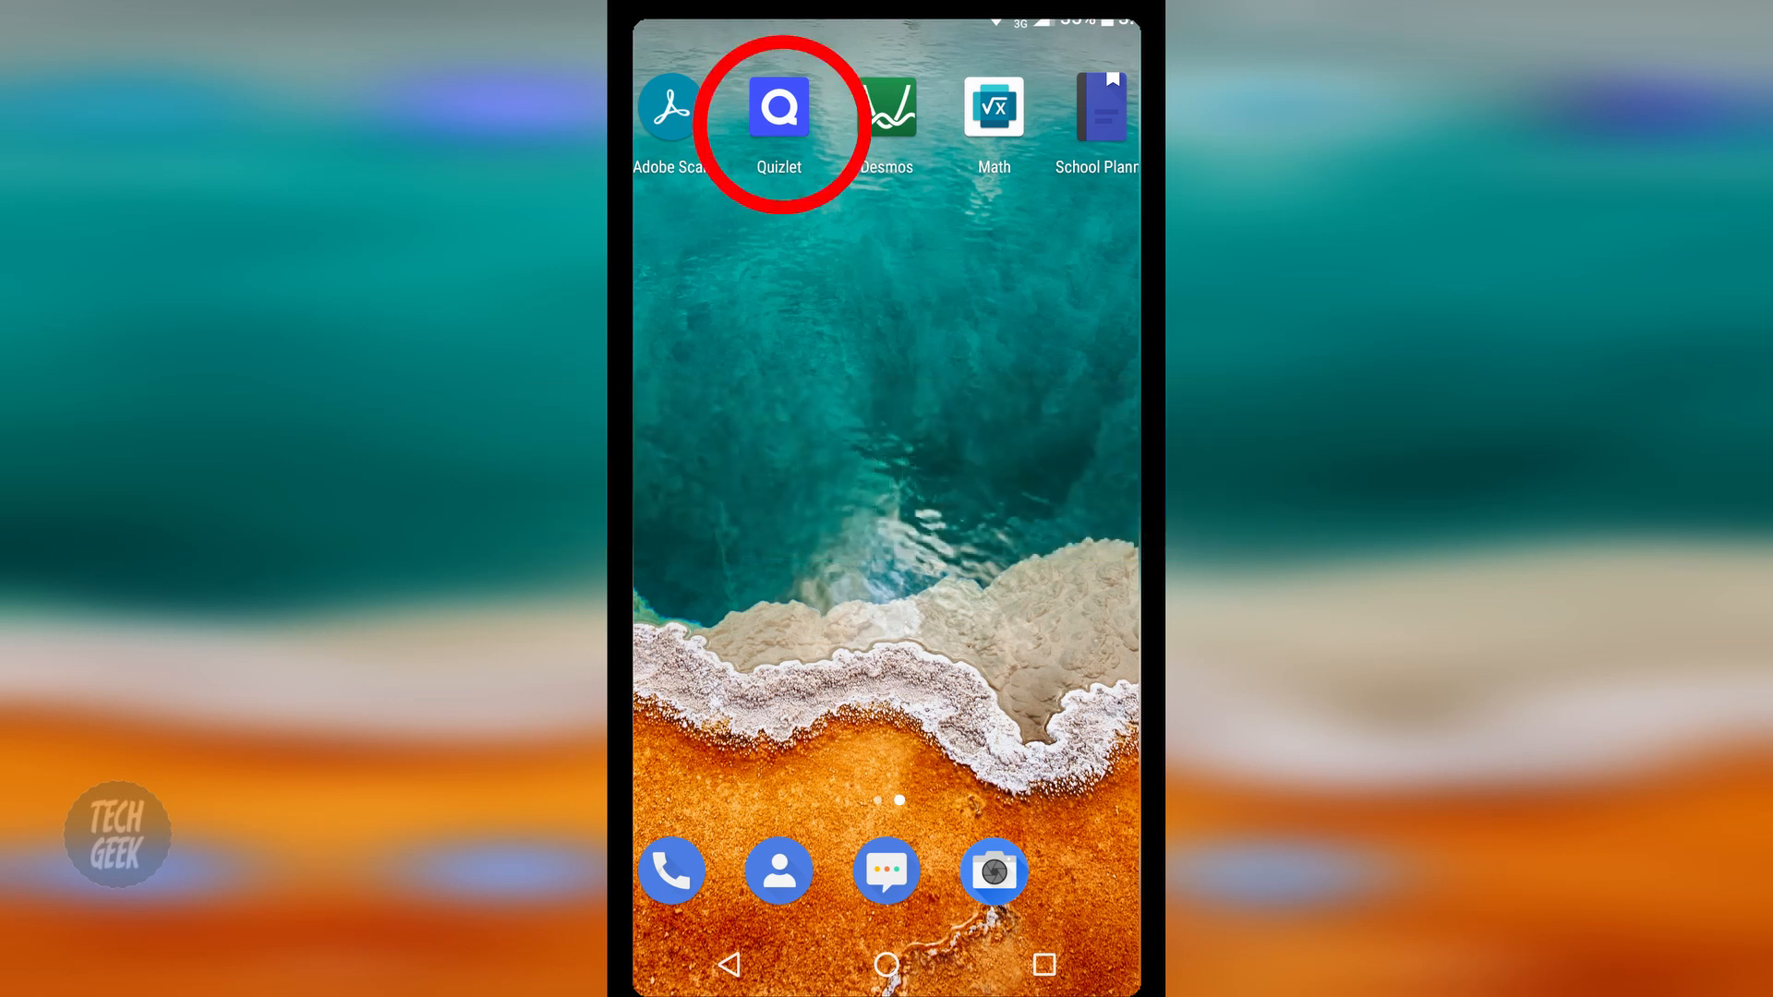
- Launch Quizlet and view the Triangle formulas flashcards
left_click(786, 119)
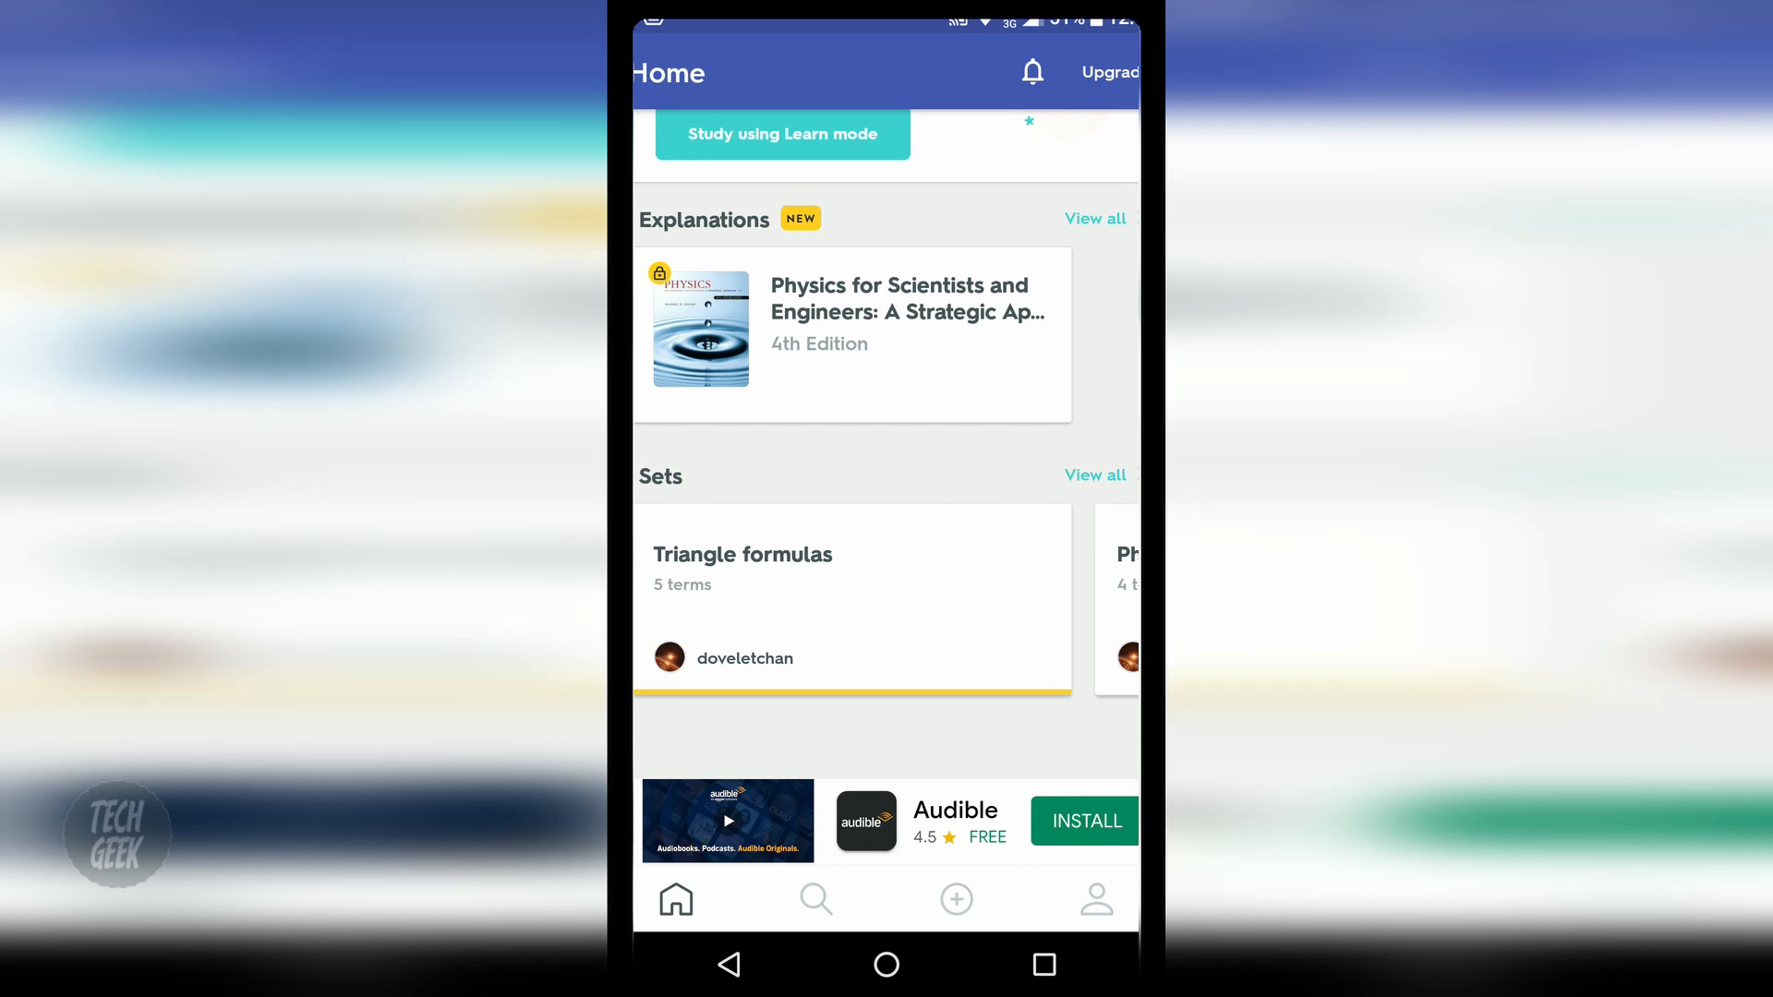
left_click(742, 554)
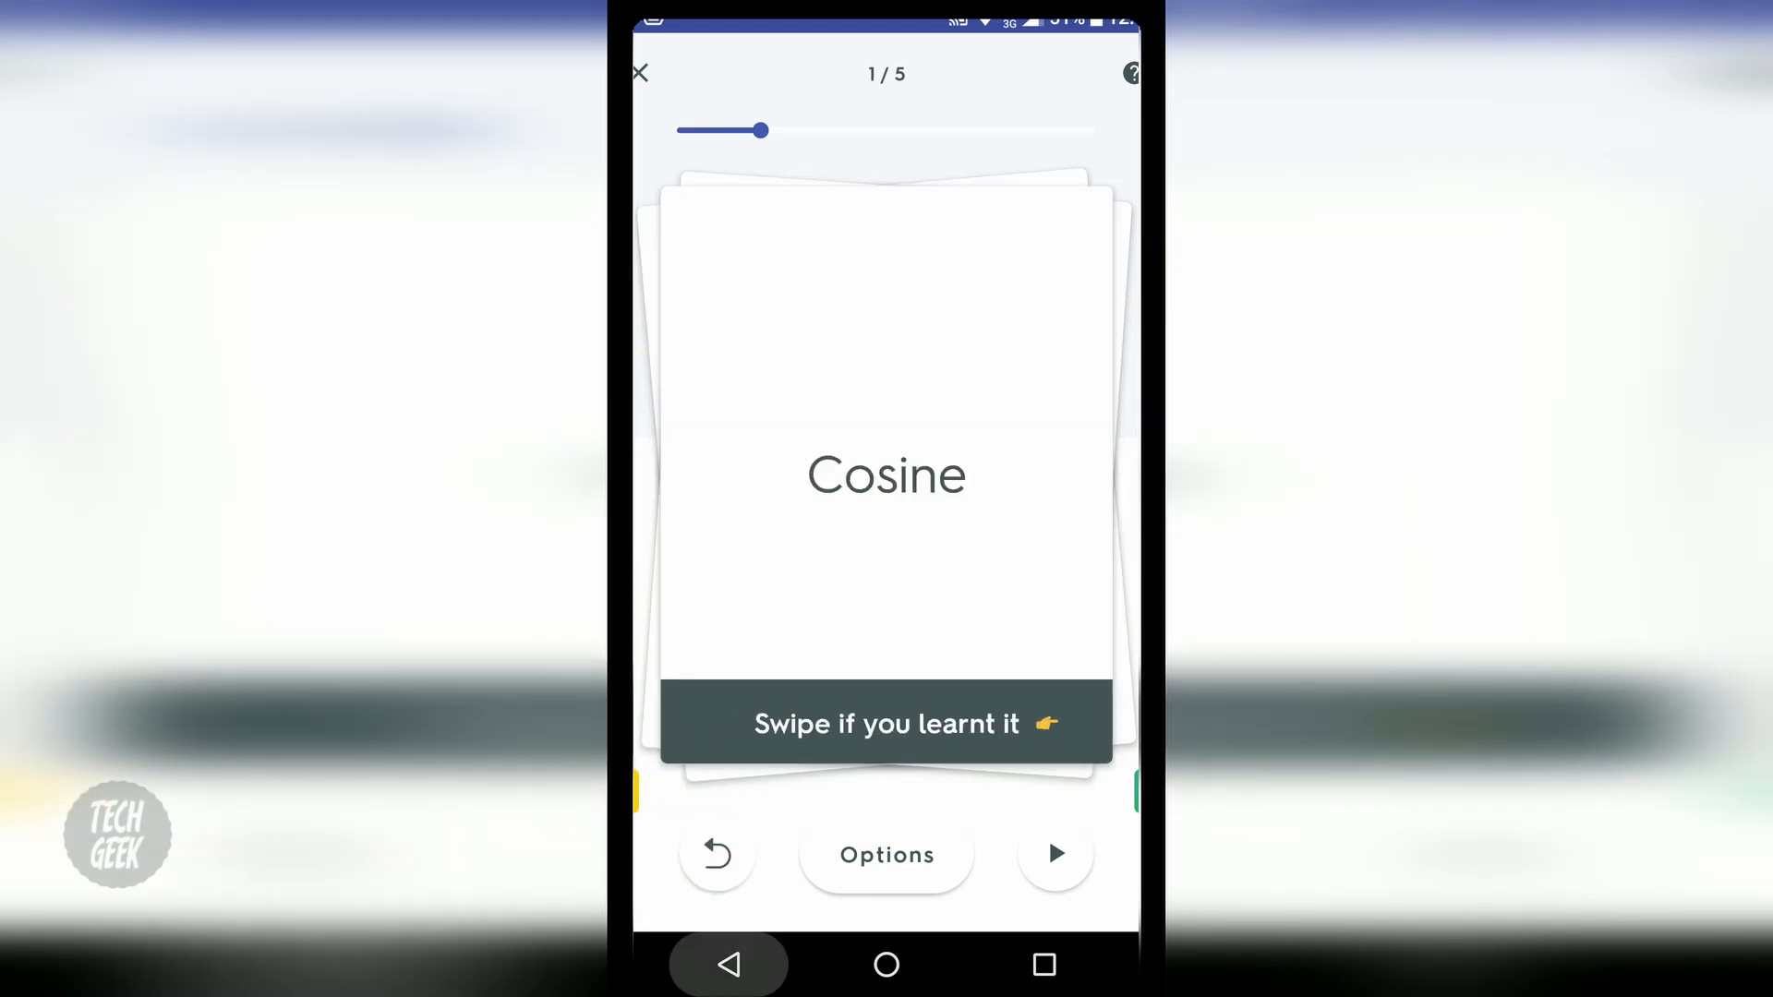
left_click(639, 73)
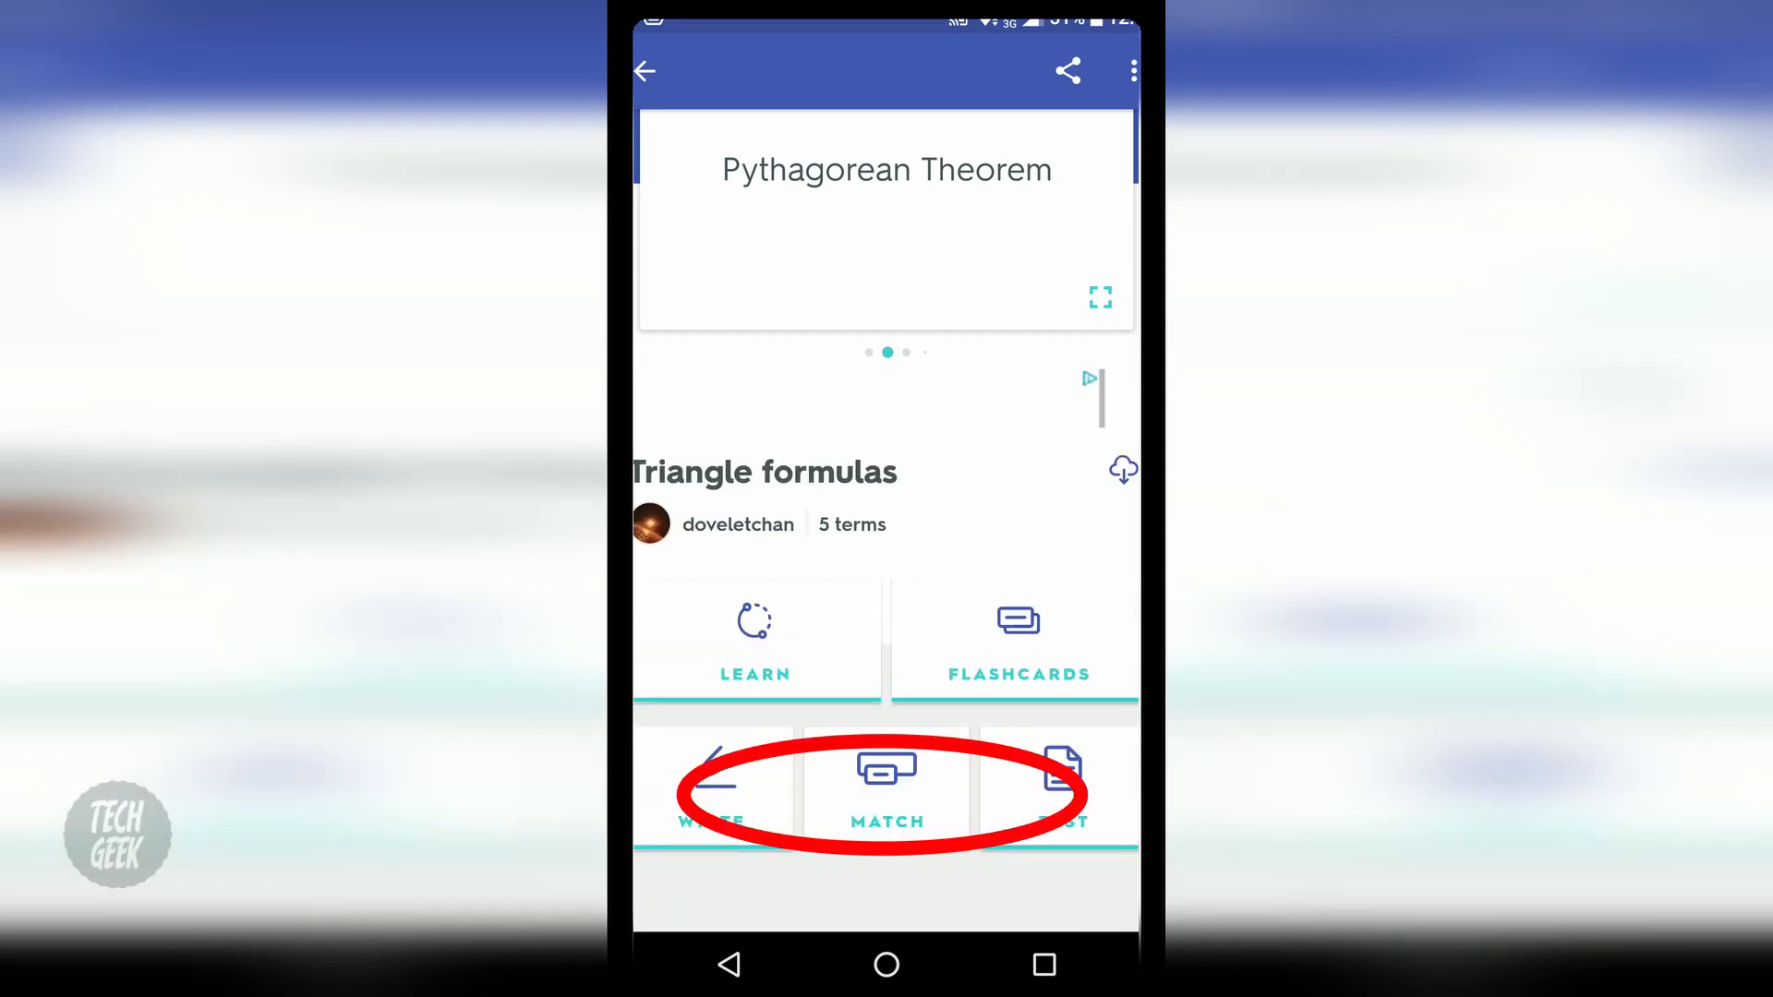
- Open and exit the Triangle formulas Match game, then return to Quizlet Home
left_click(887, 787)
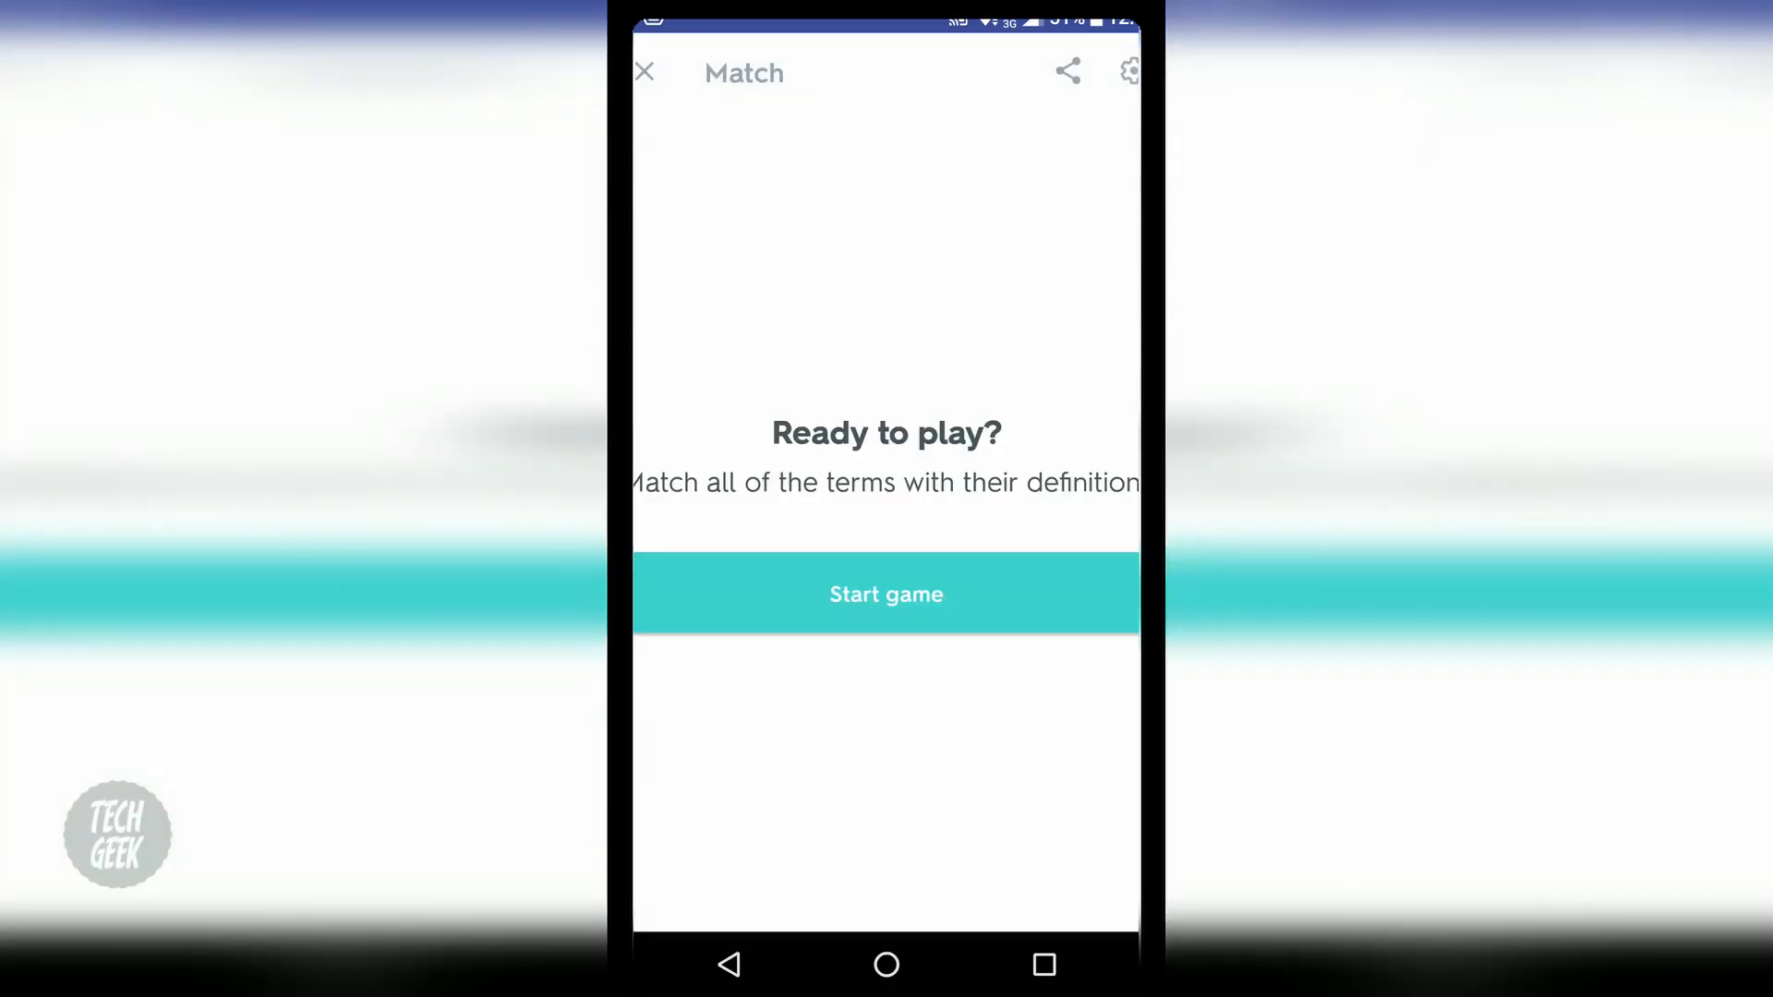
left_click(887, 594)
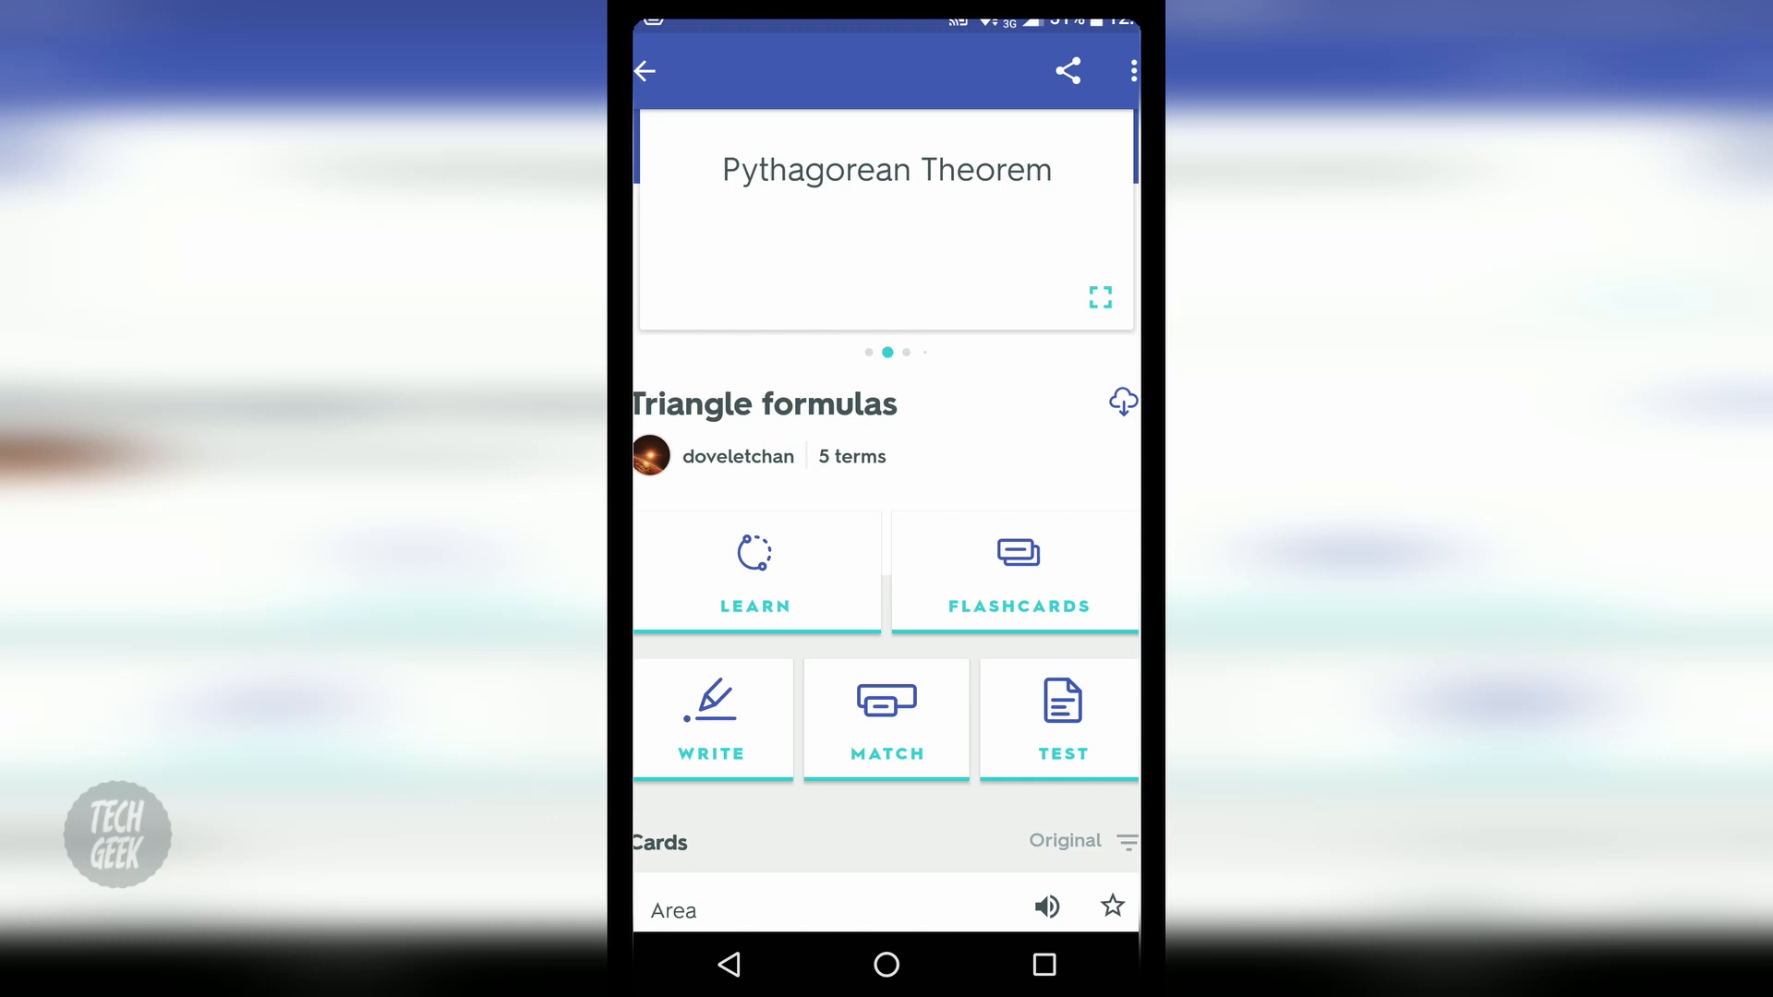
left_click(1064, 718)
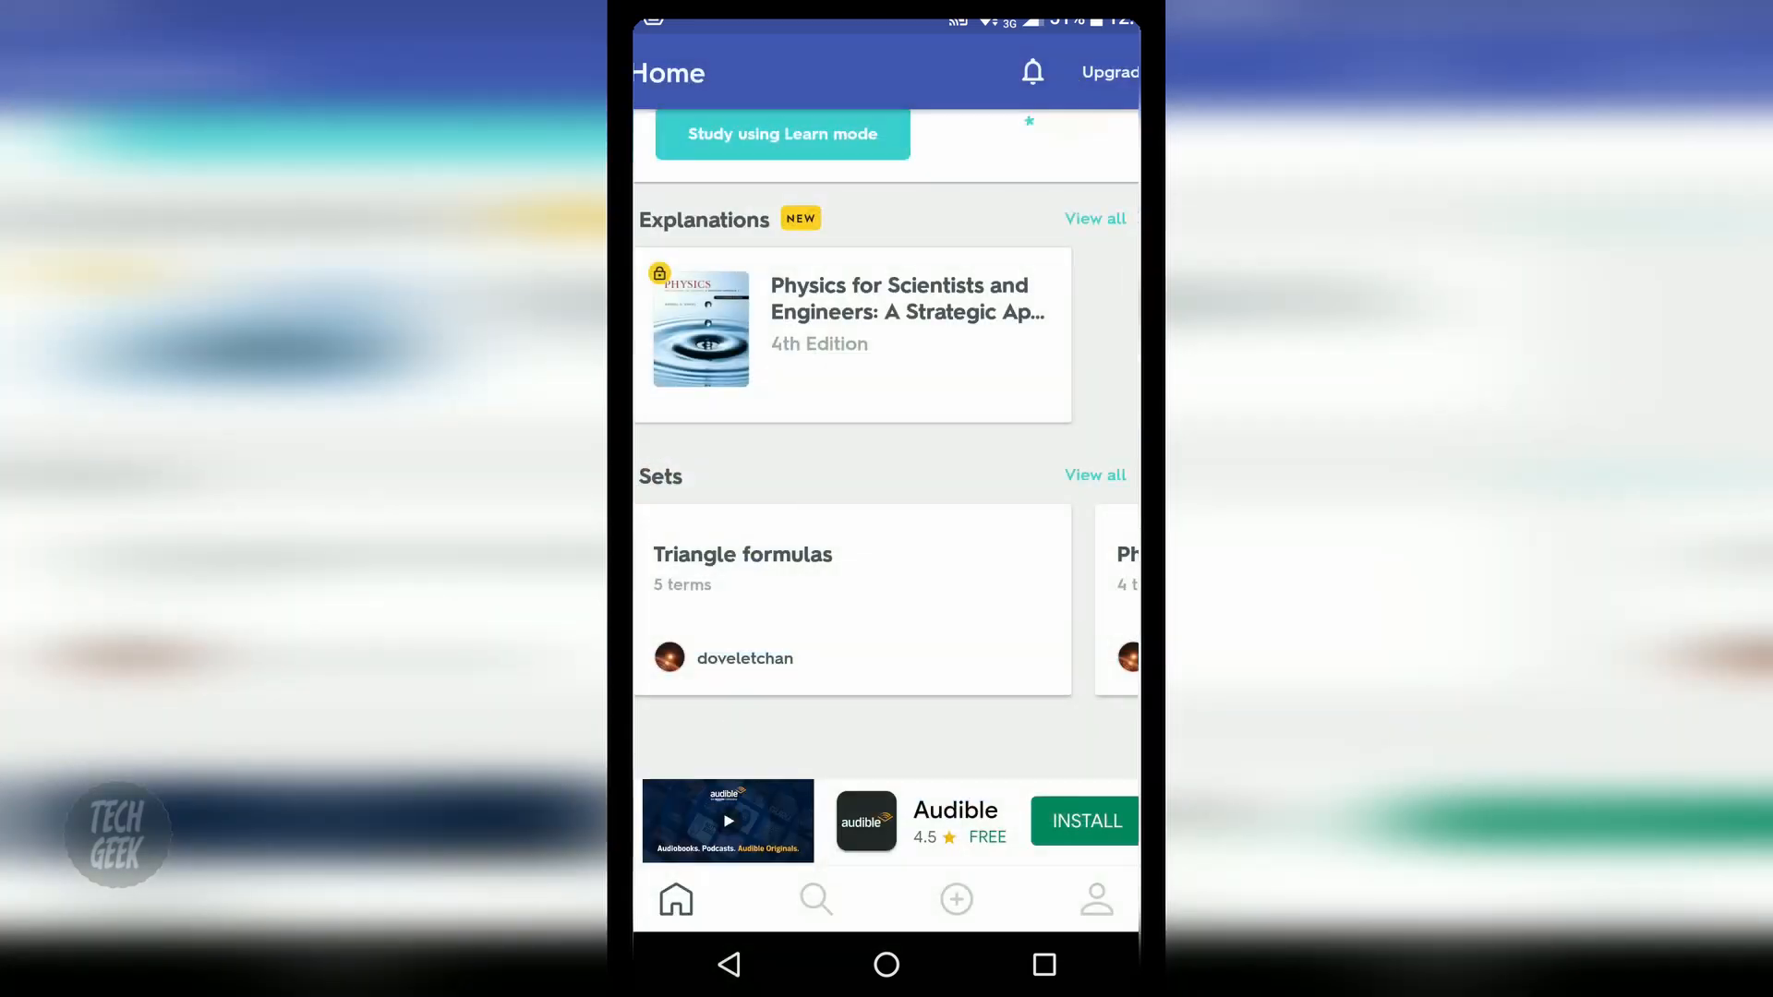
- Search Quizlet for 'math' and browse the Study Sets results
left_click(815, 900)
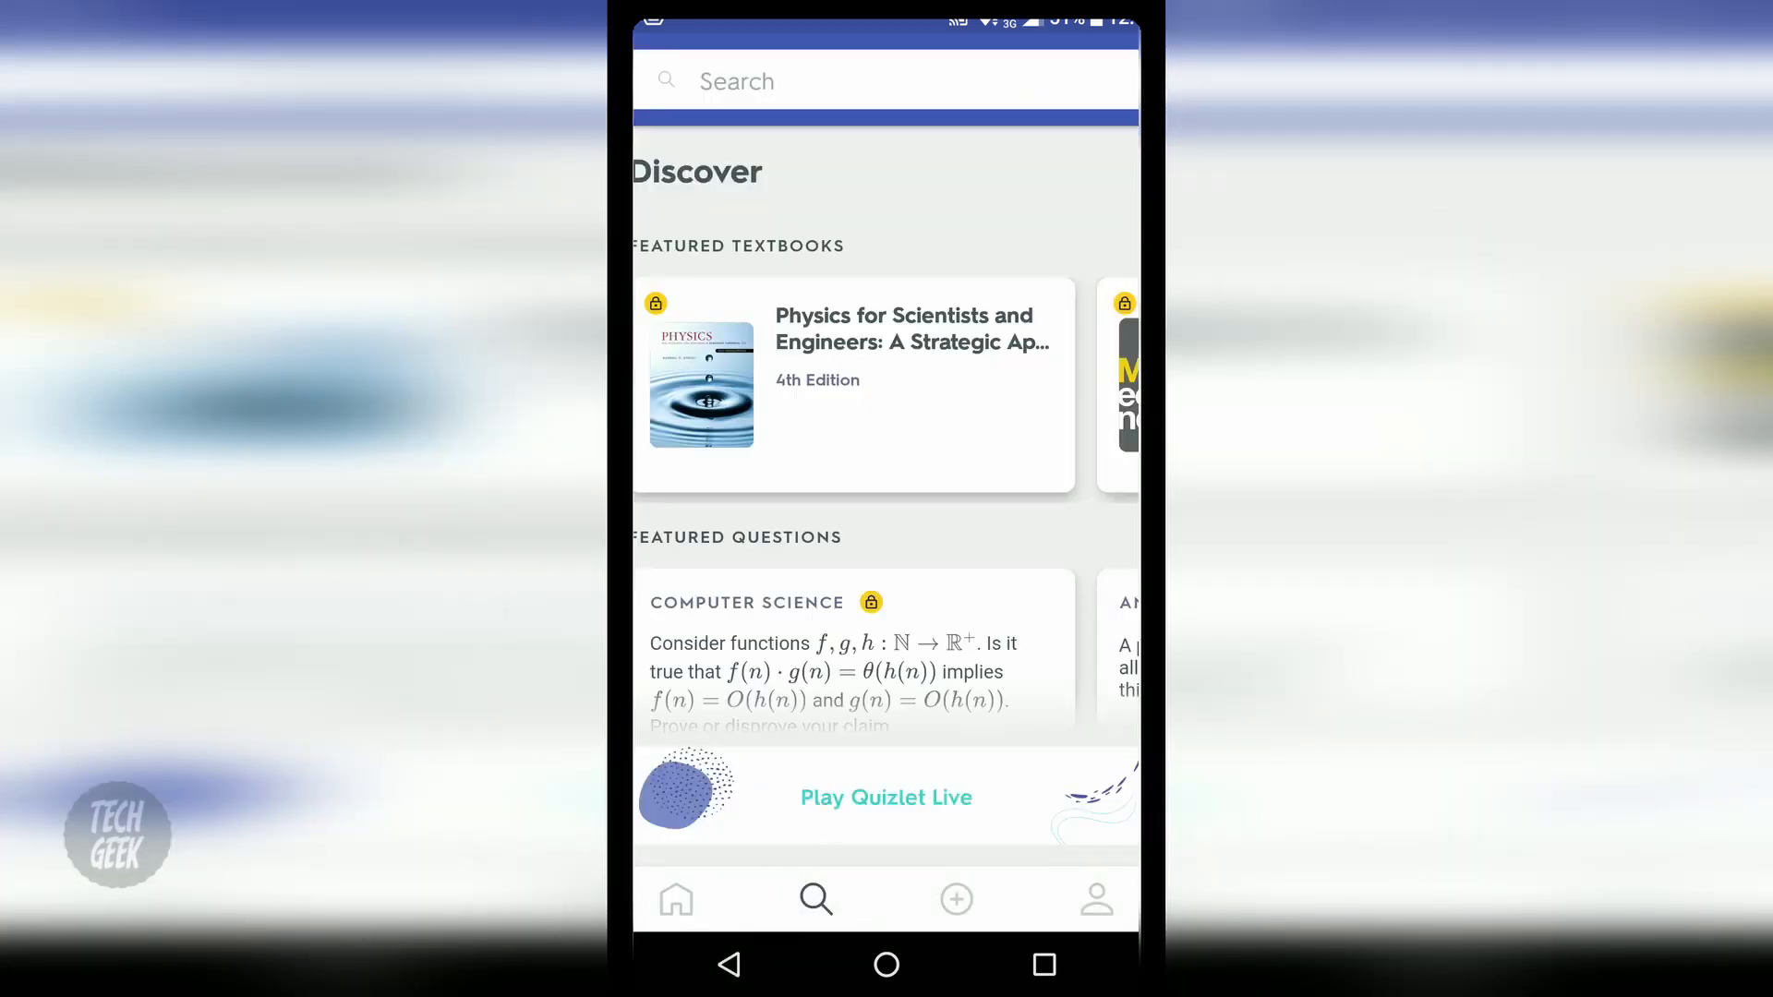
type("math")
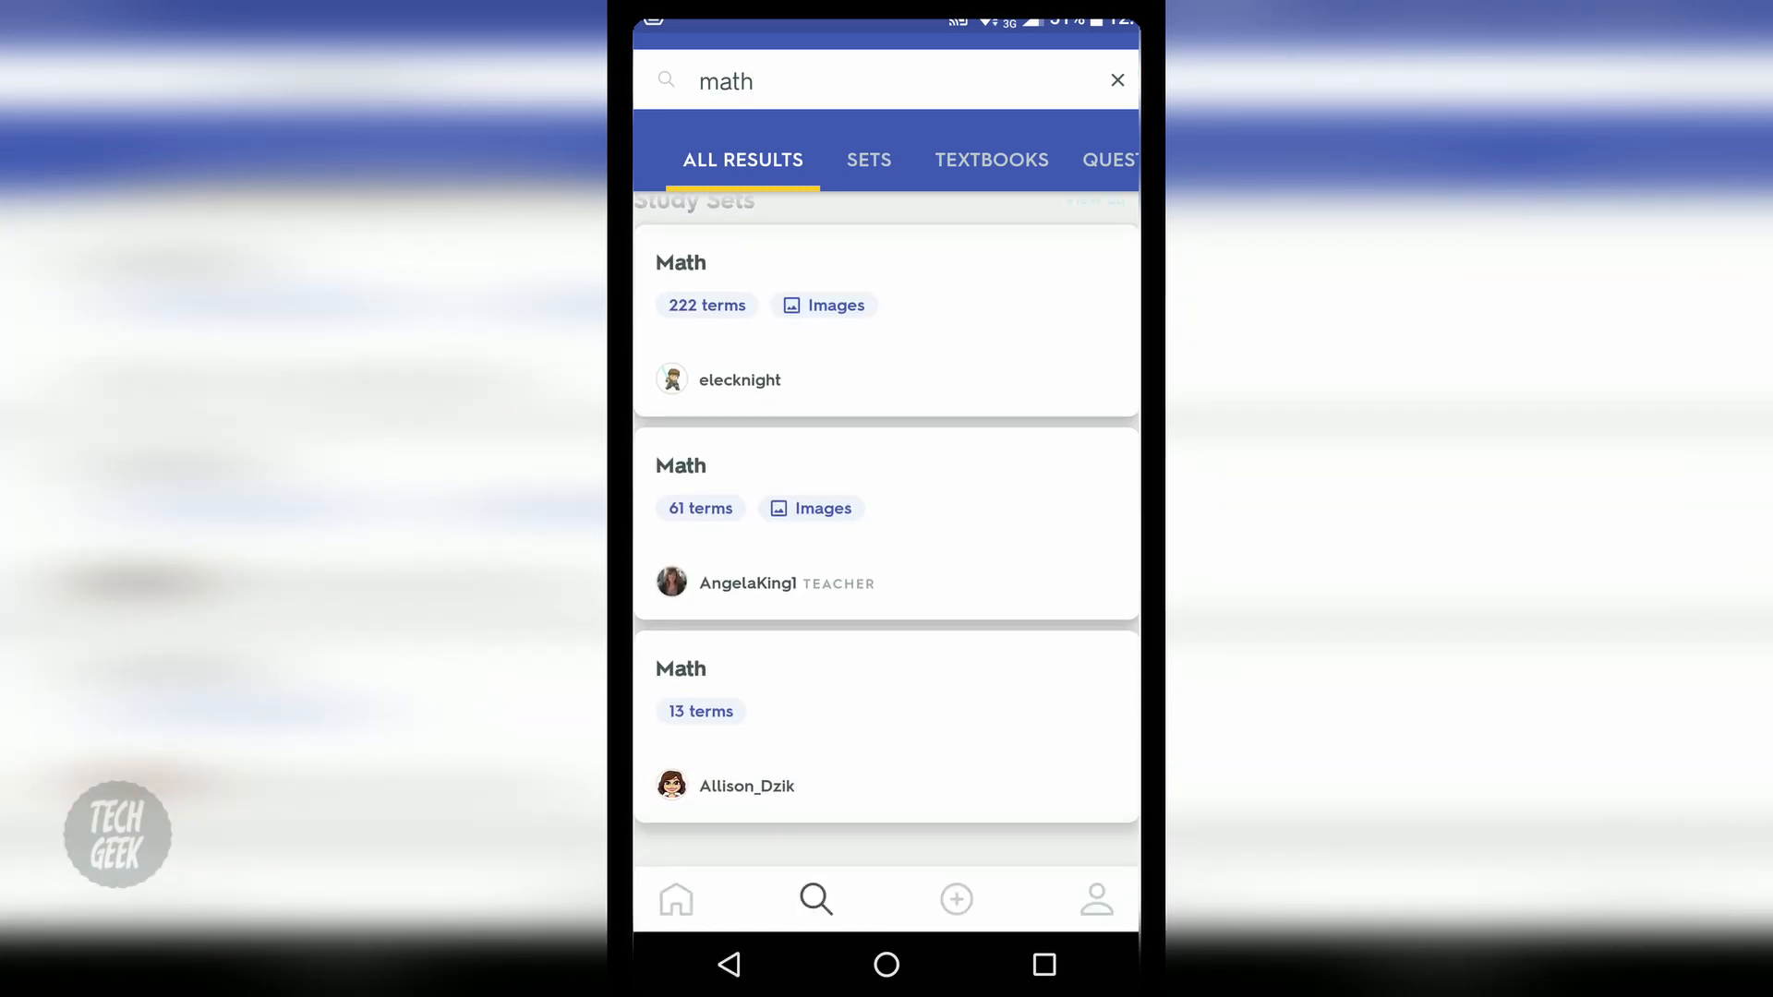
scroll("down", 3)
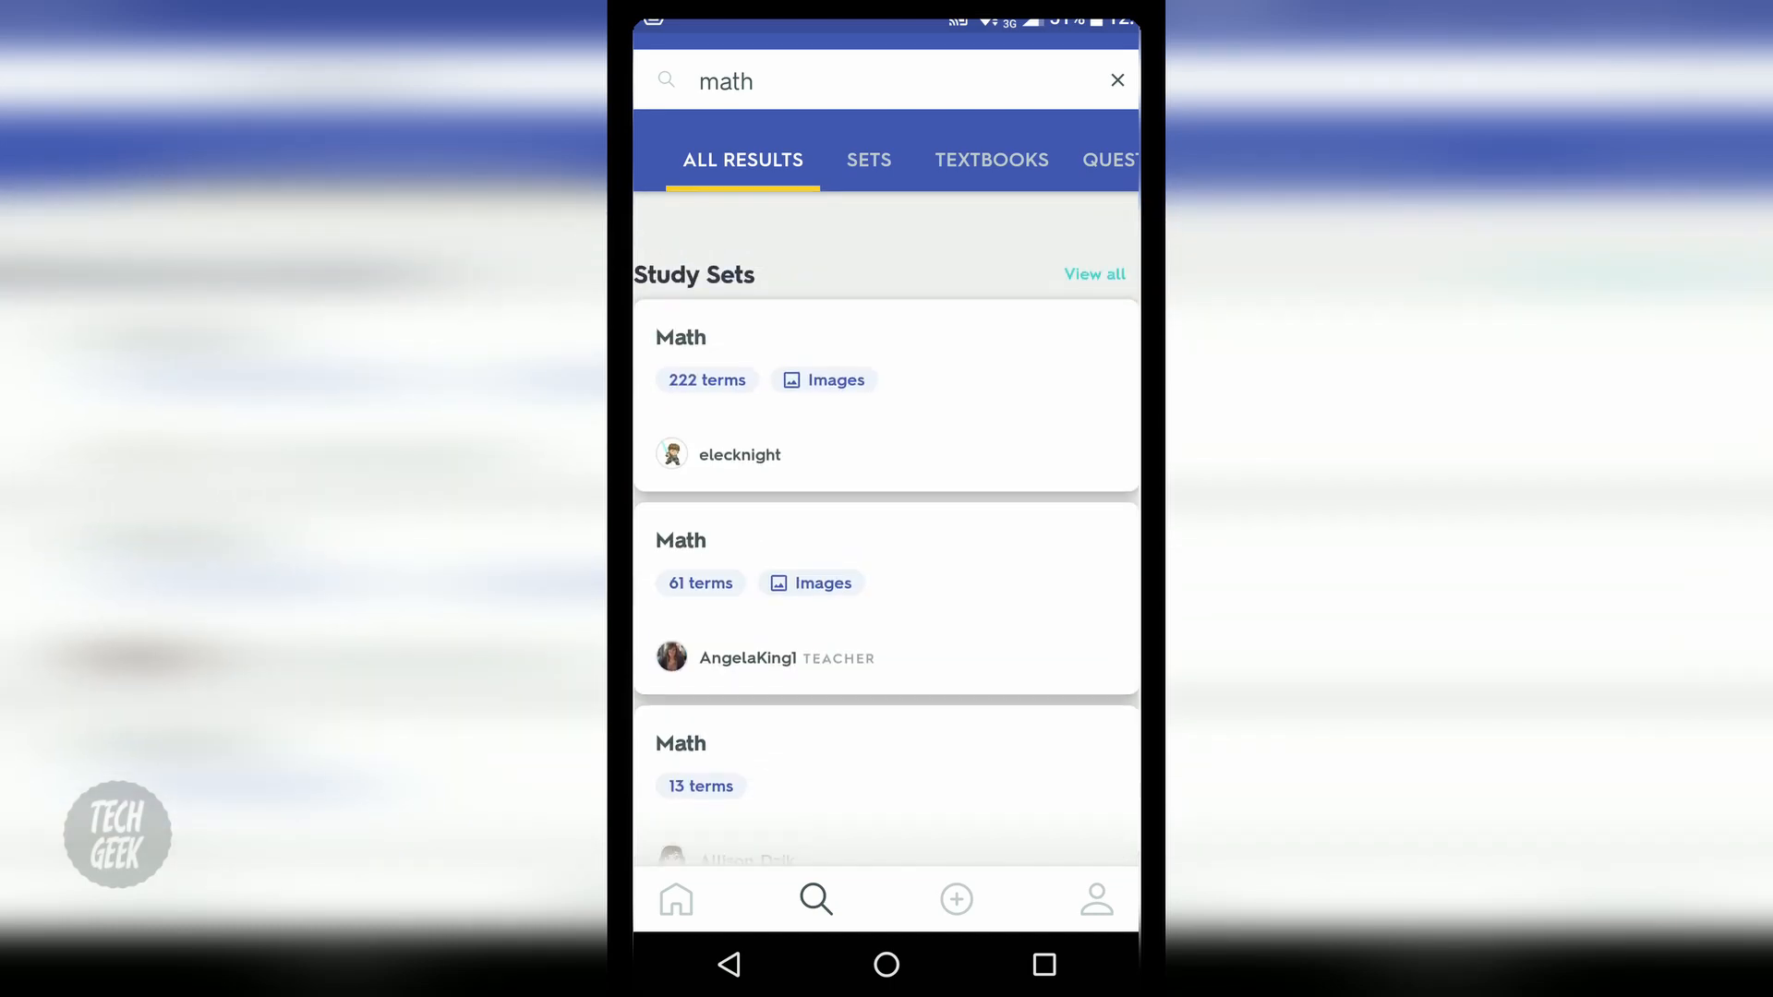
left_click(886, 598)
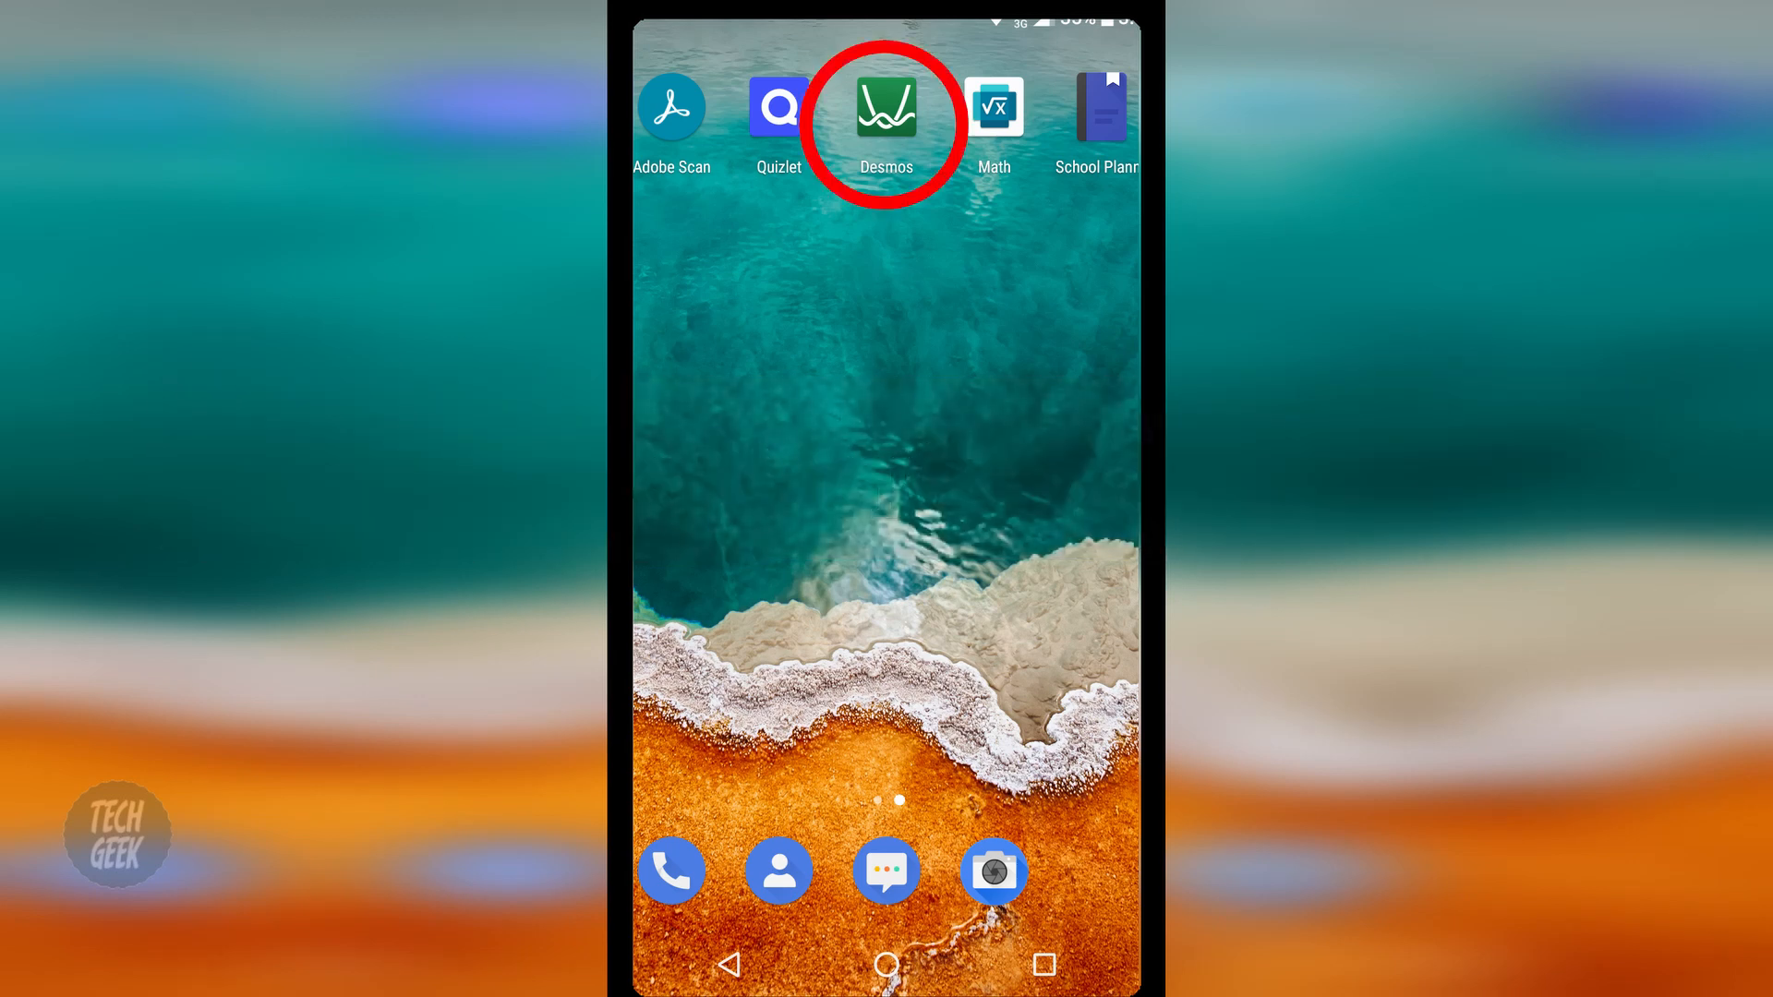
- Launch Desmos and enter y=2x+5 to graph the line
left_click(886, 117)
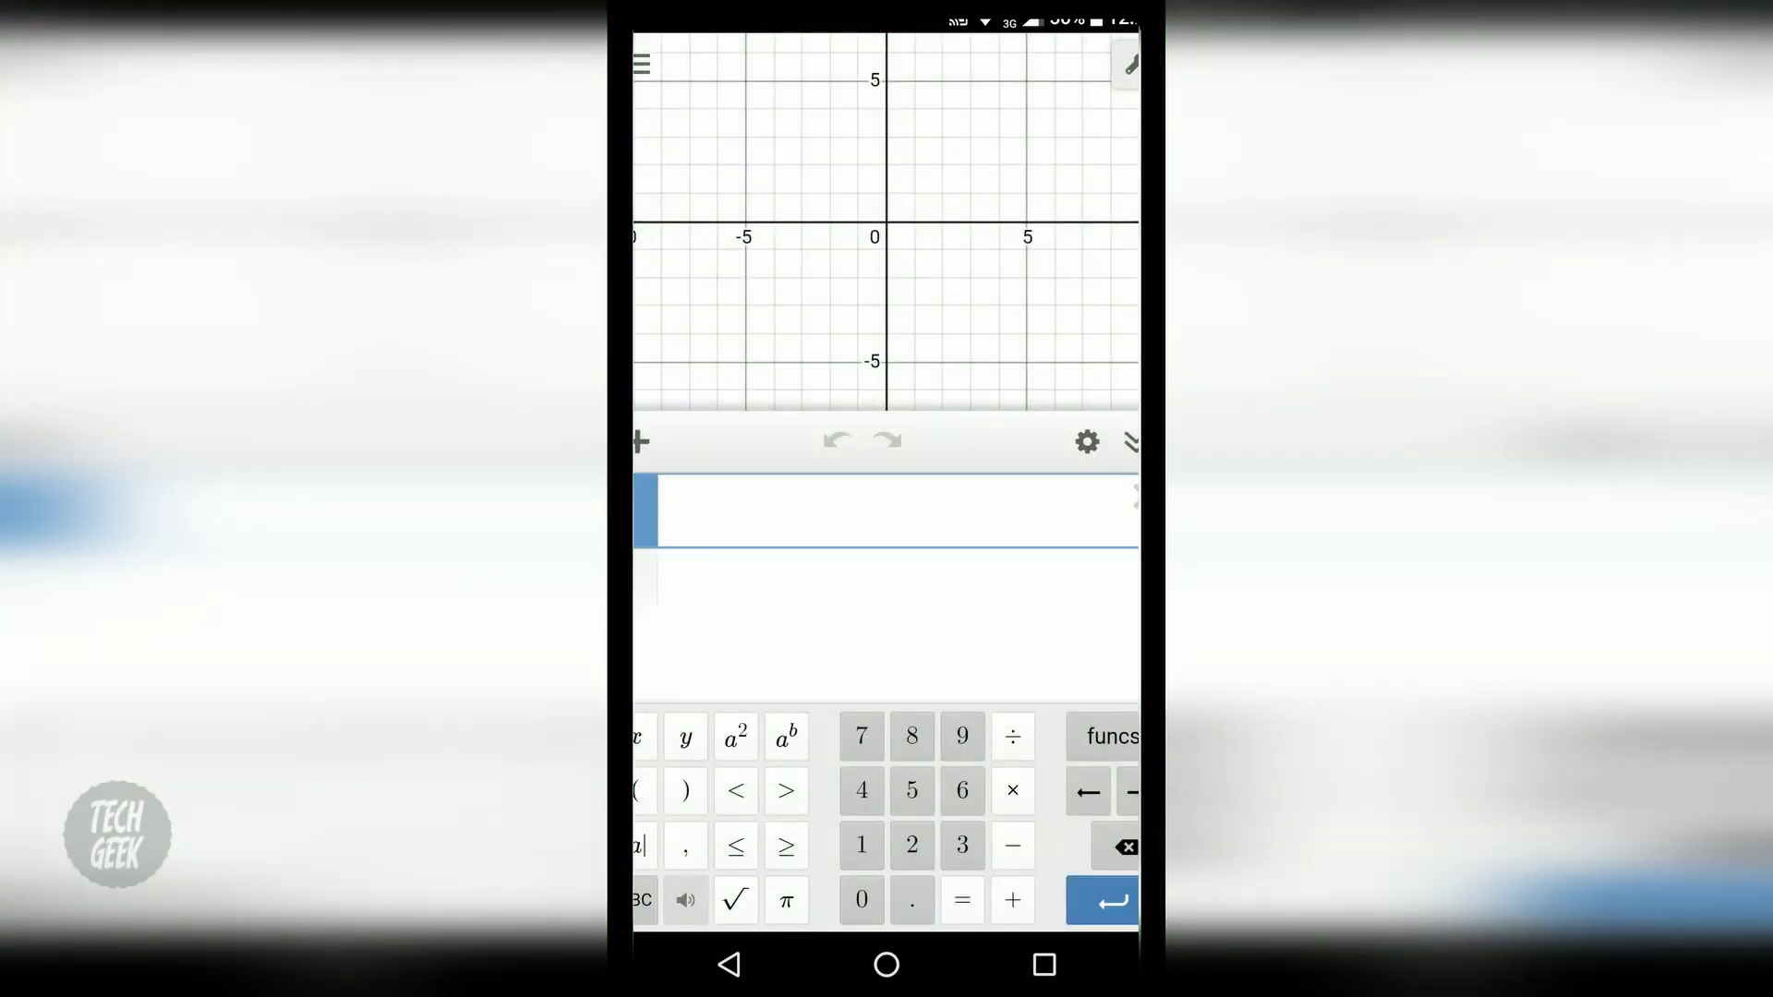
type("y=")
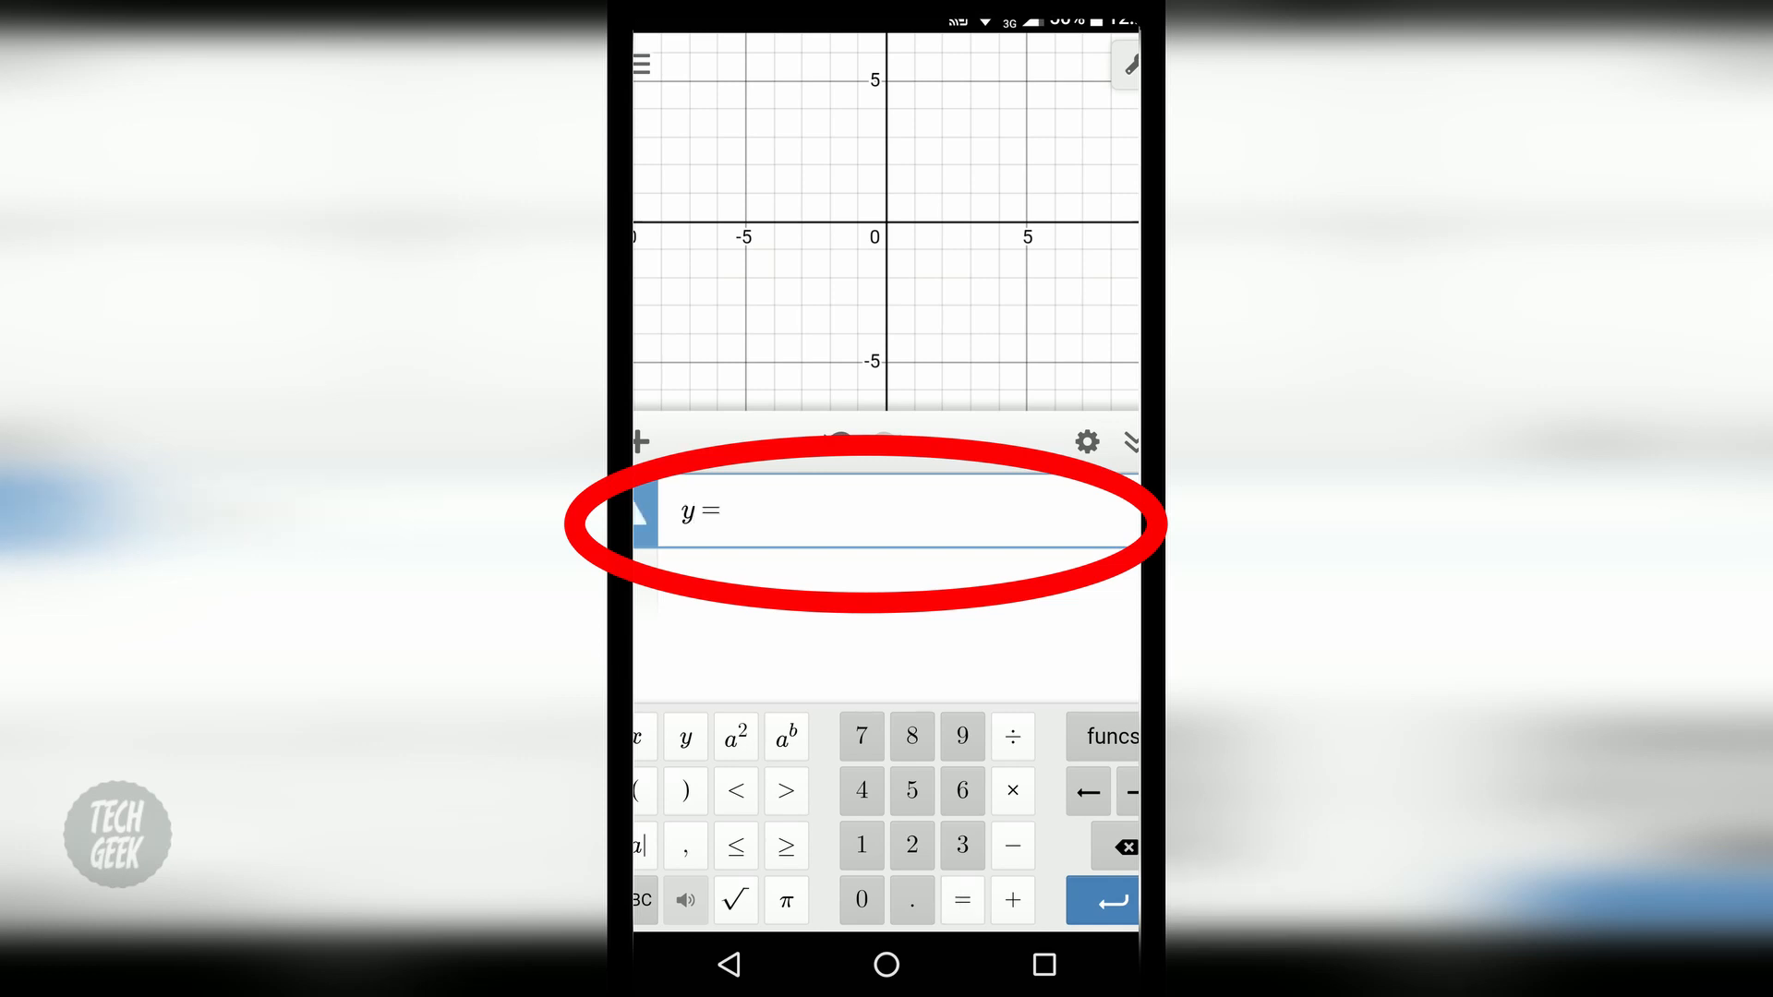
type("2x + 5")
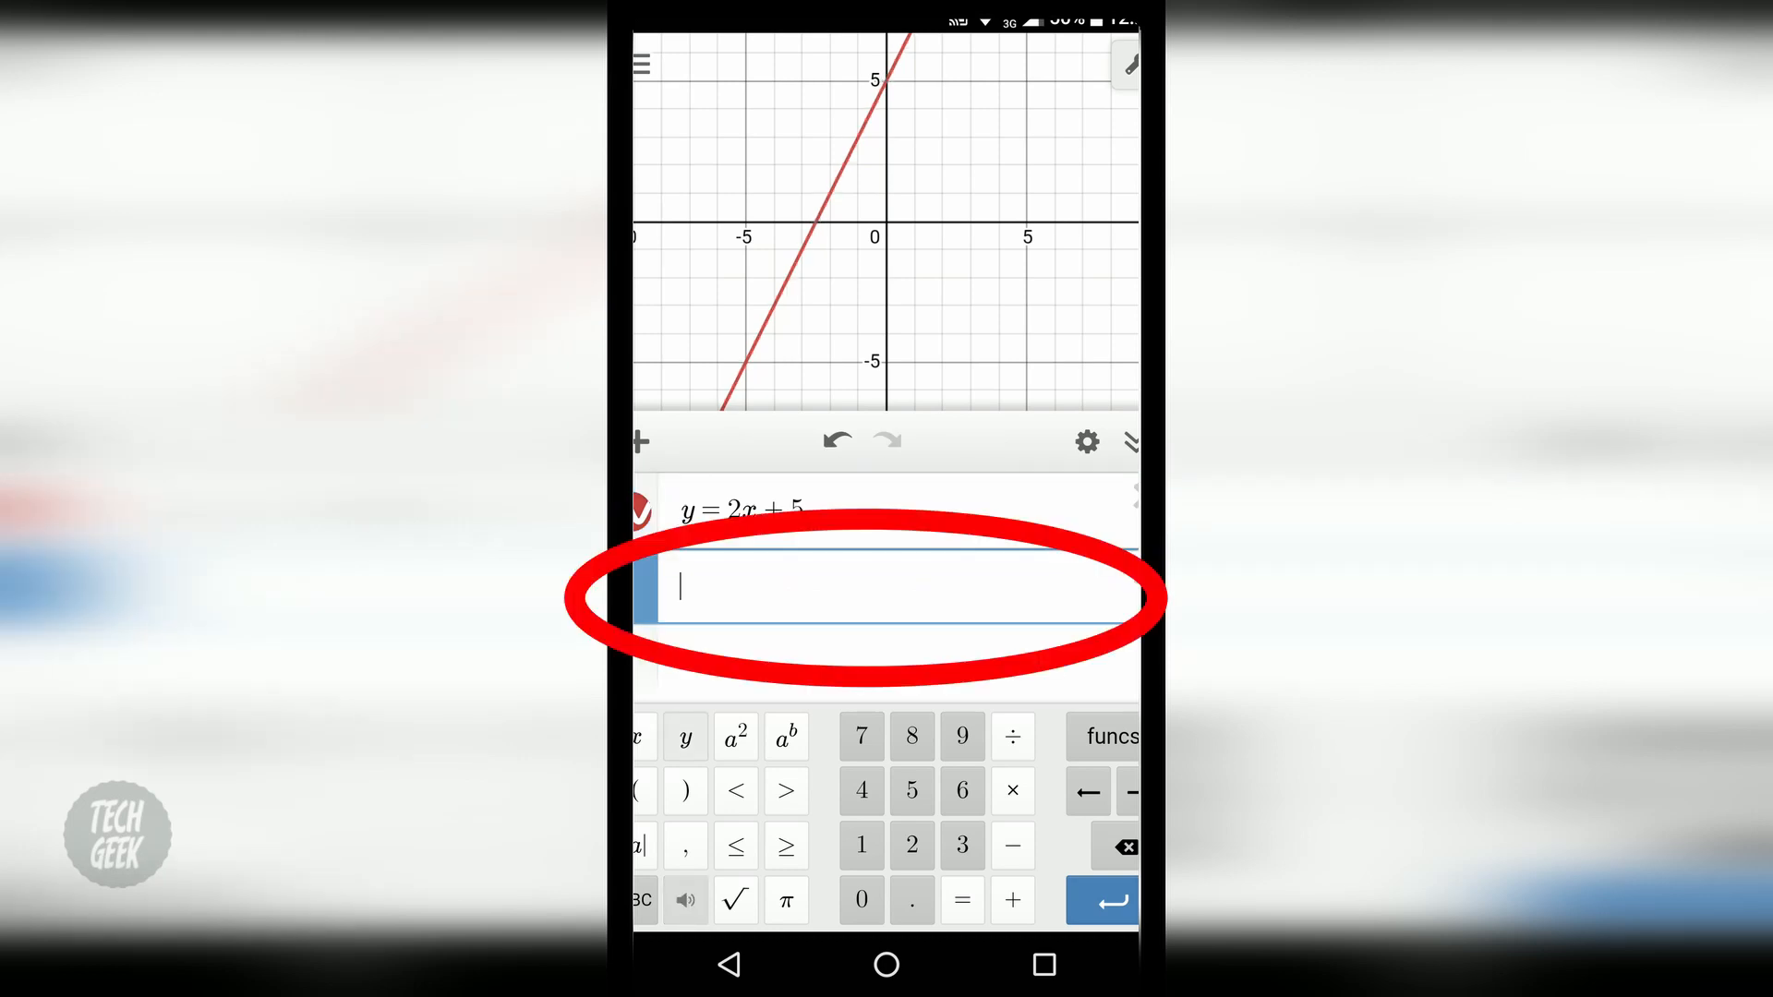
type("y=2")
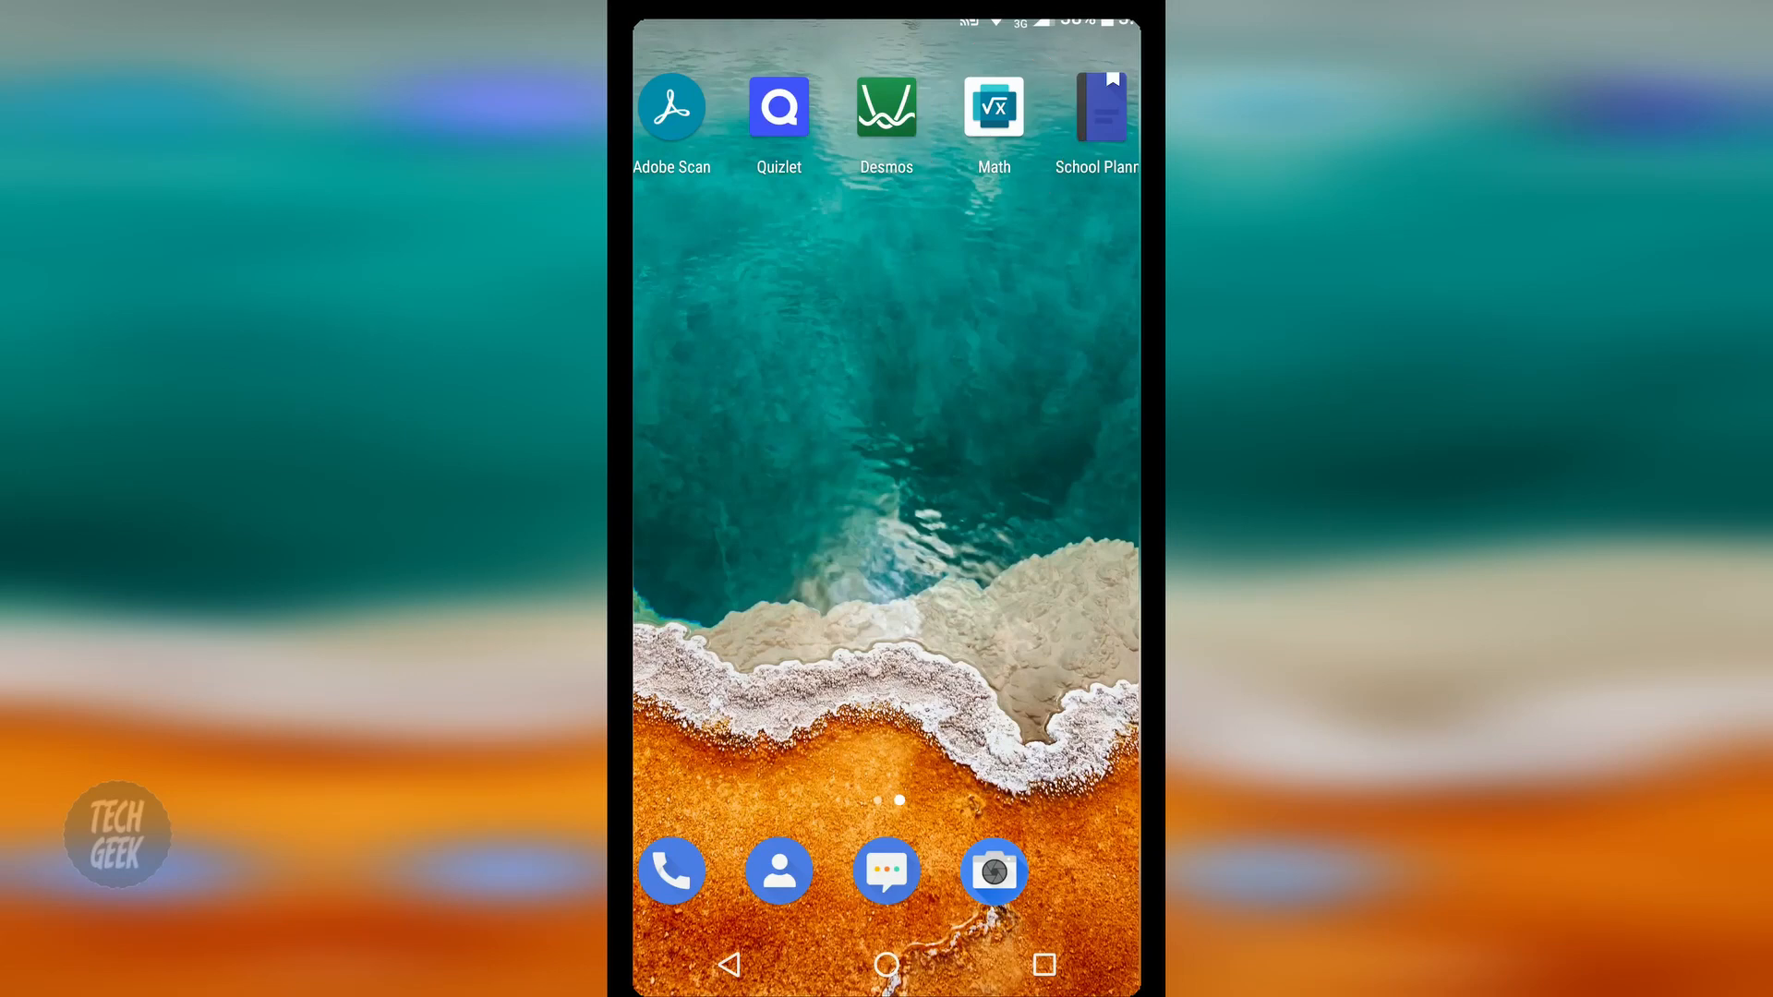
left_click(994, 108)
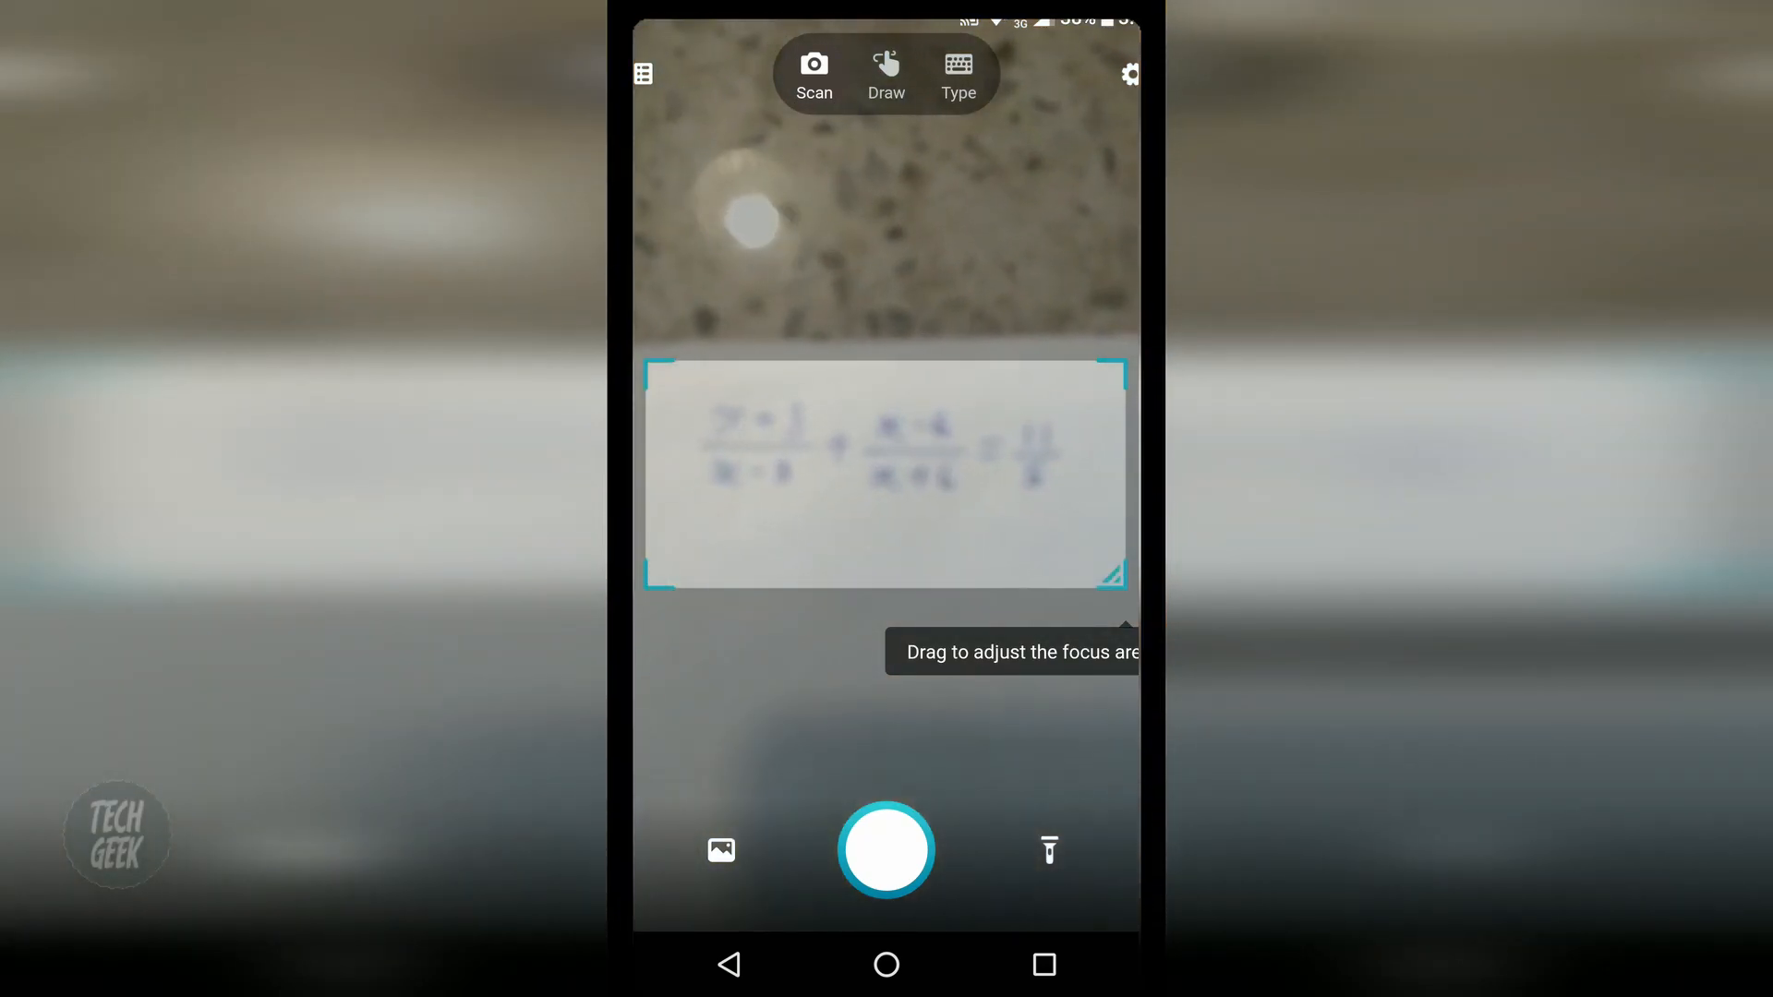
- Scan (x+3)/(x-3) + (x-6)/(x+6) = 11/5 to get x = -42 and x = 9
left_click(884, 849)
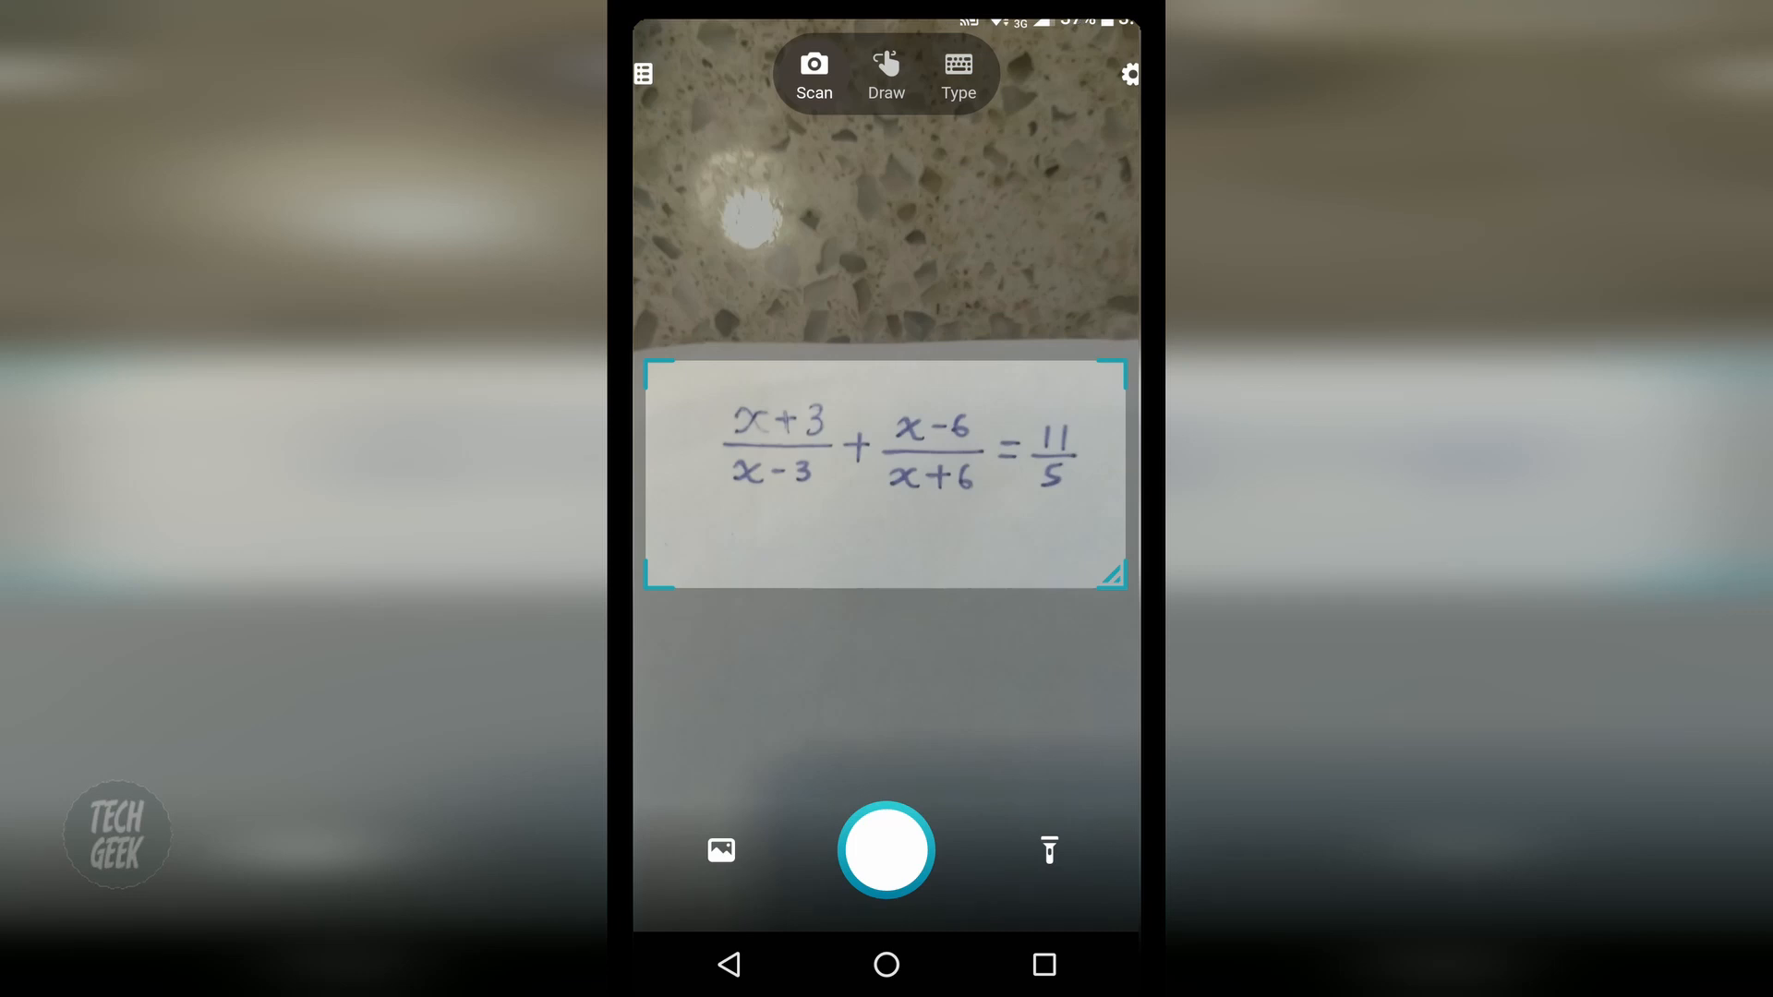
left_click(885, 849)
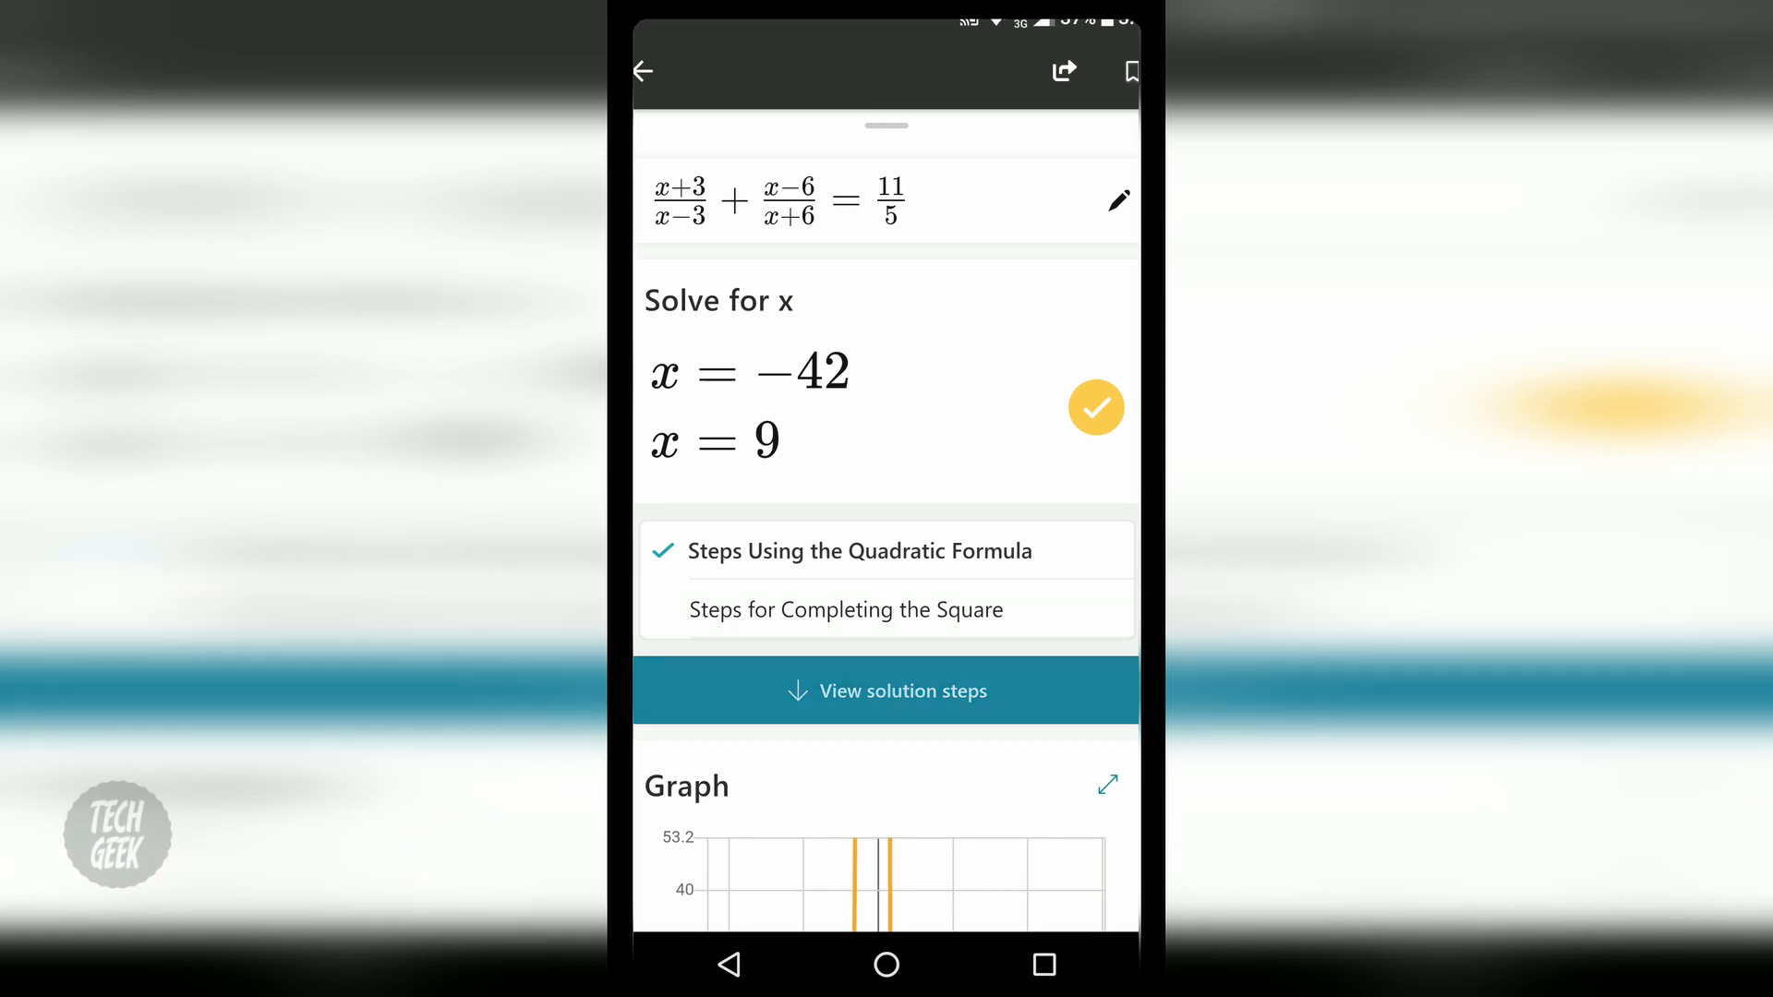
- Scroll through the quadratic-formula solution steps
left_click(886, 690)
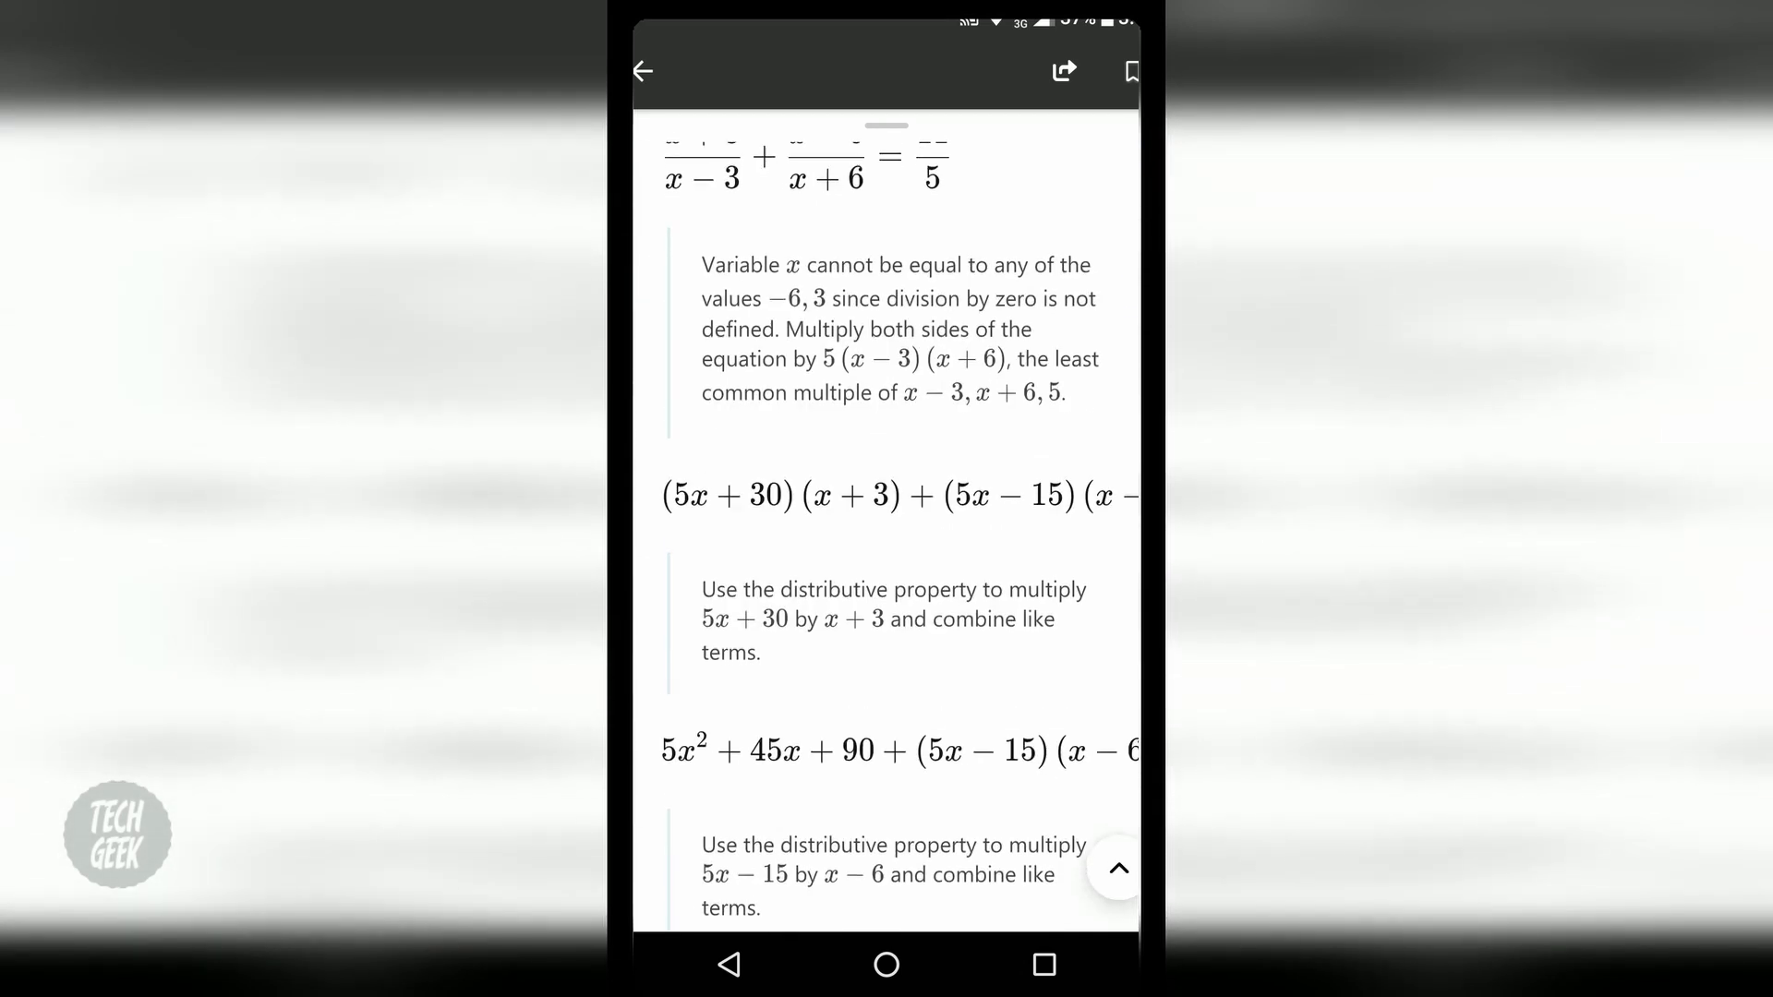
scroll("down", 3)
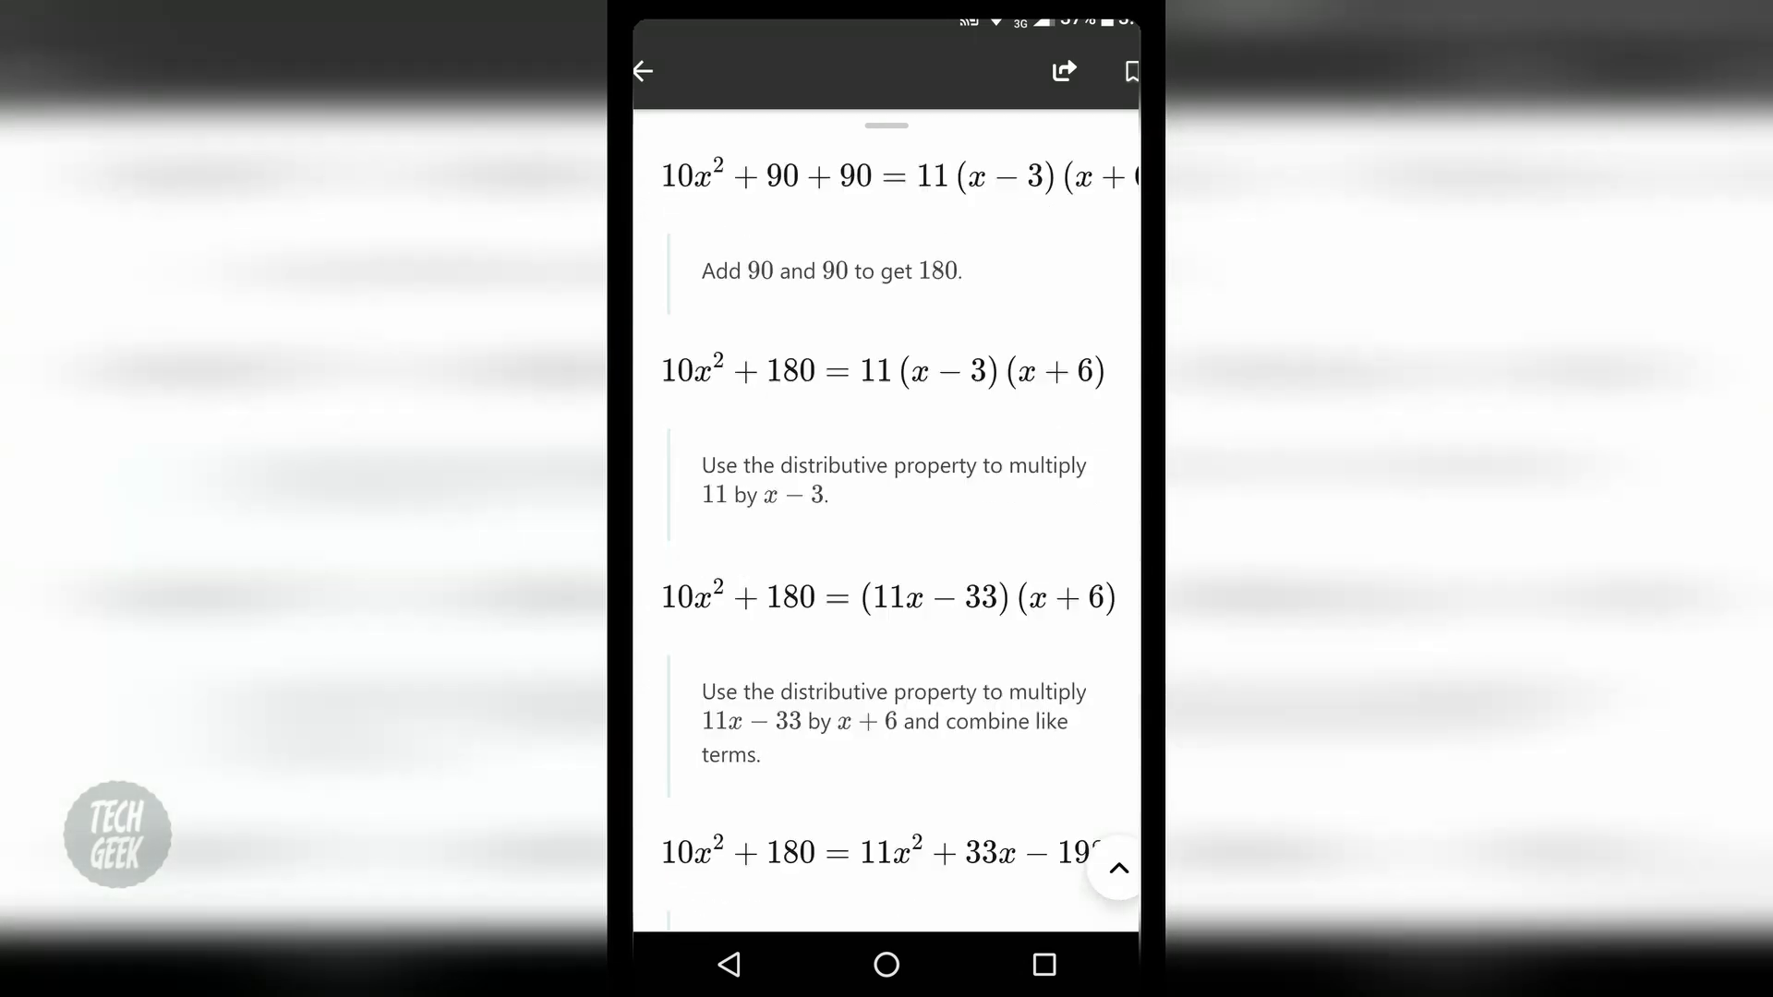
scroll("down", 3)
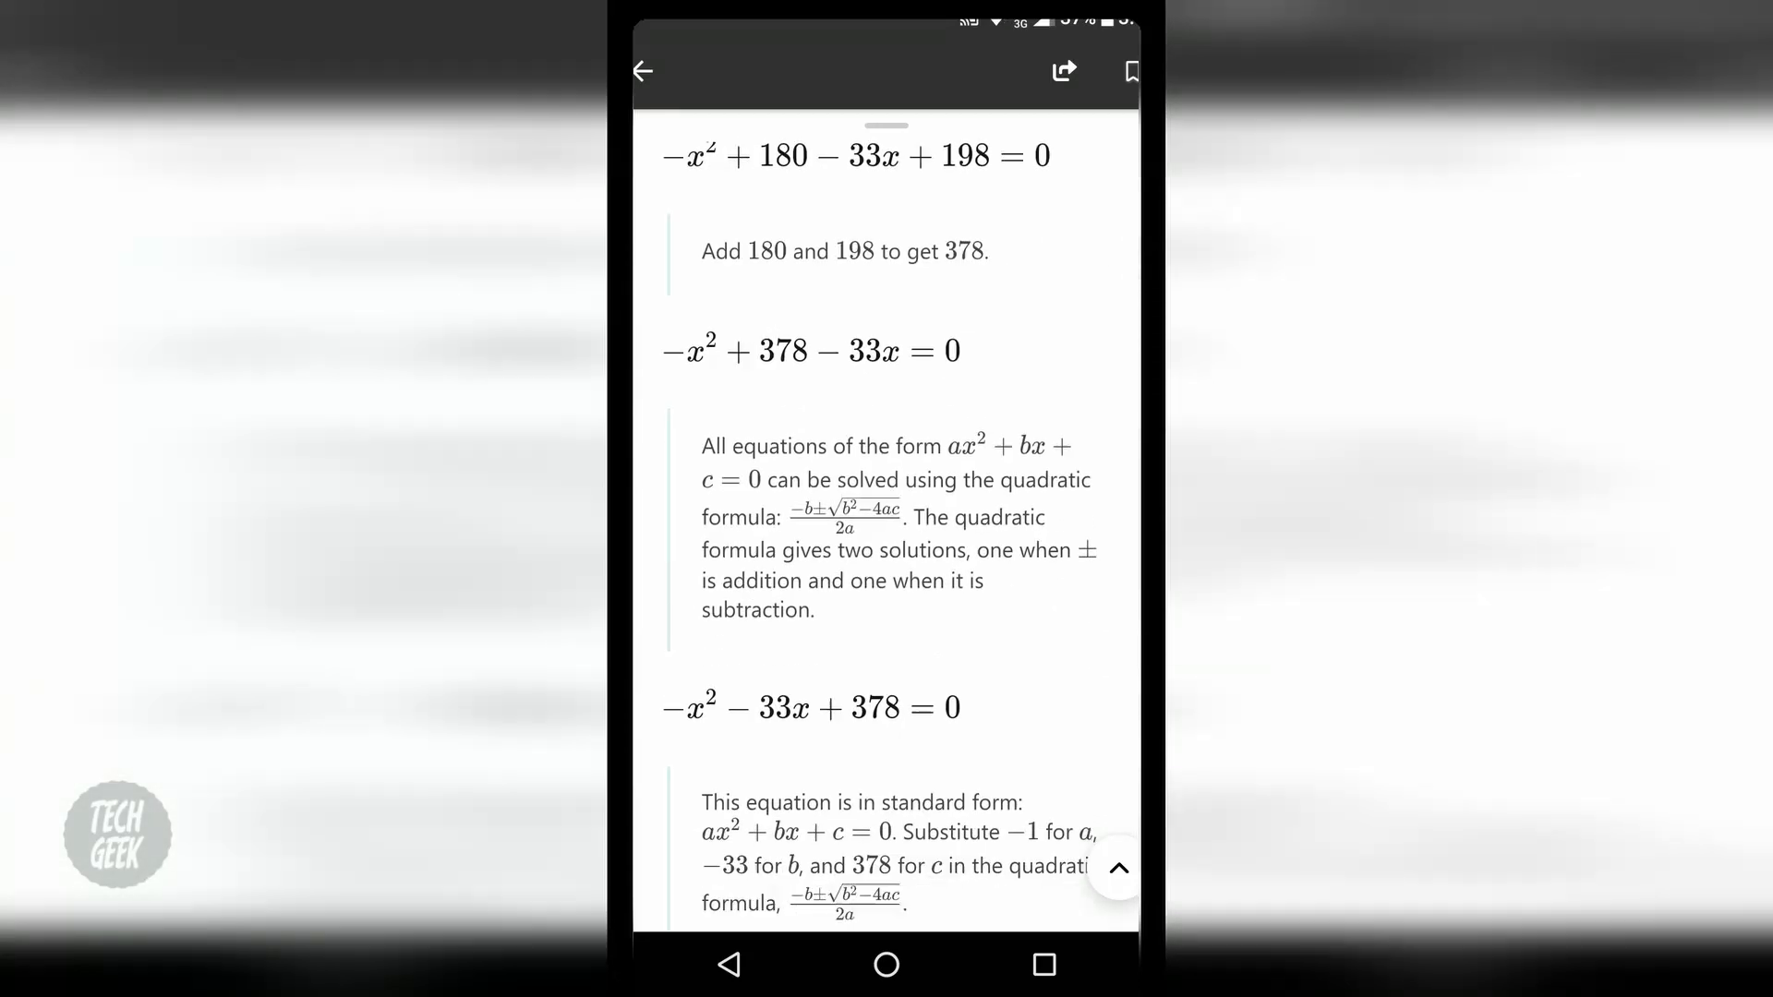
scroll("down", 3)
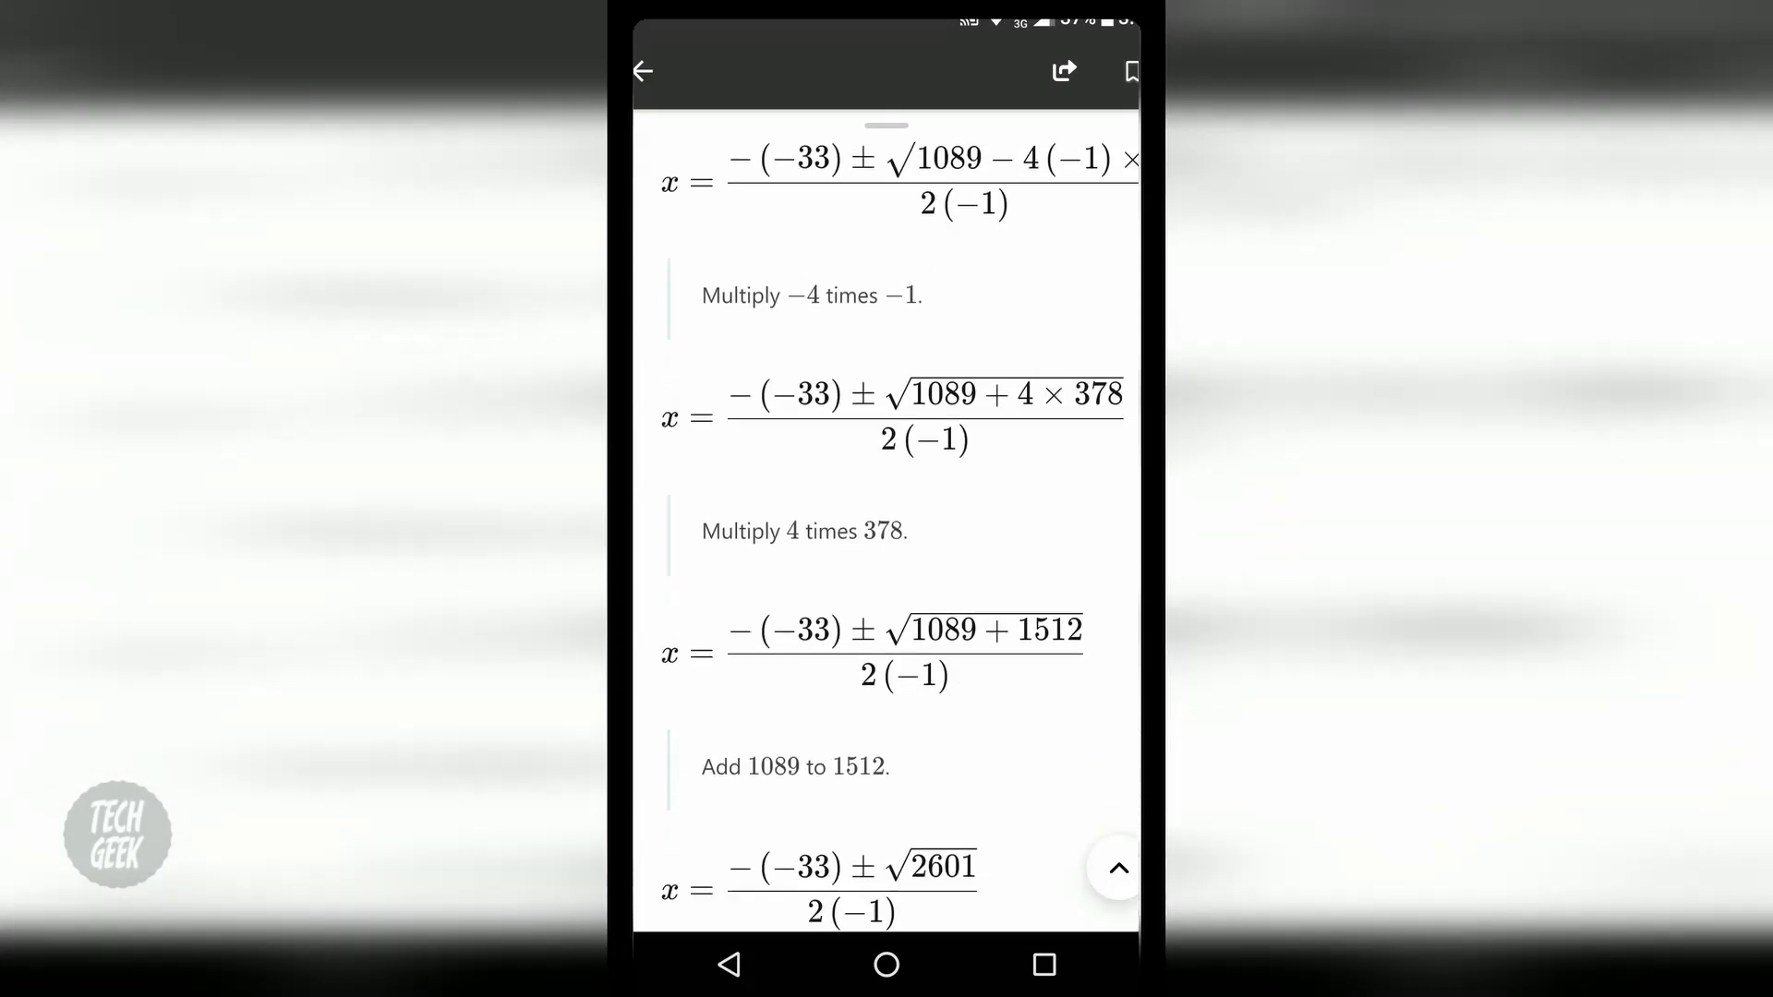
scroll("down", 3)
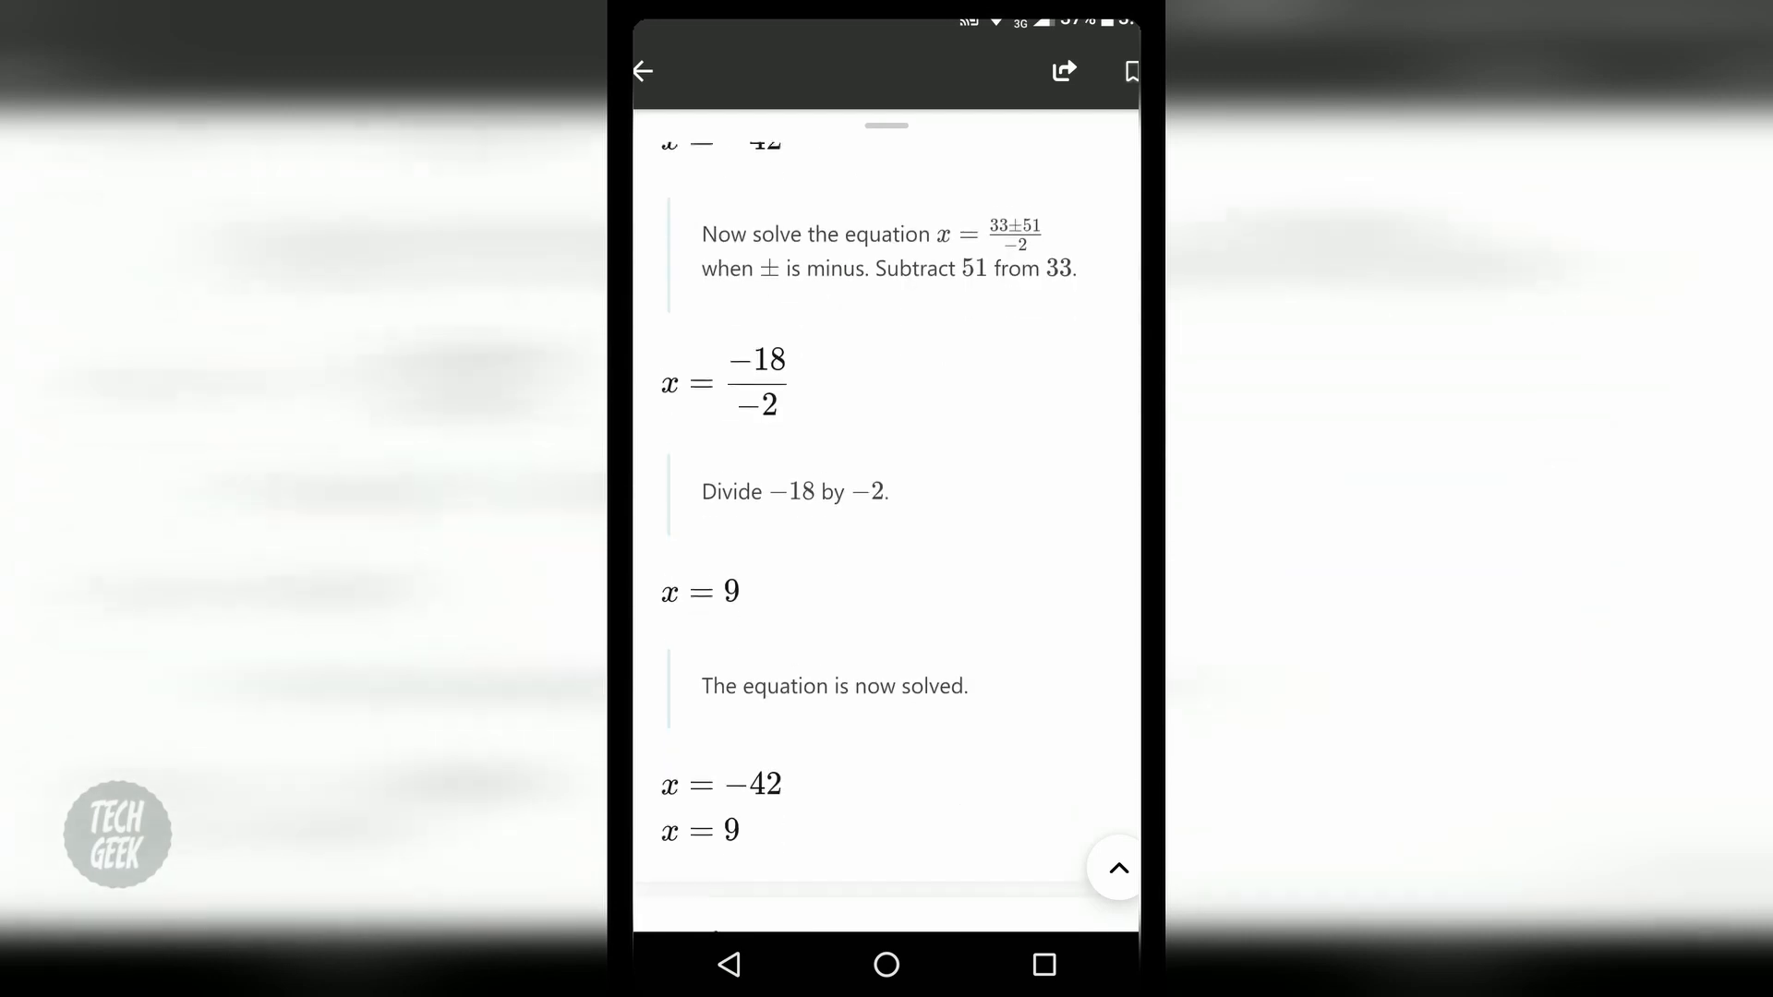
scroll("down", 3)
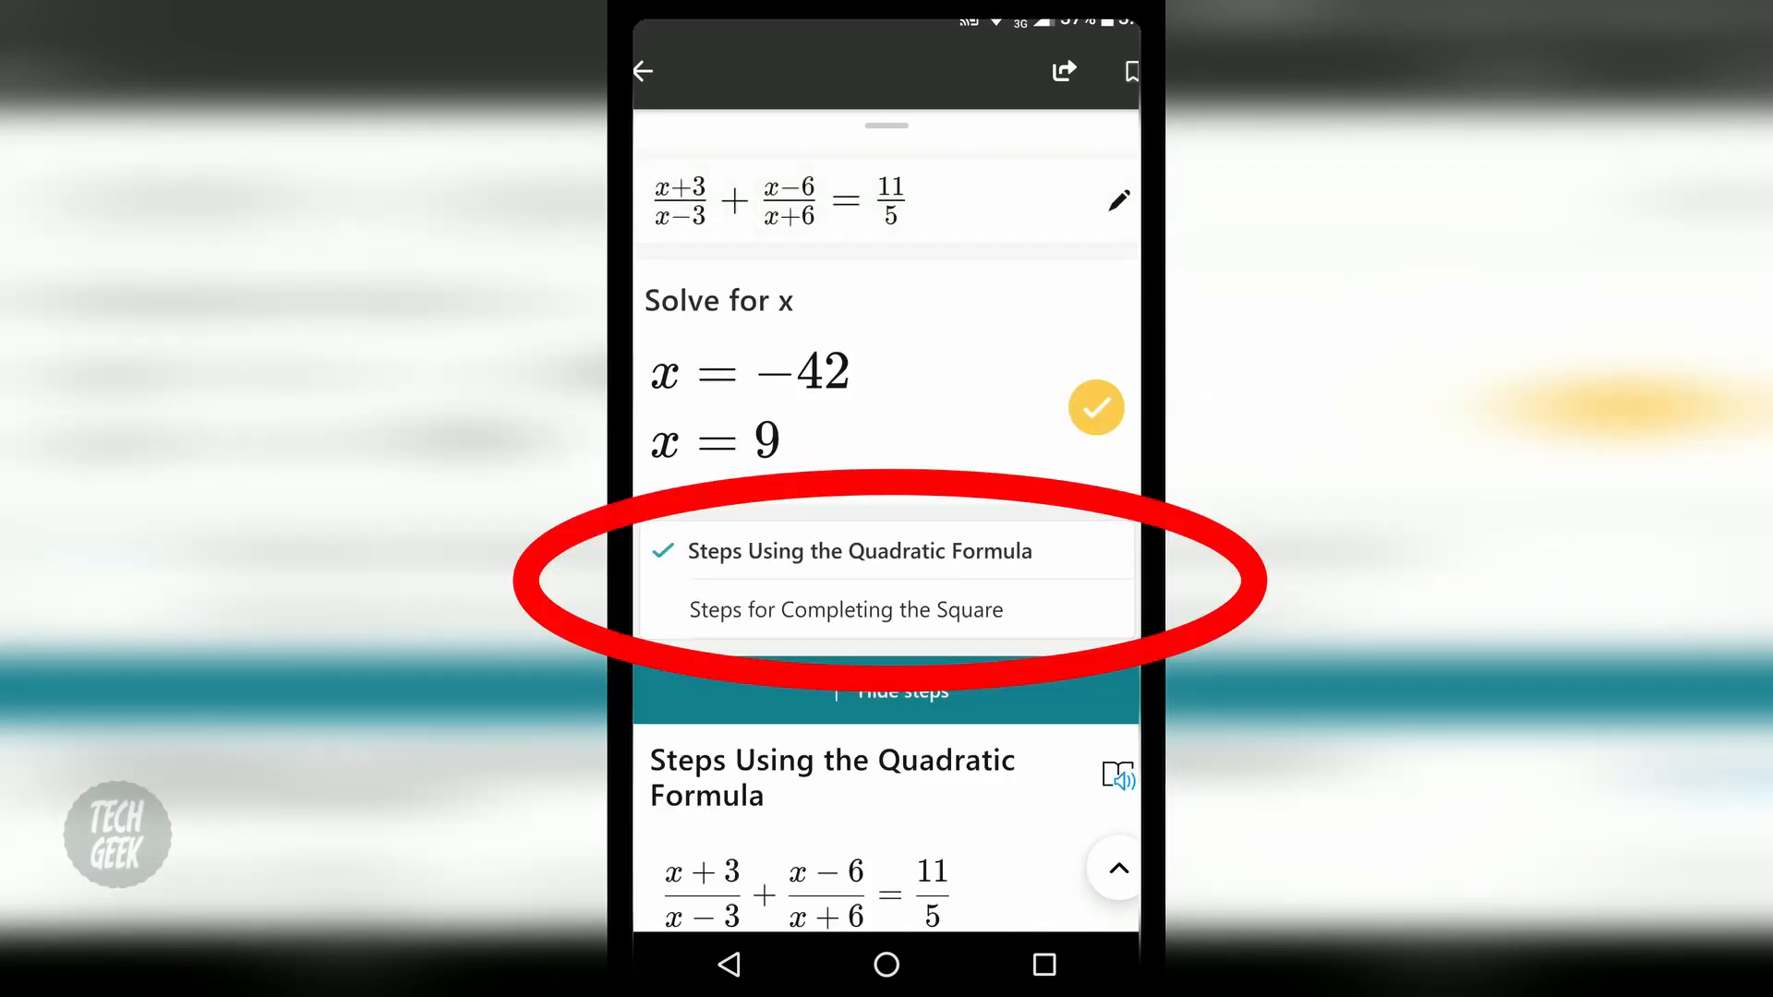
- Switch to the completing-the-square method and scroll through its steps
left_click(846, 609)
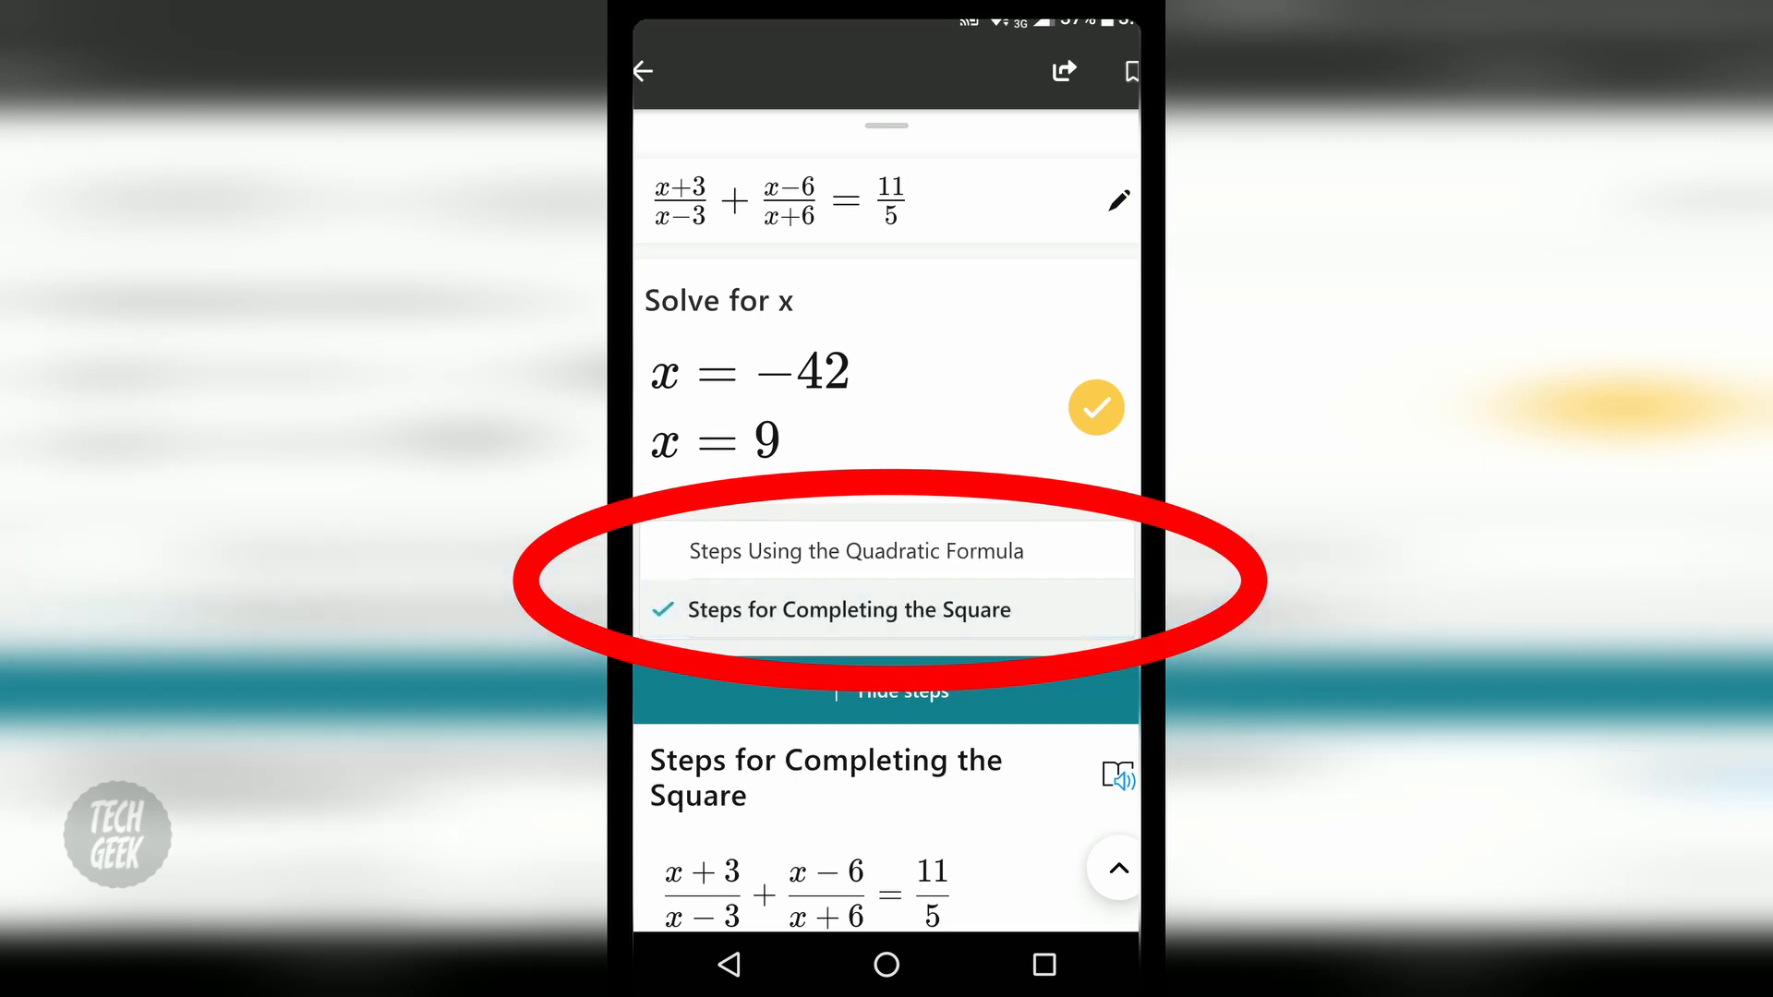
scroll("down", 3)
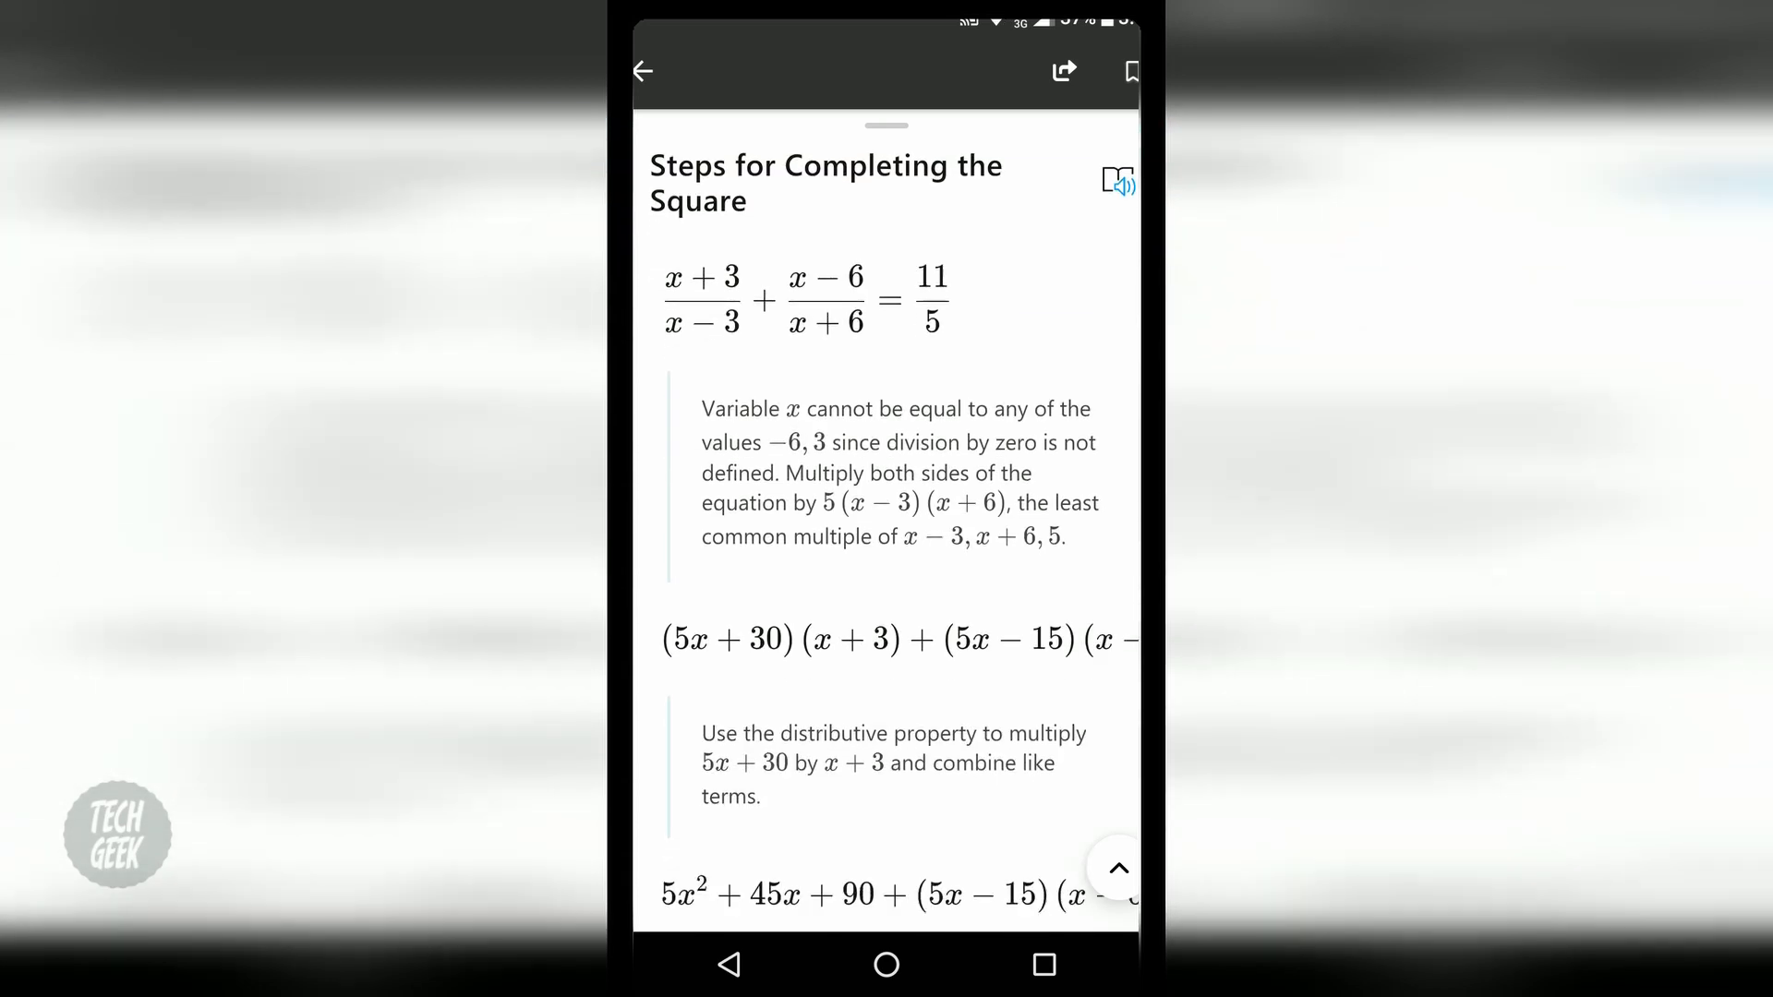
scroll("down", 3)
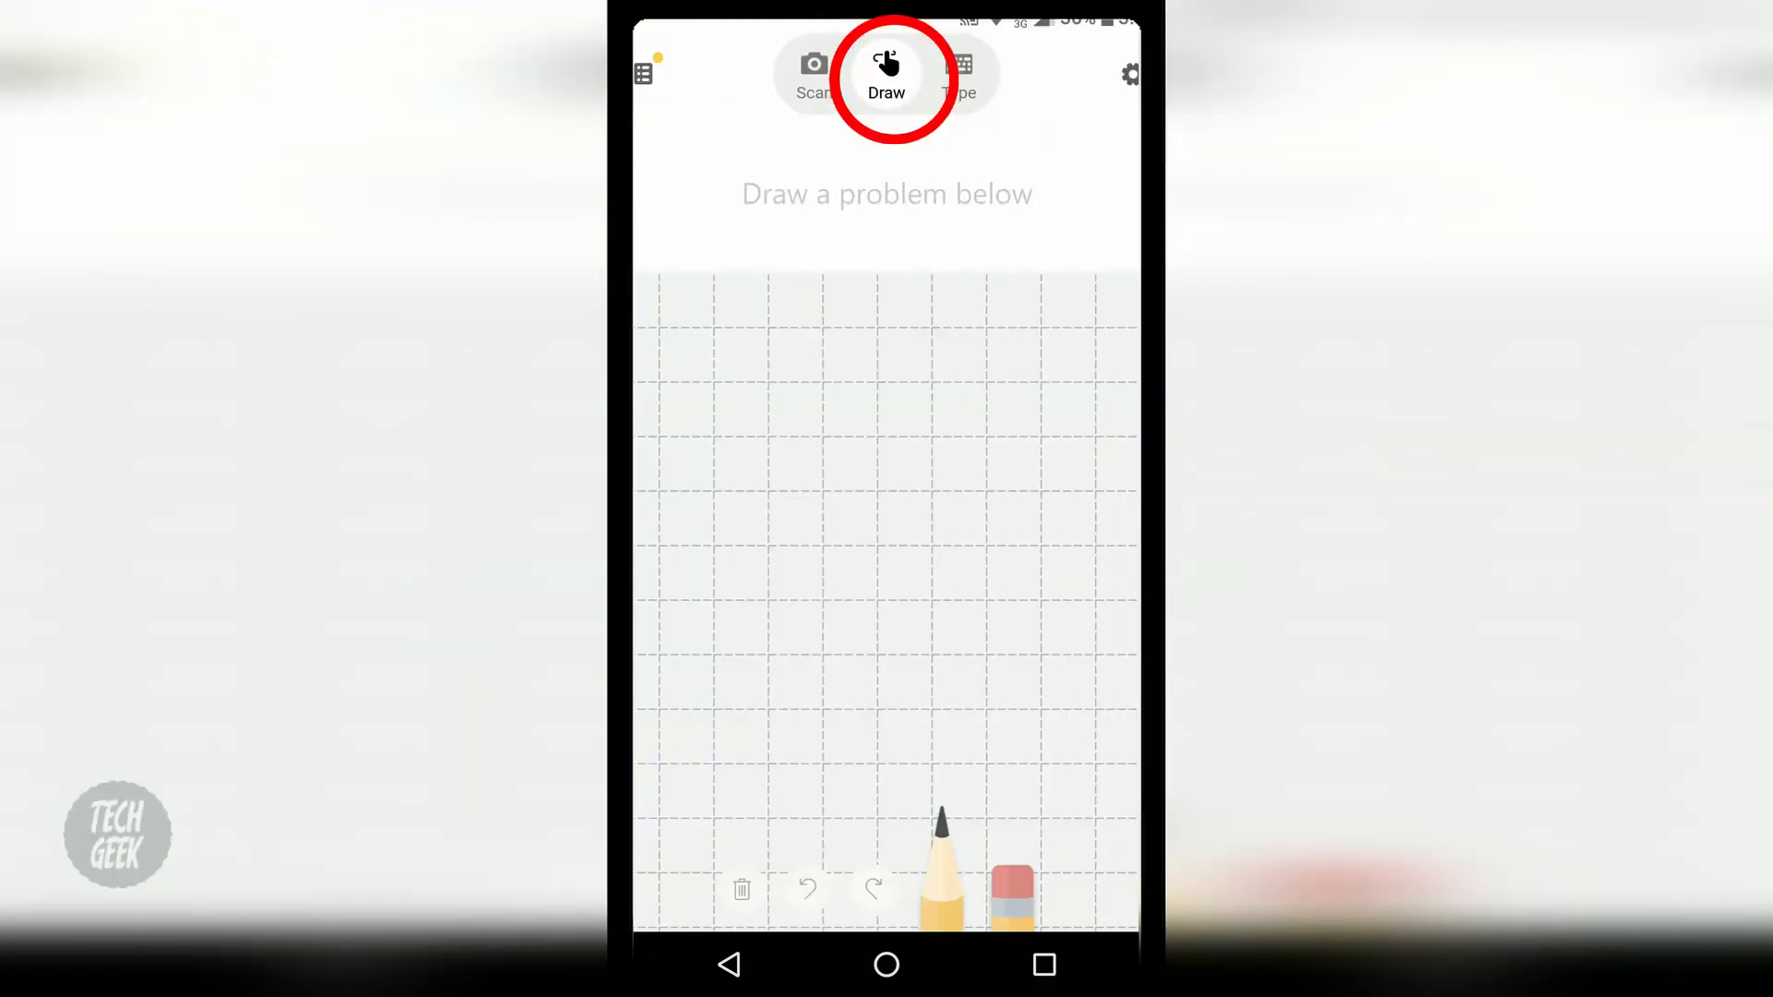
- Switch to keypad entry, then view the History list of earlier problems
left_click(959, 74)
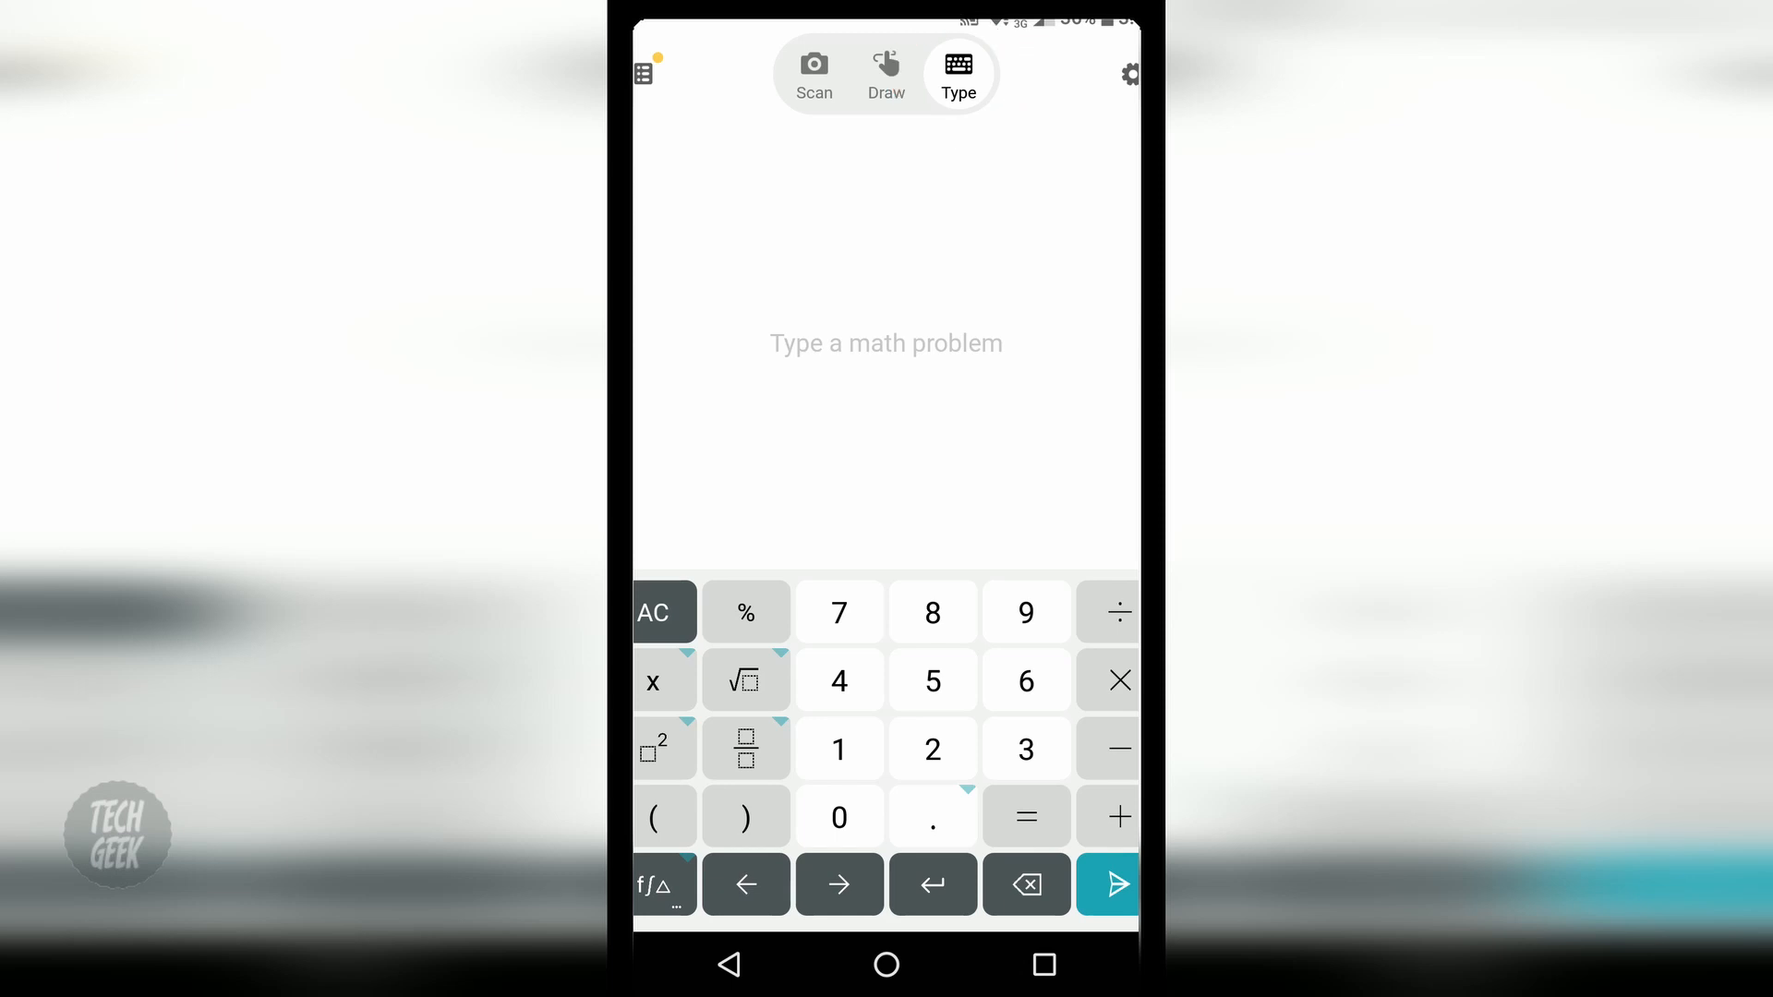
left_click(644, 72)
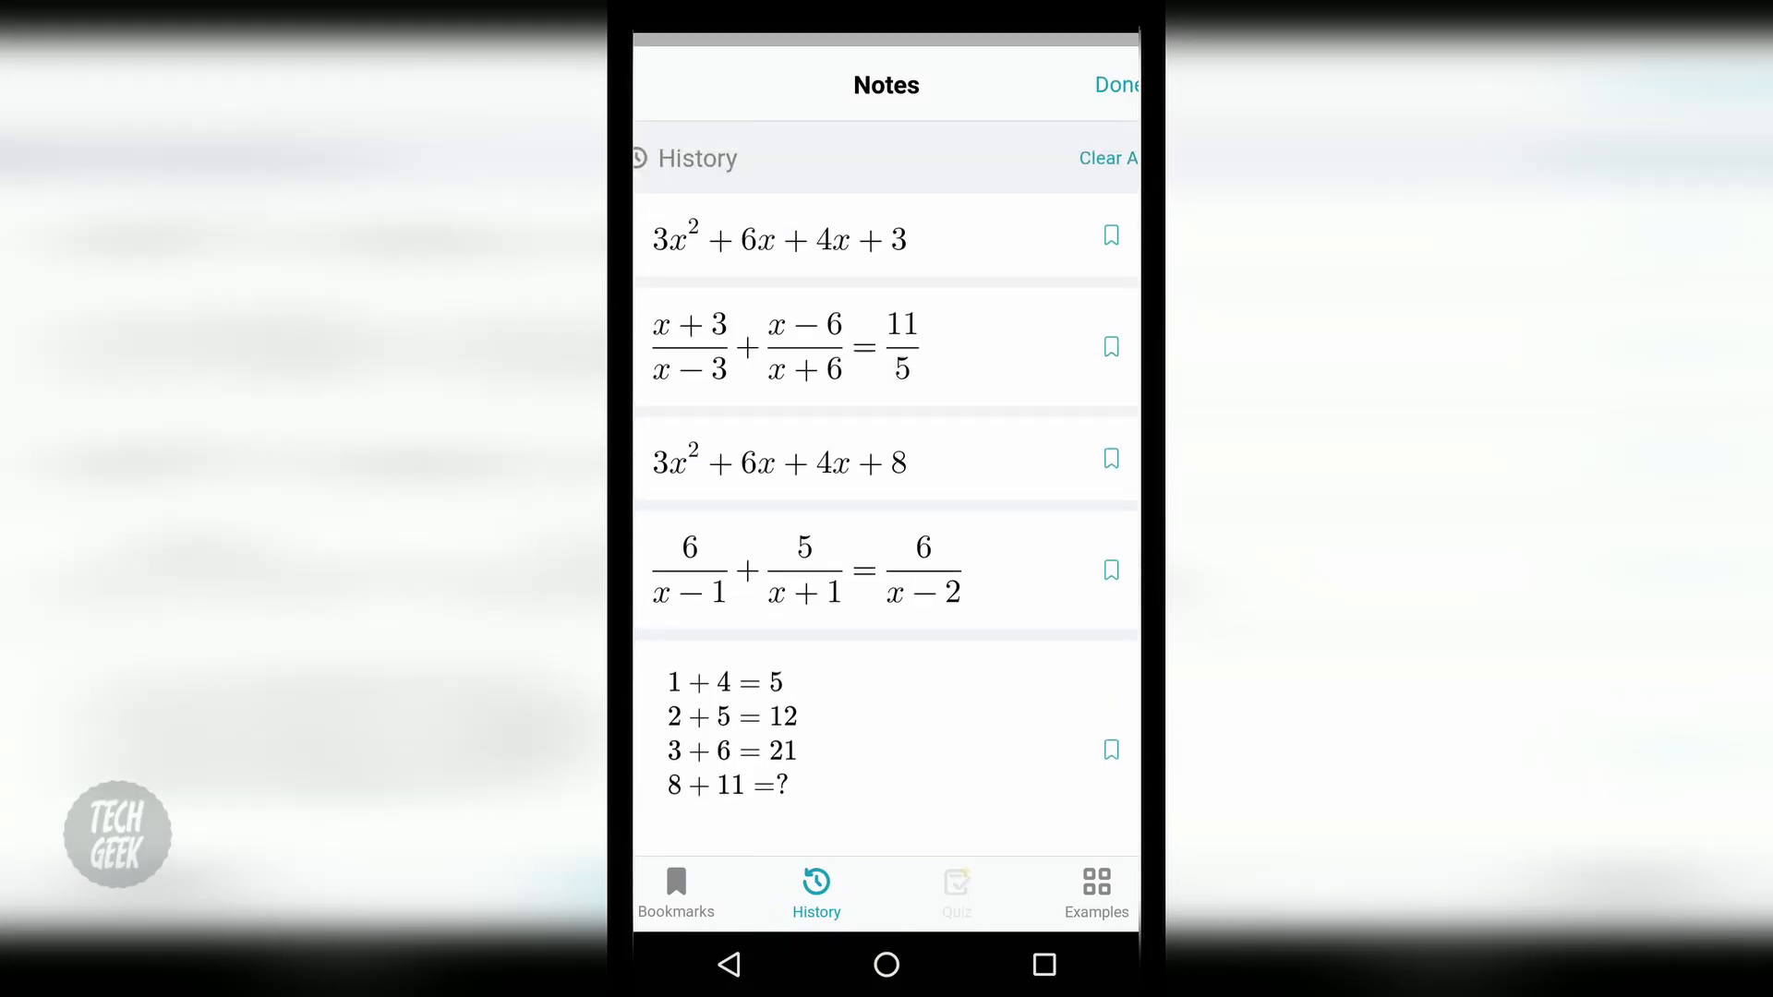
- Start the 5-question fraction-equation quiz in Math Solver, then return to the home screen
left_click(956, 894)
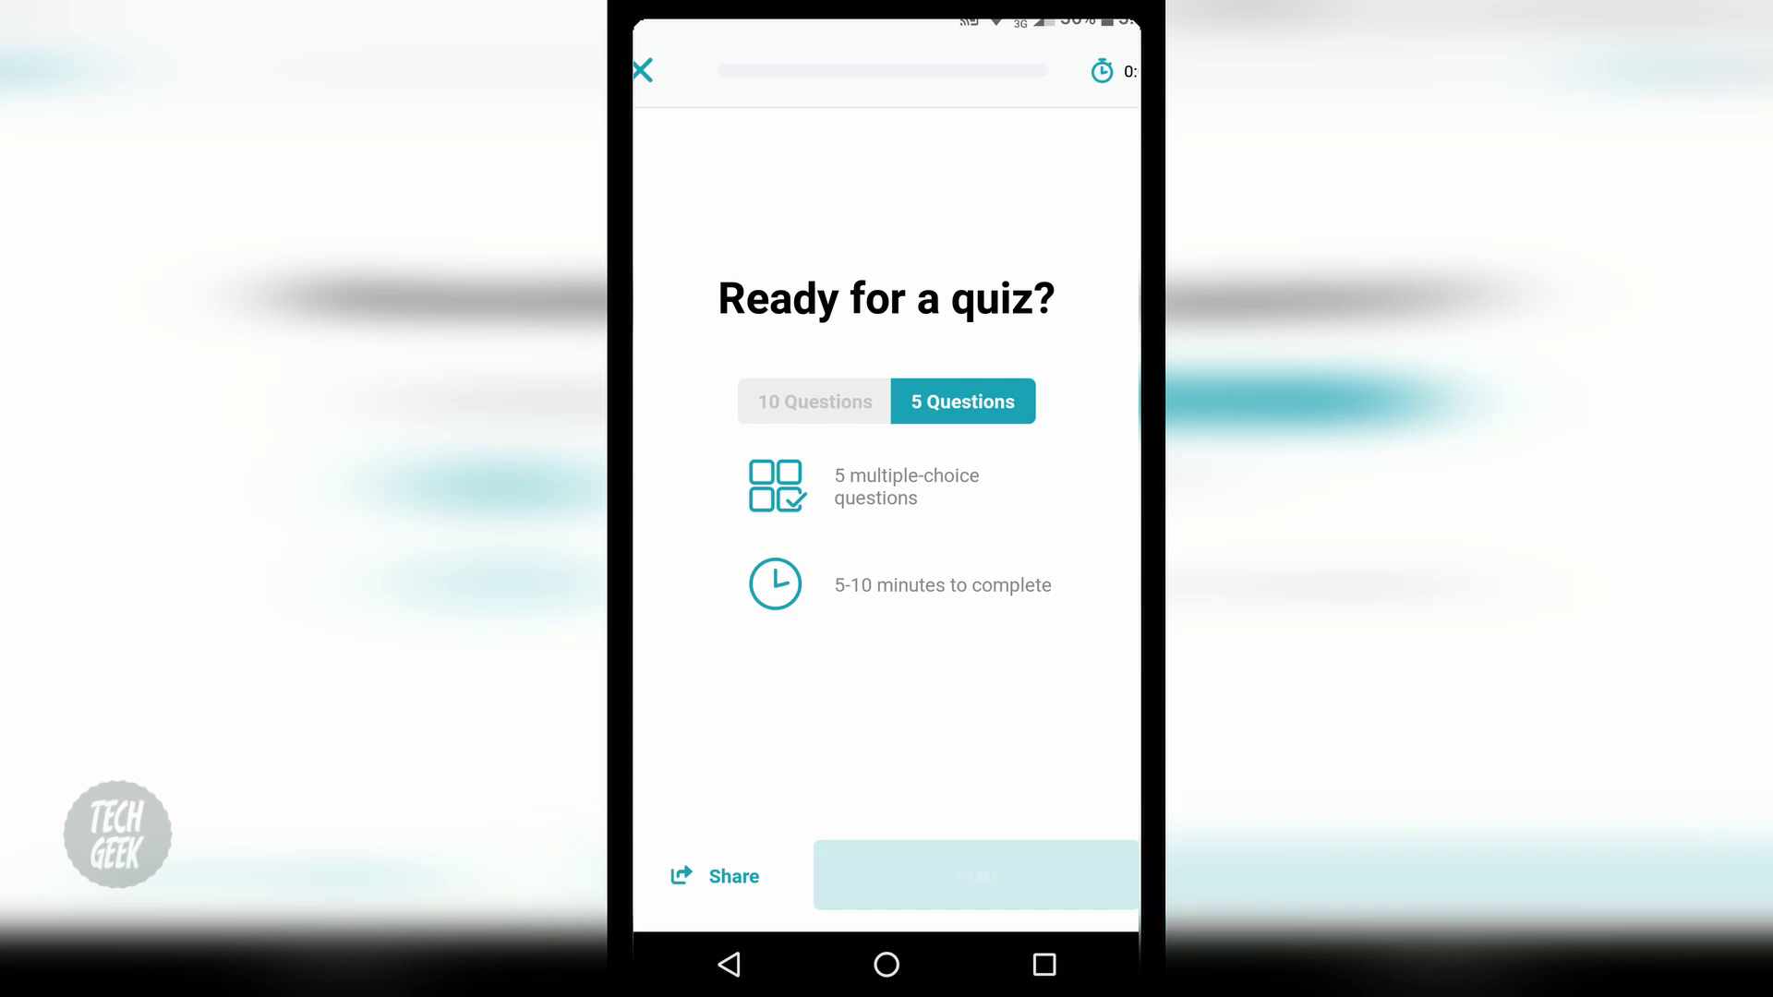
left_click(977, 875)
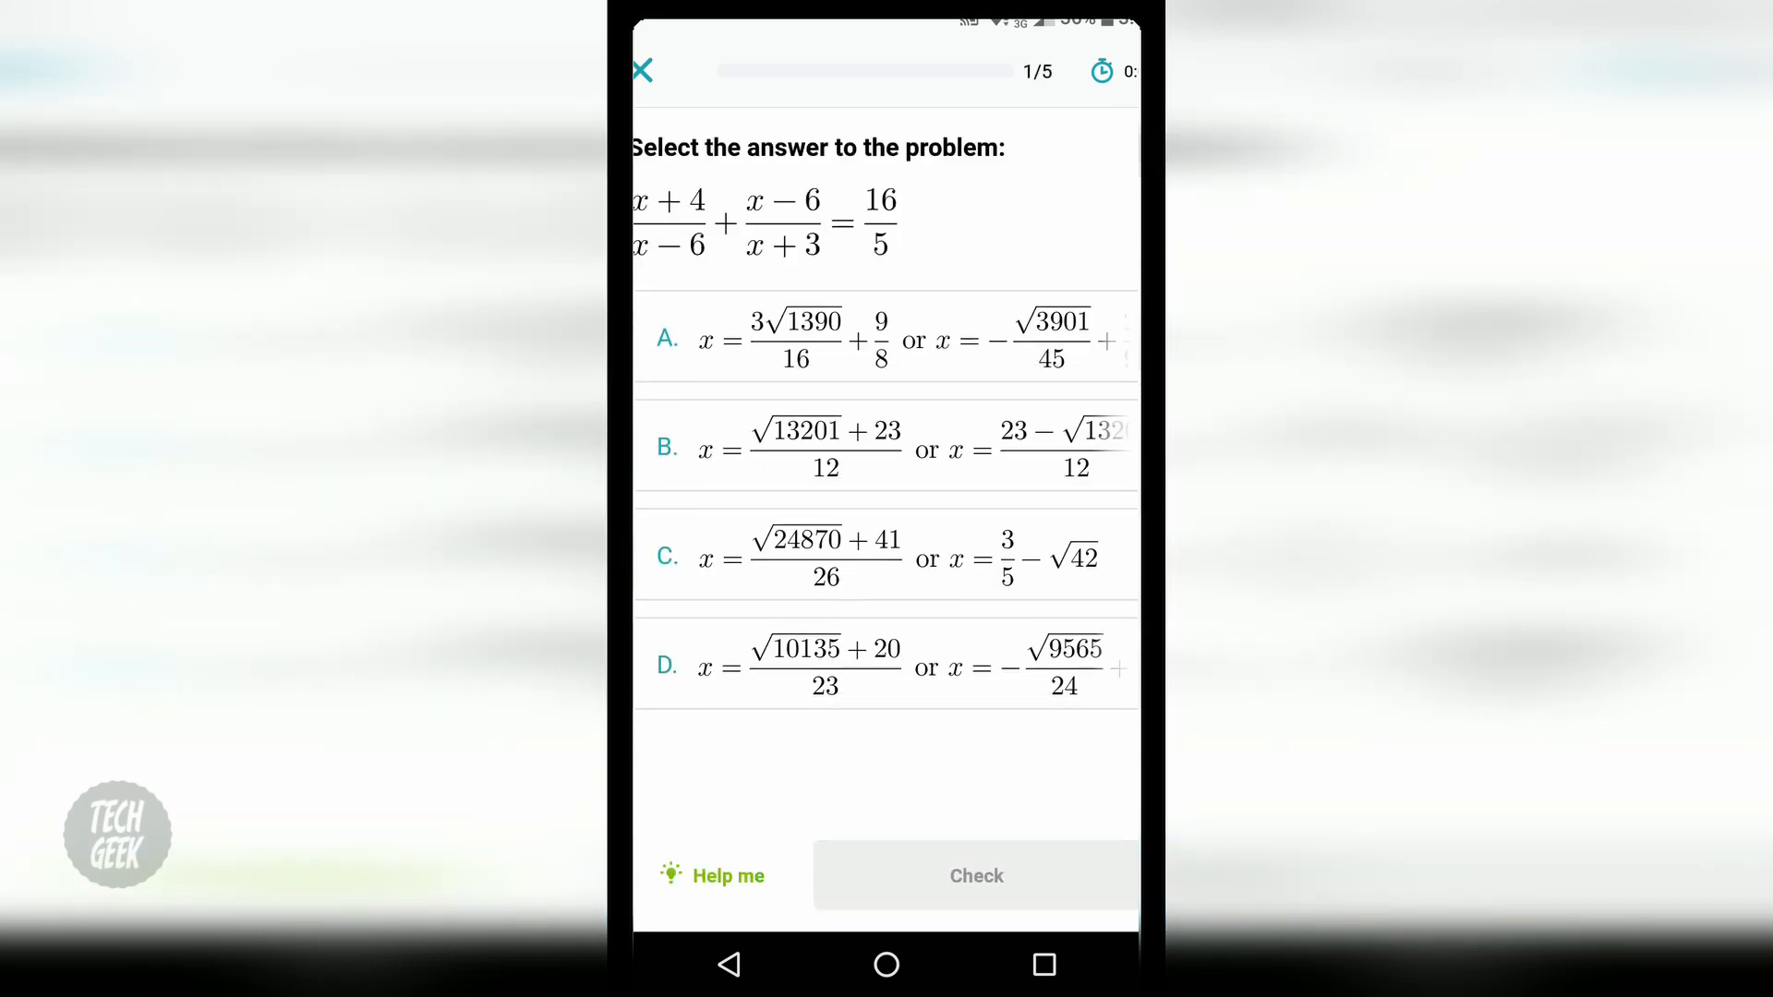
left_click(642, 71)
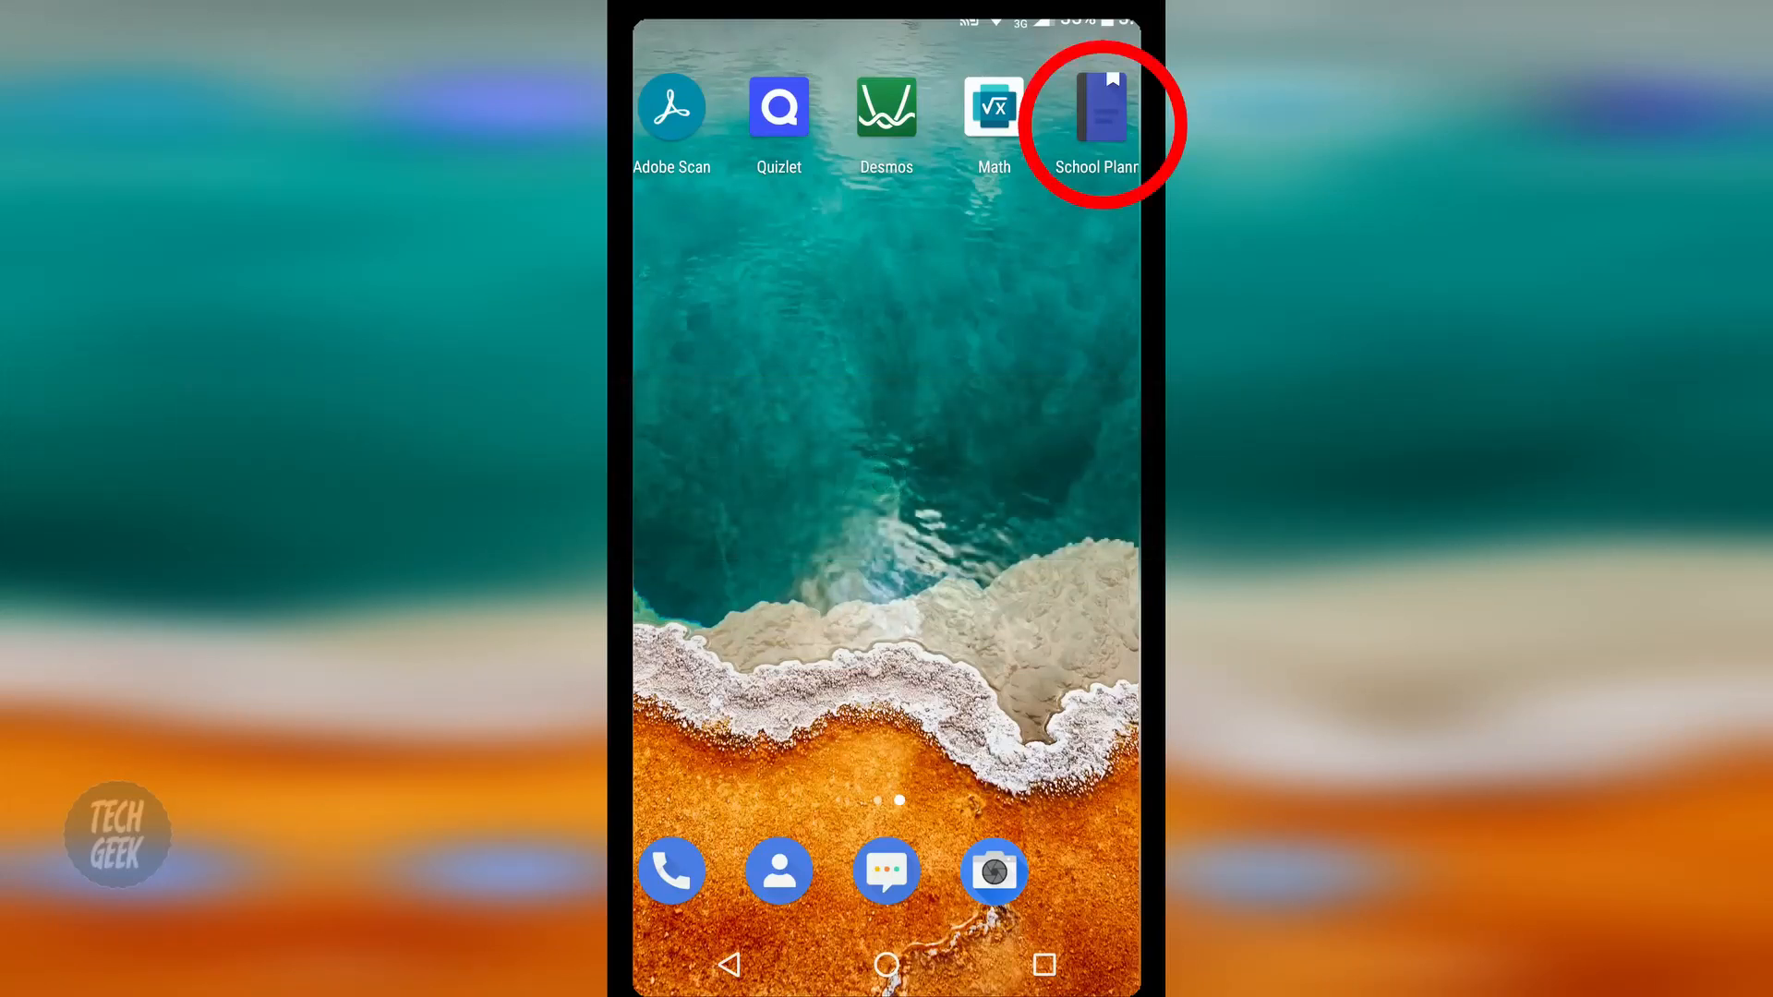
- Launch School Planner and show the Monday Social Study class, 9:30–12:00, room 221
left_click(1096, 111)
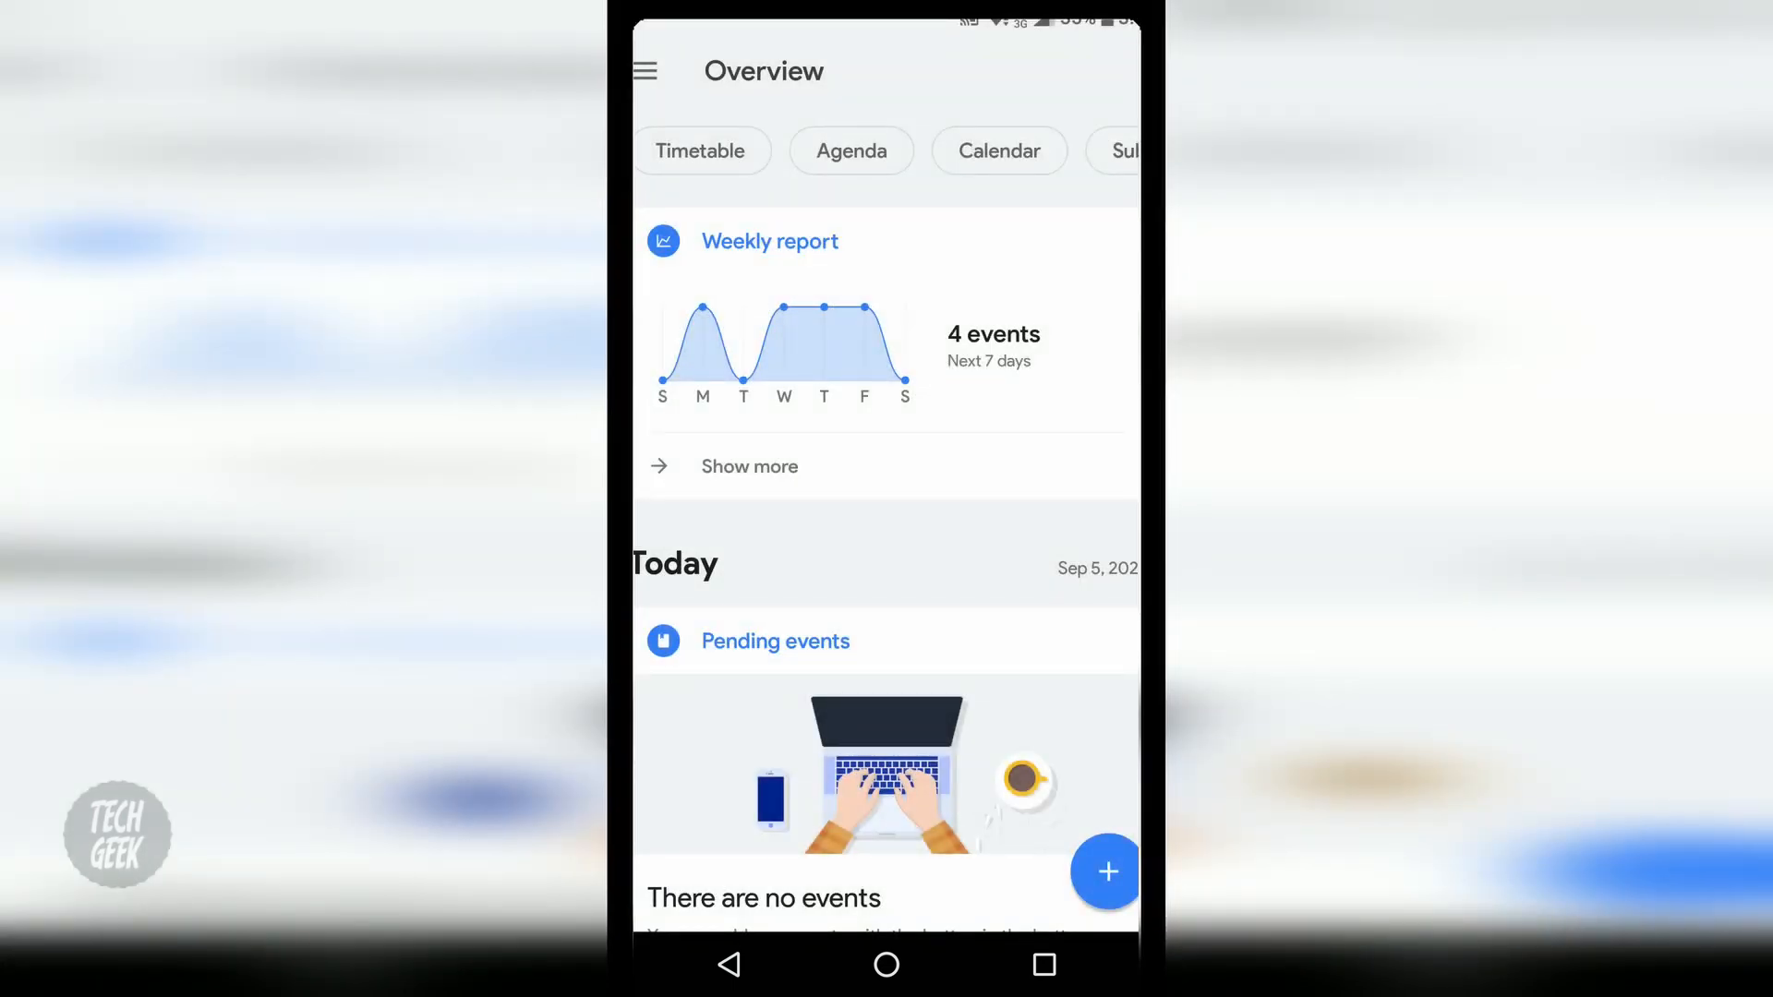
left_click(701, 150)
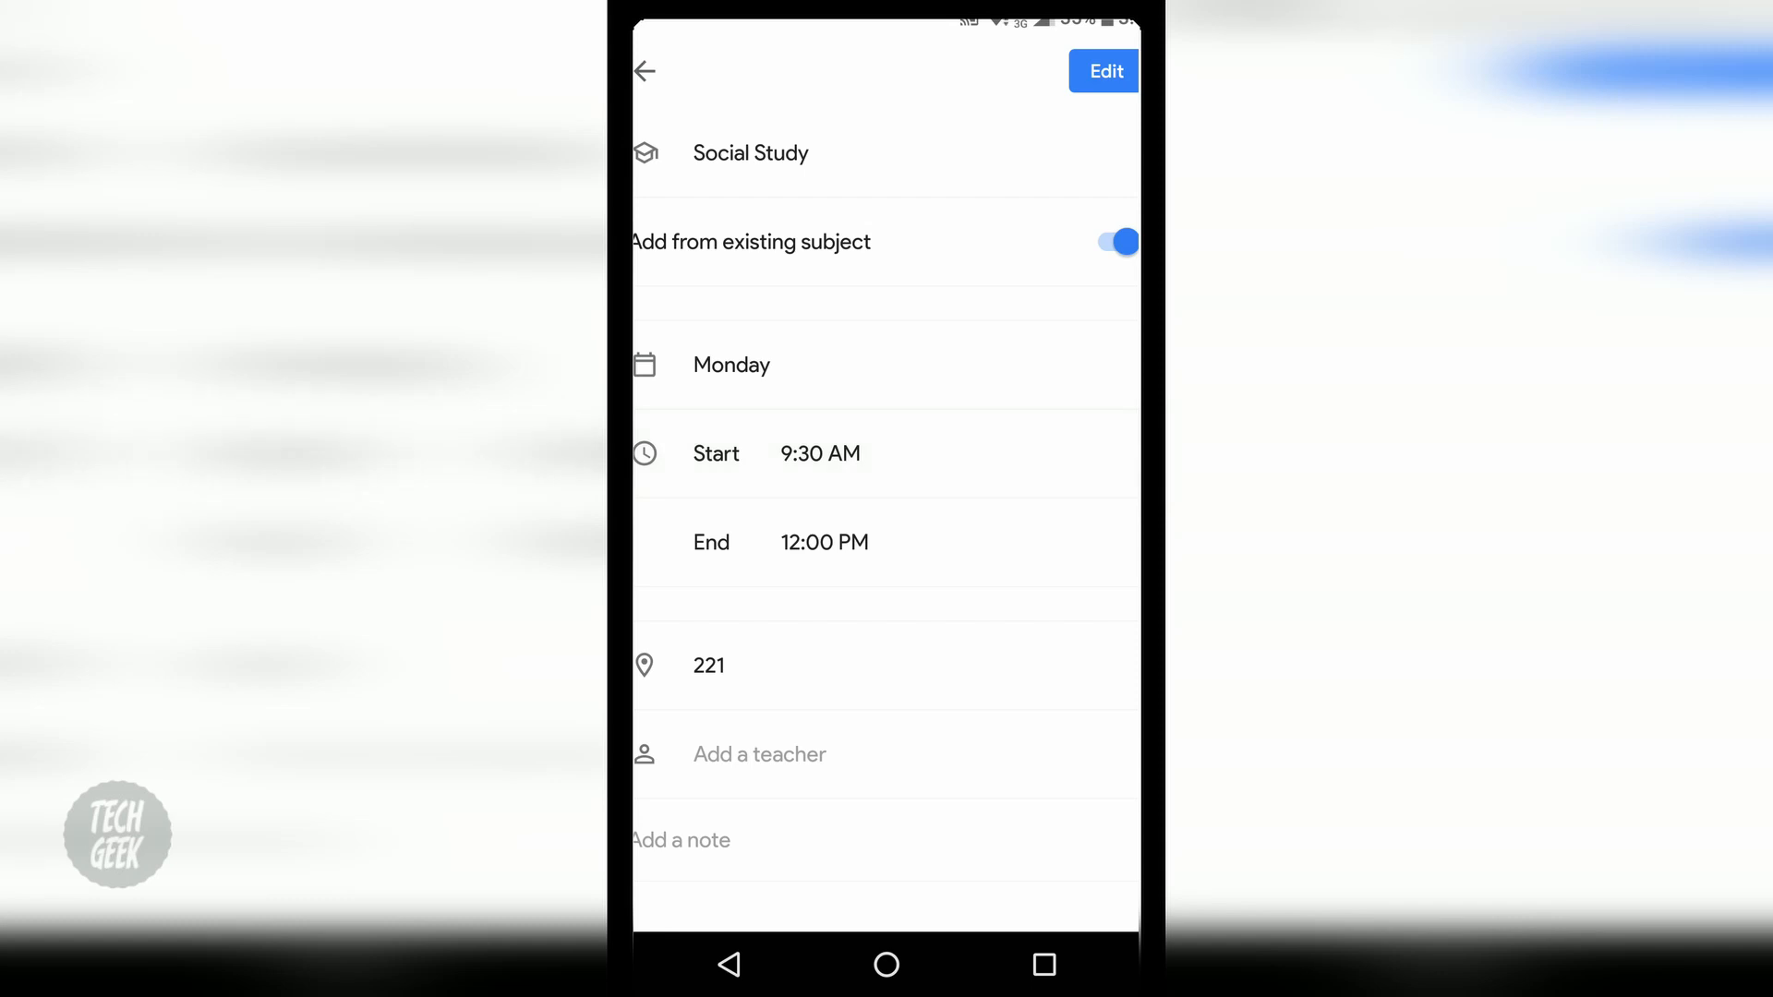
- Open the Agenda and scroll through the upcoming quizzes and homework
left_click(644, 71)
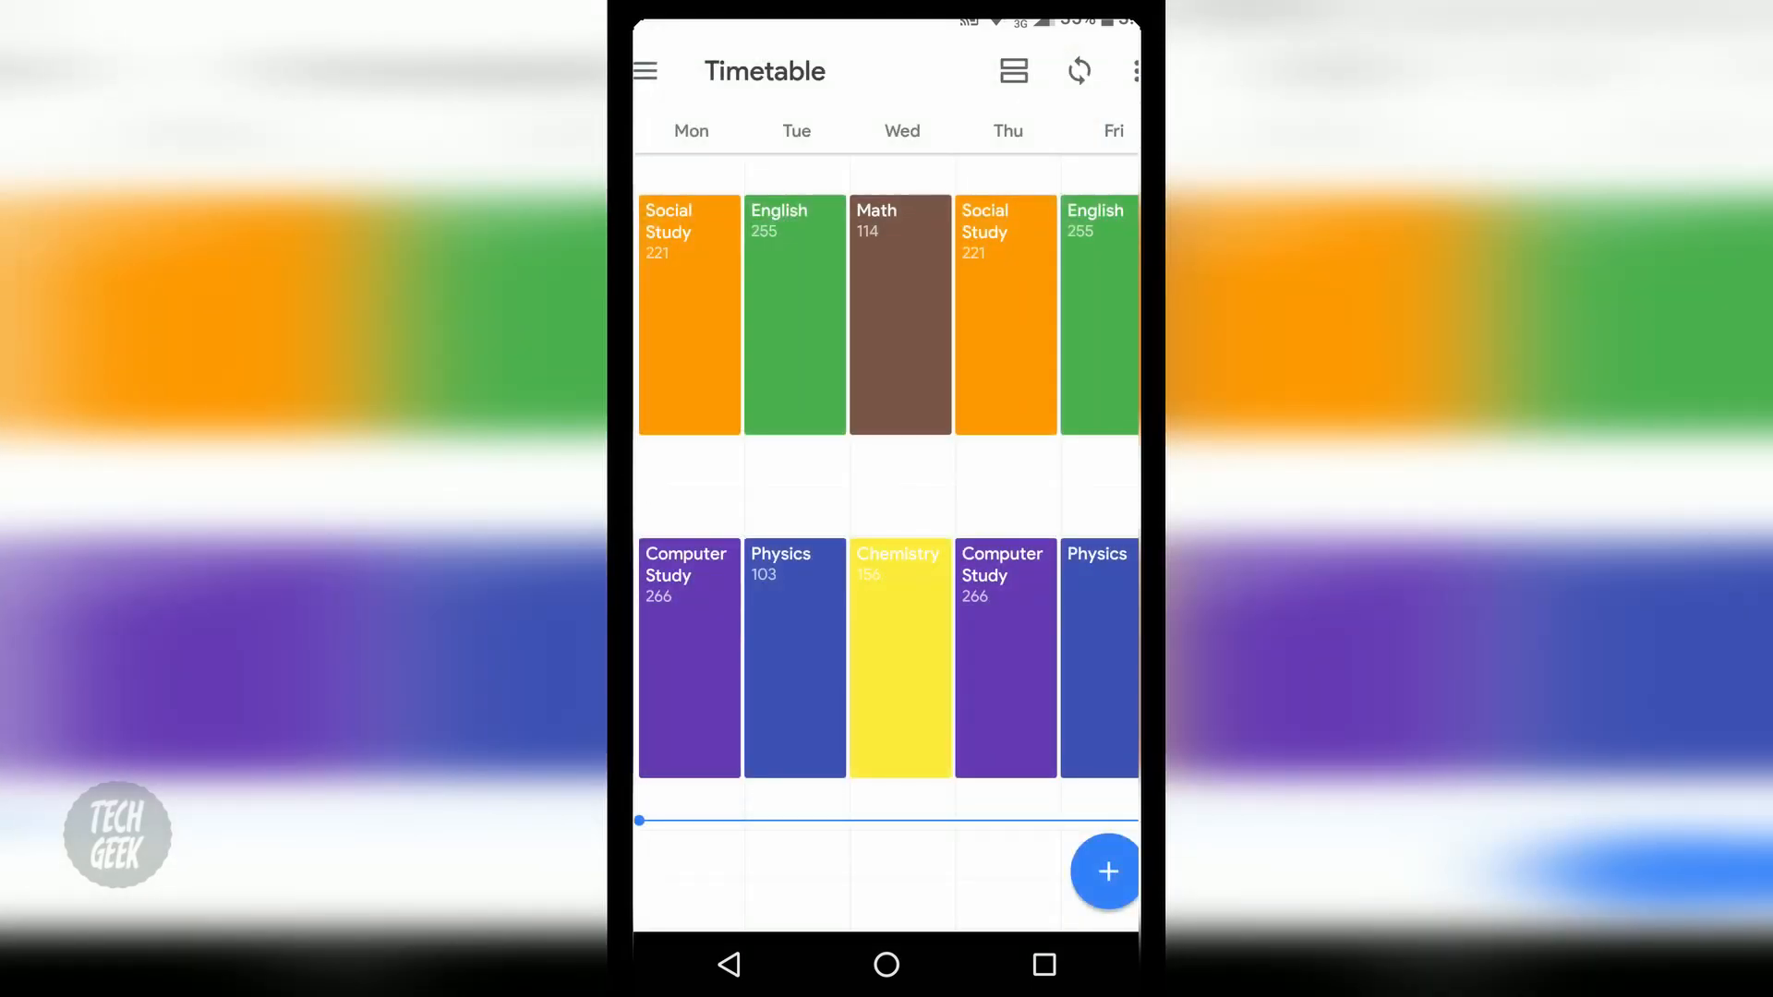
left_click(647, 71)
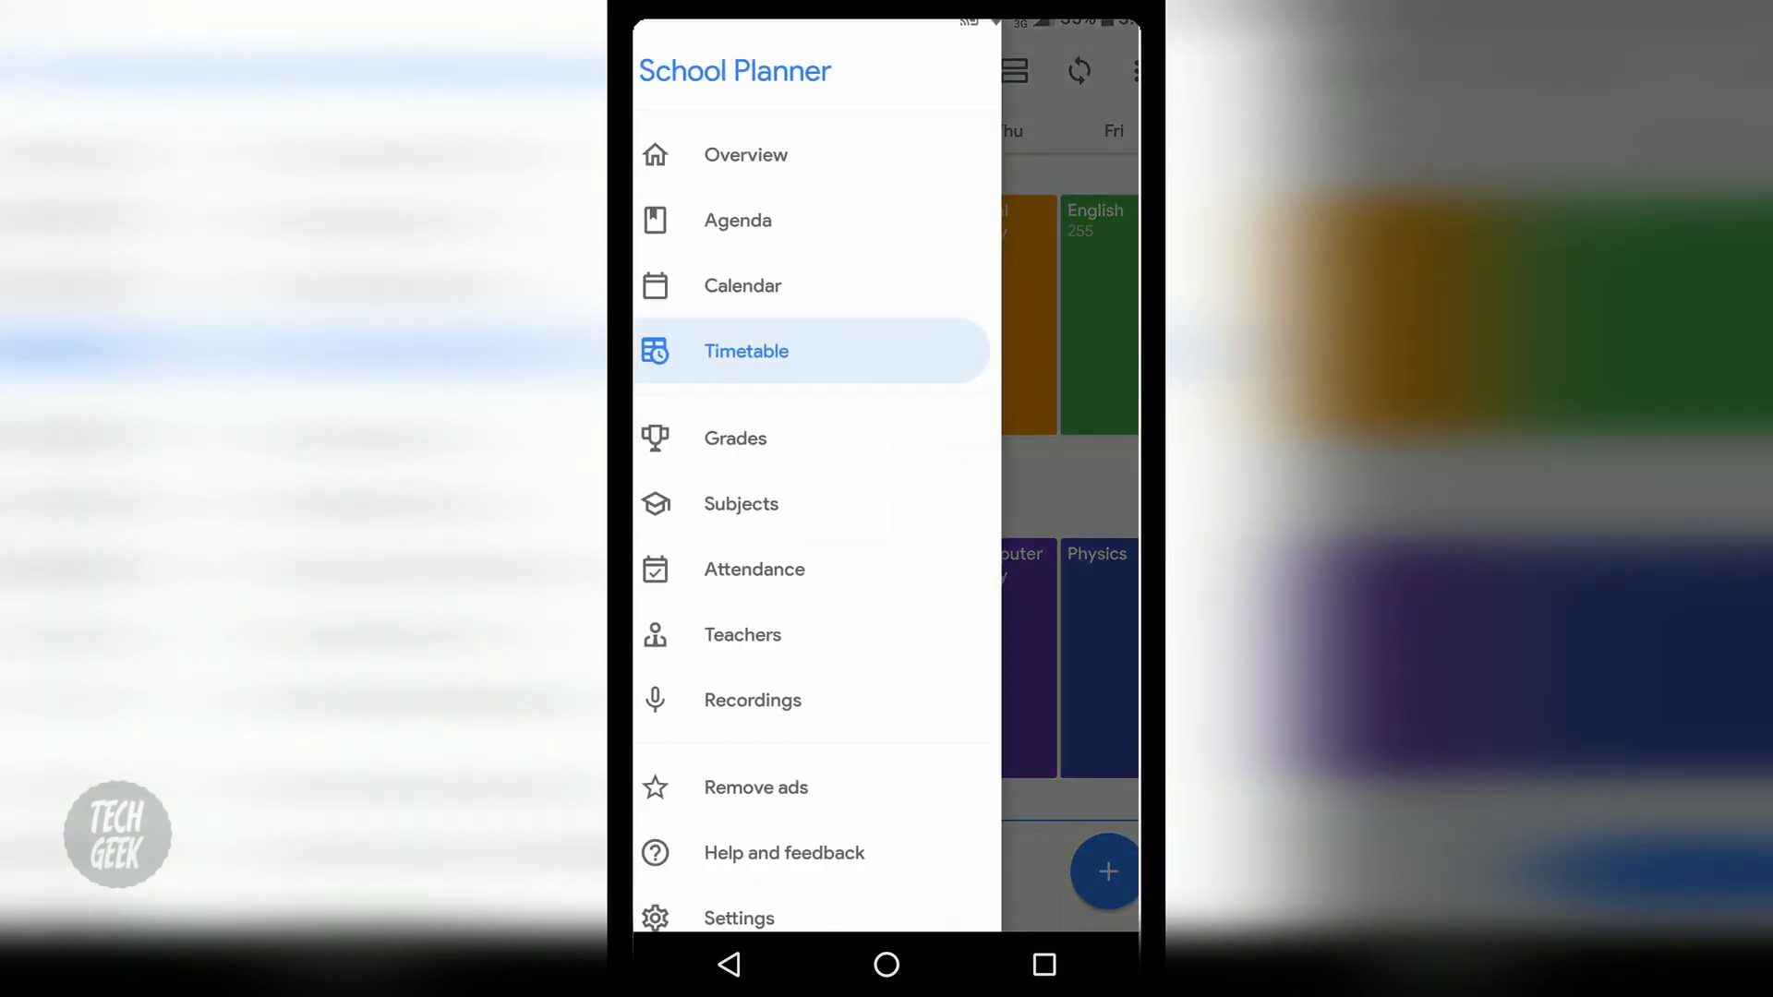
left_click(737, 220)
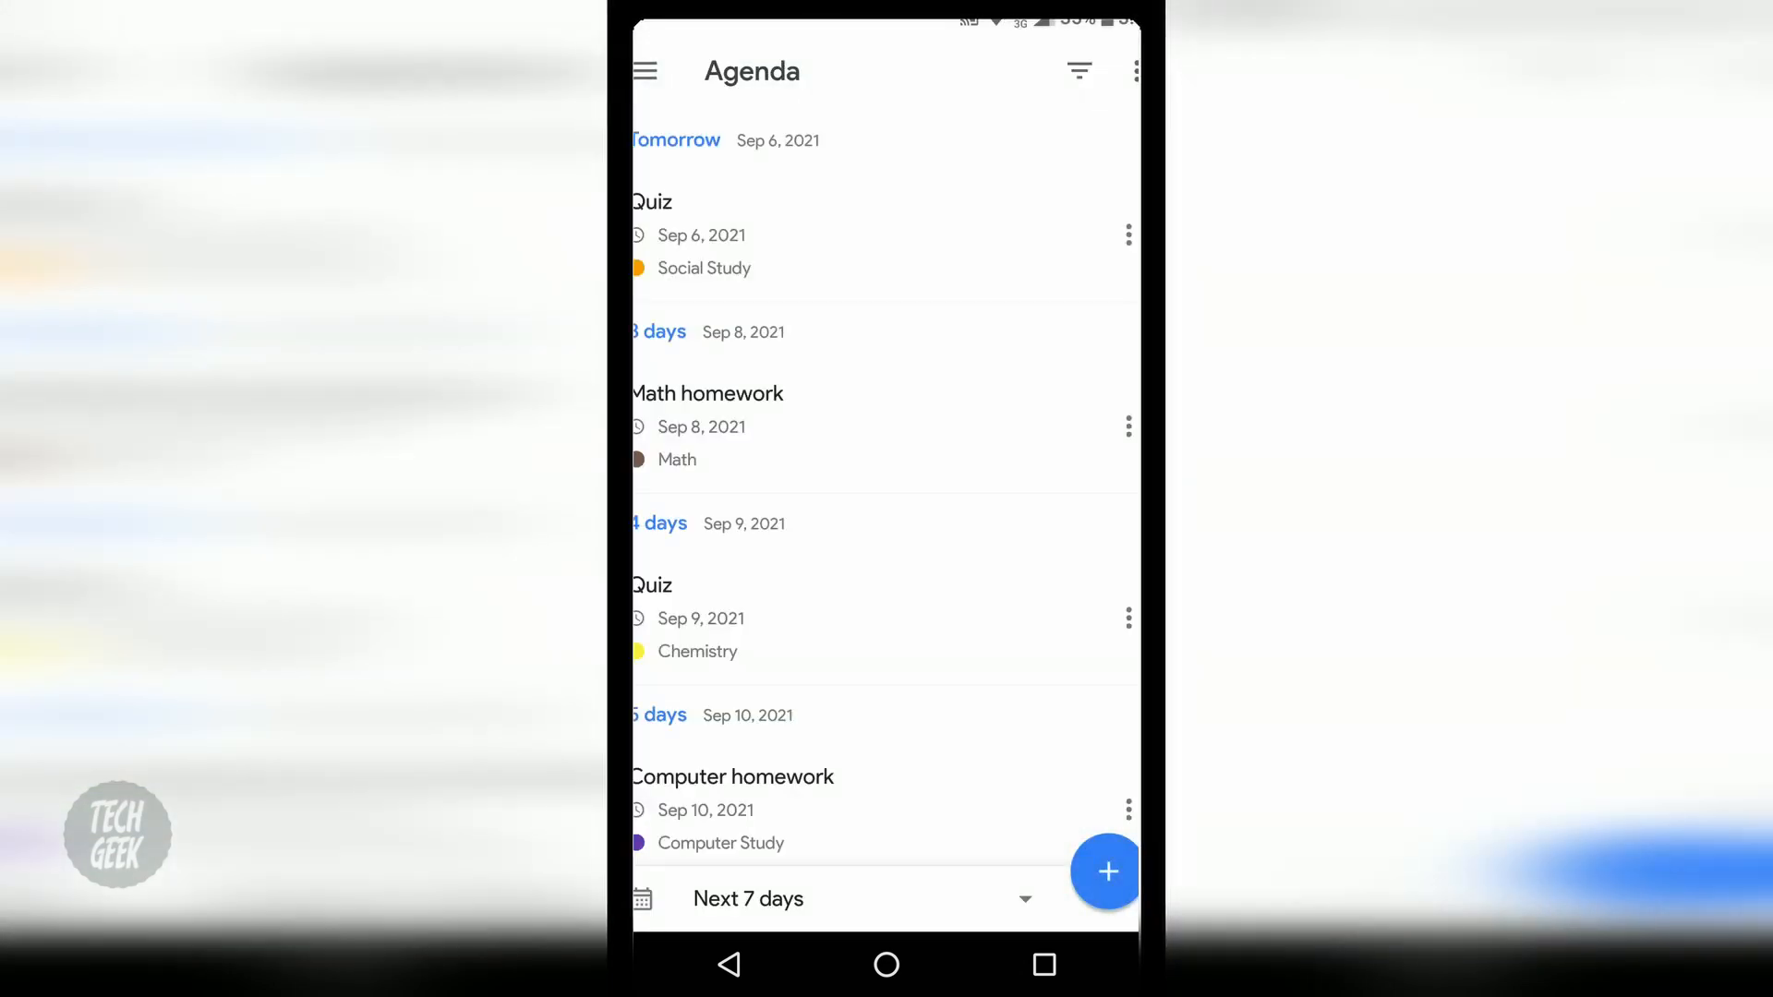
scroll("down", 3)
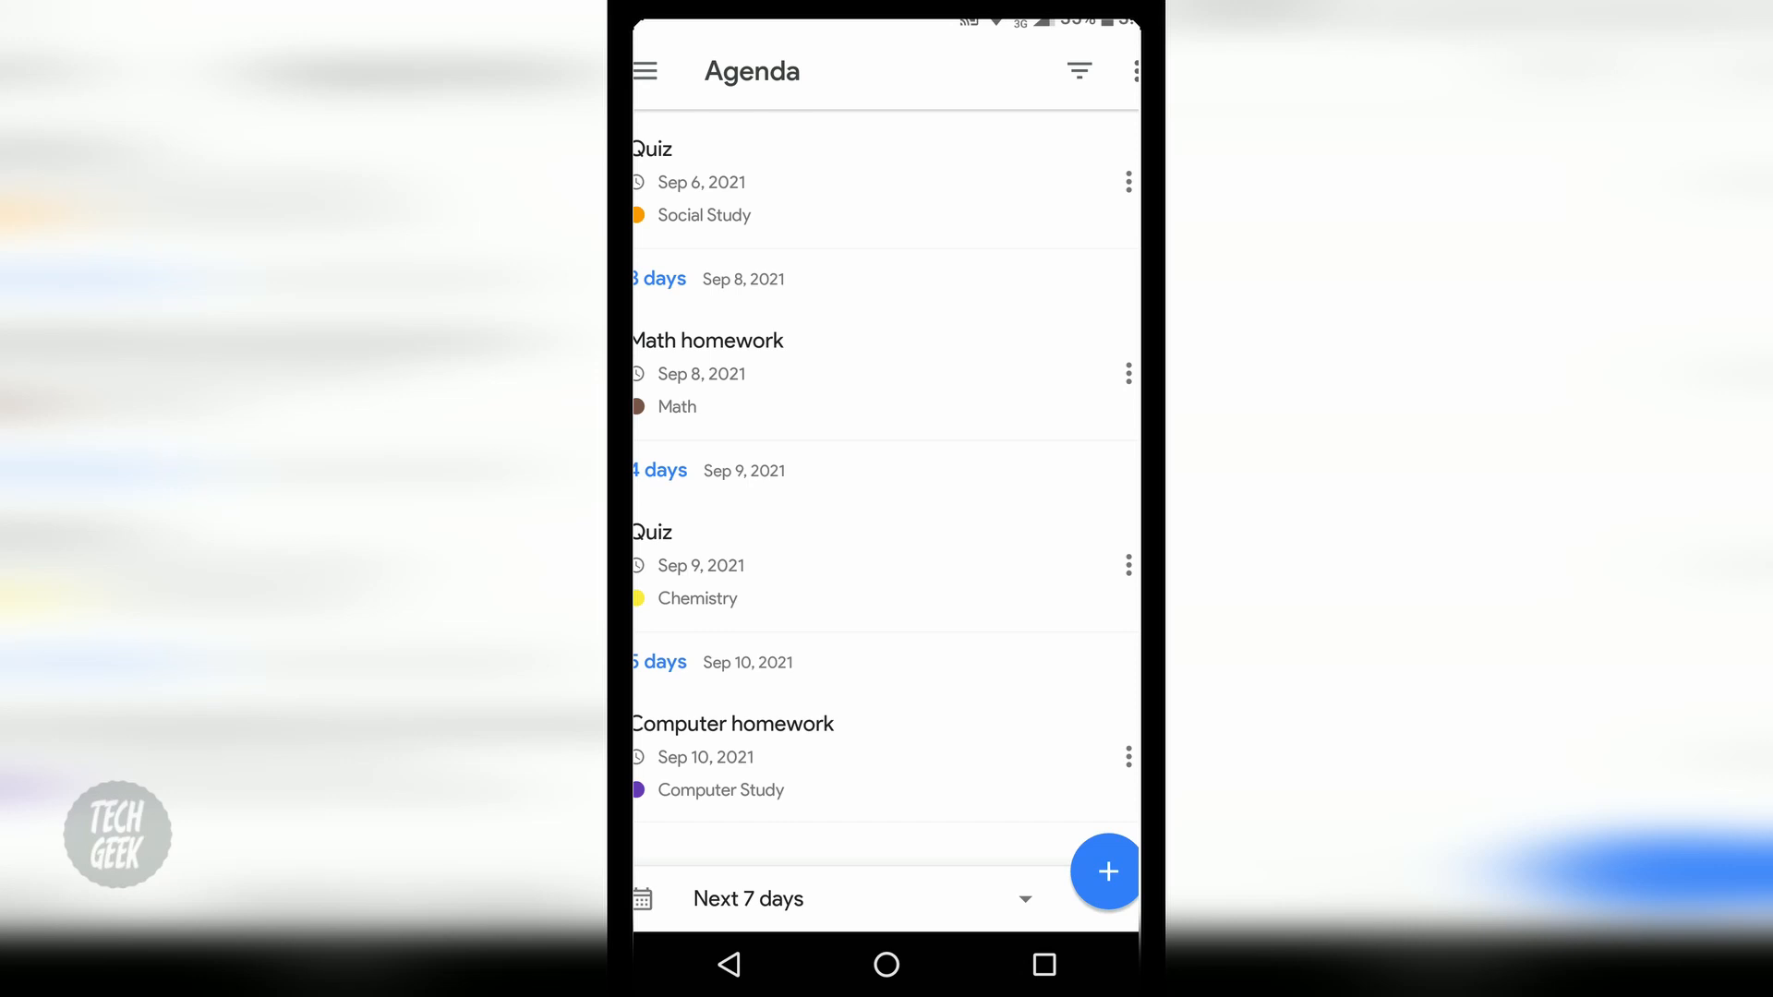
- Preview the add-event options, then show the September 2021 calendar
left_click(1107, 872)
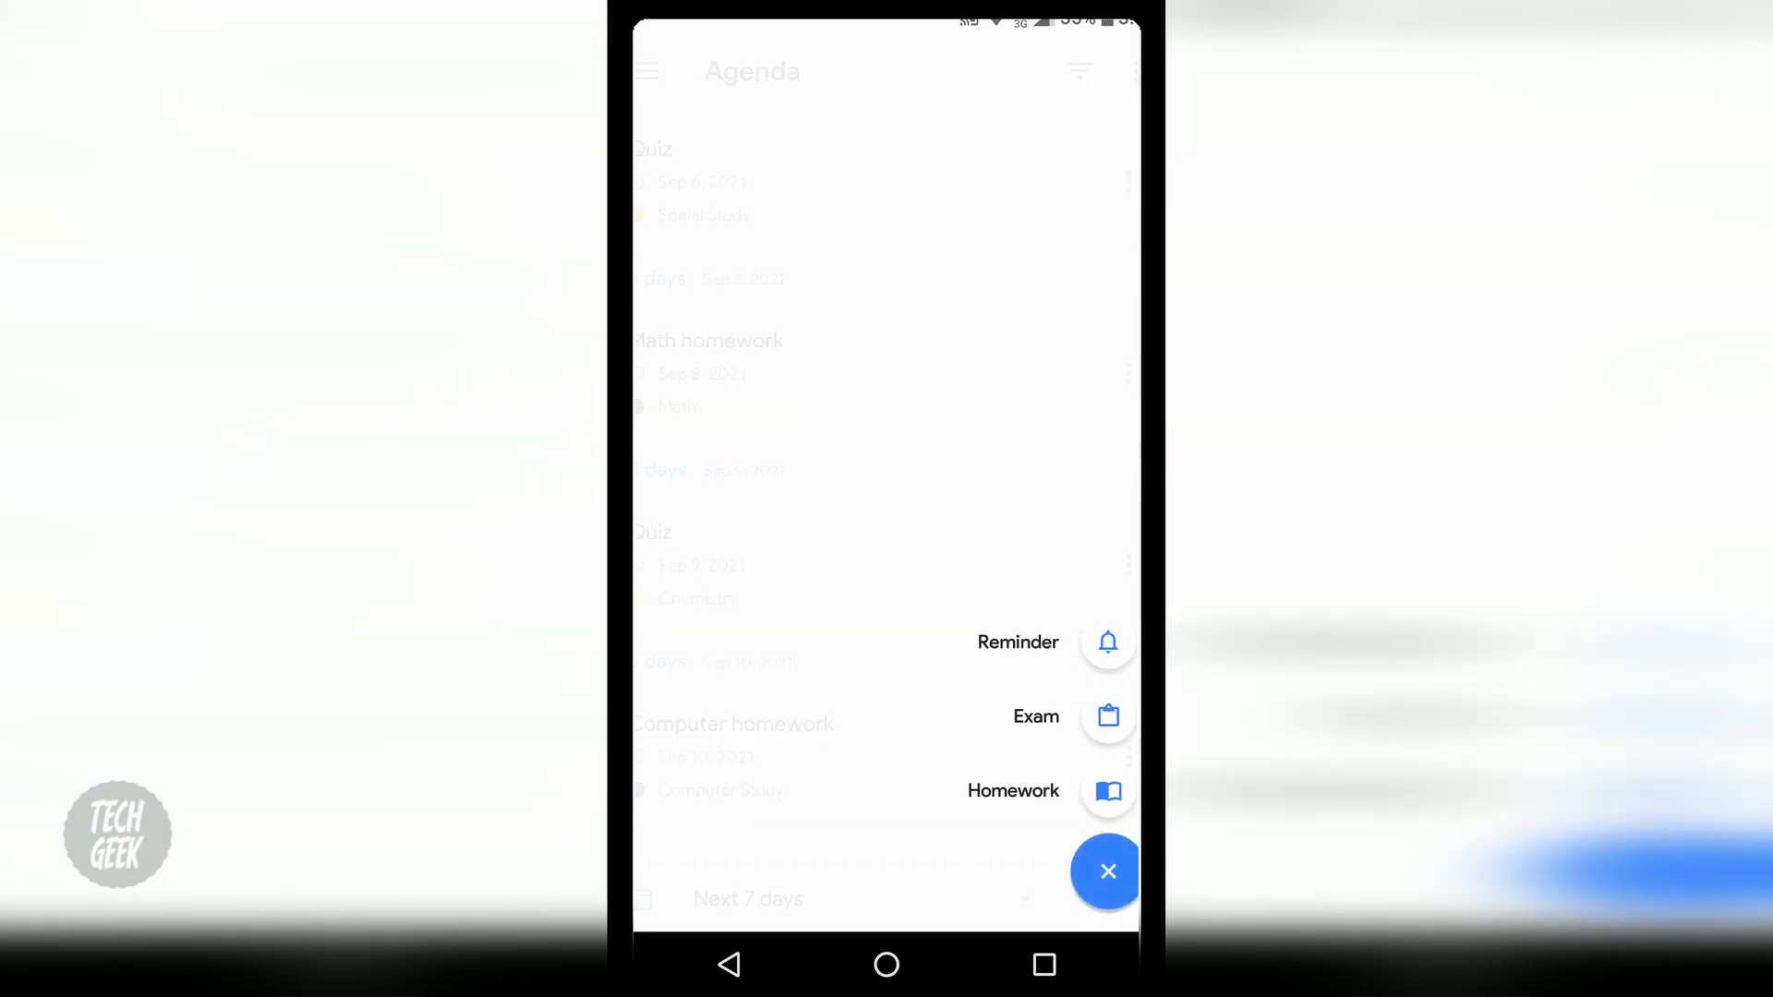
left_click(648, 71)
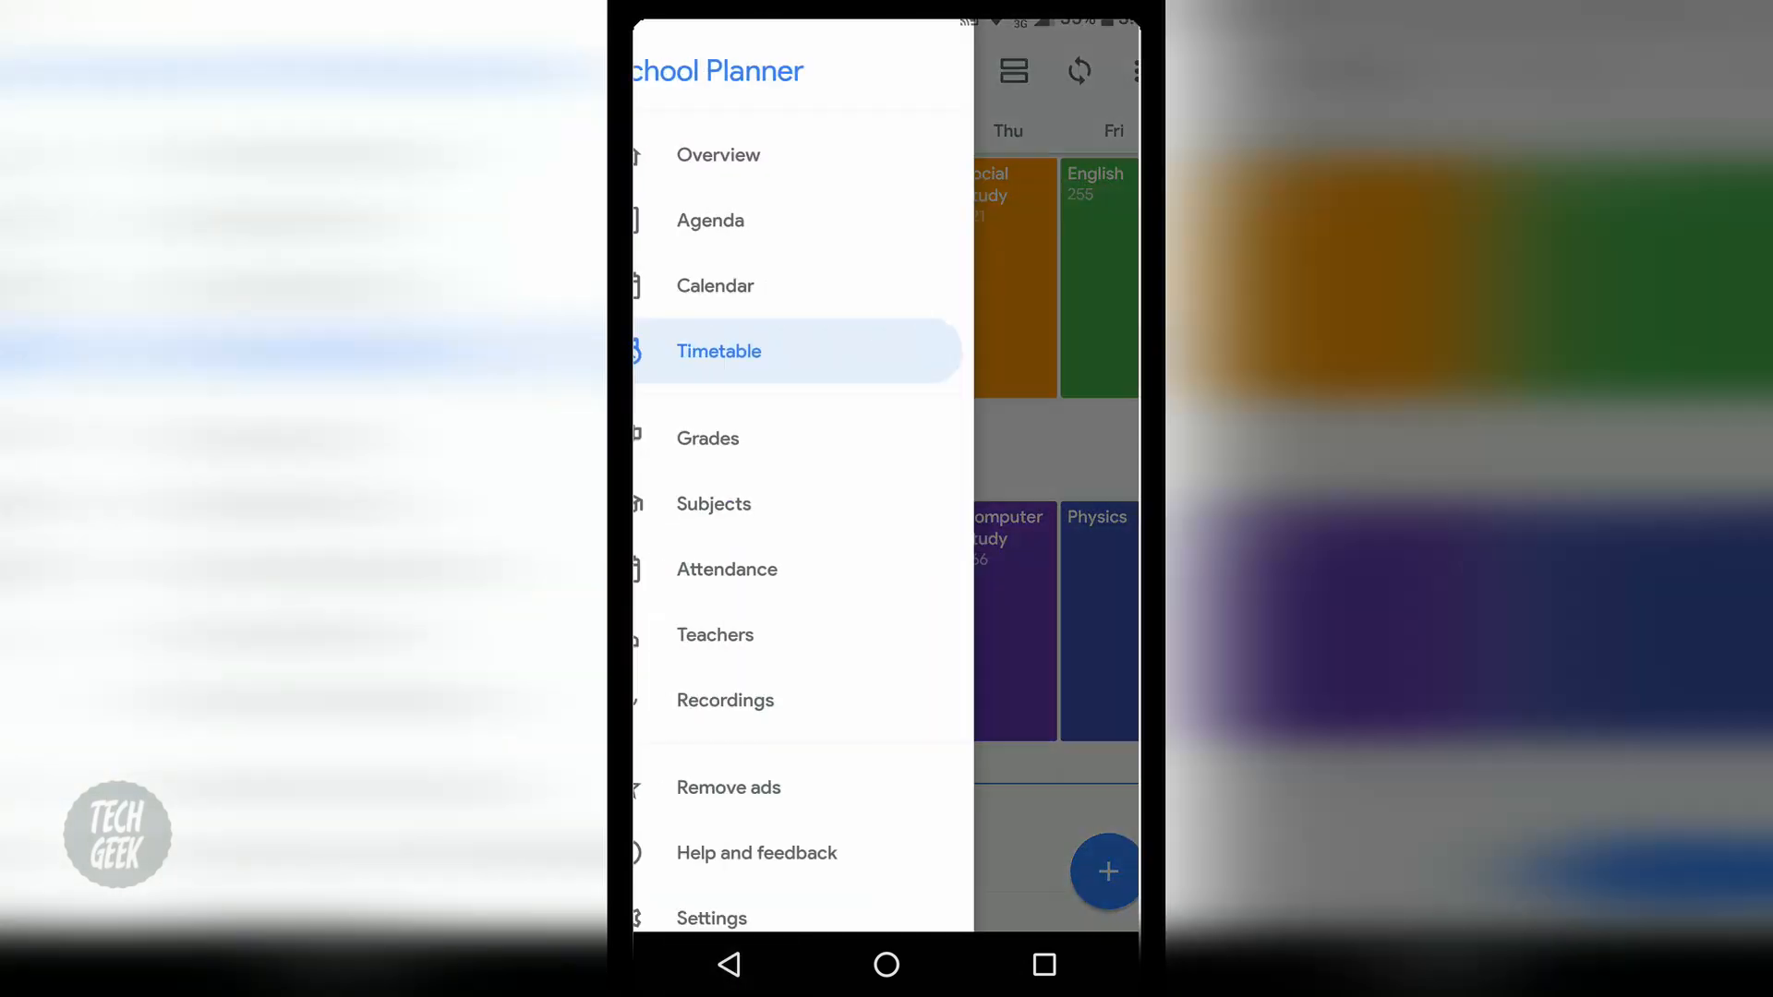
left_click(715, 286)
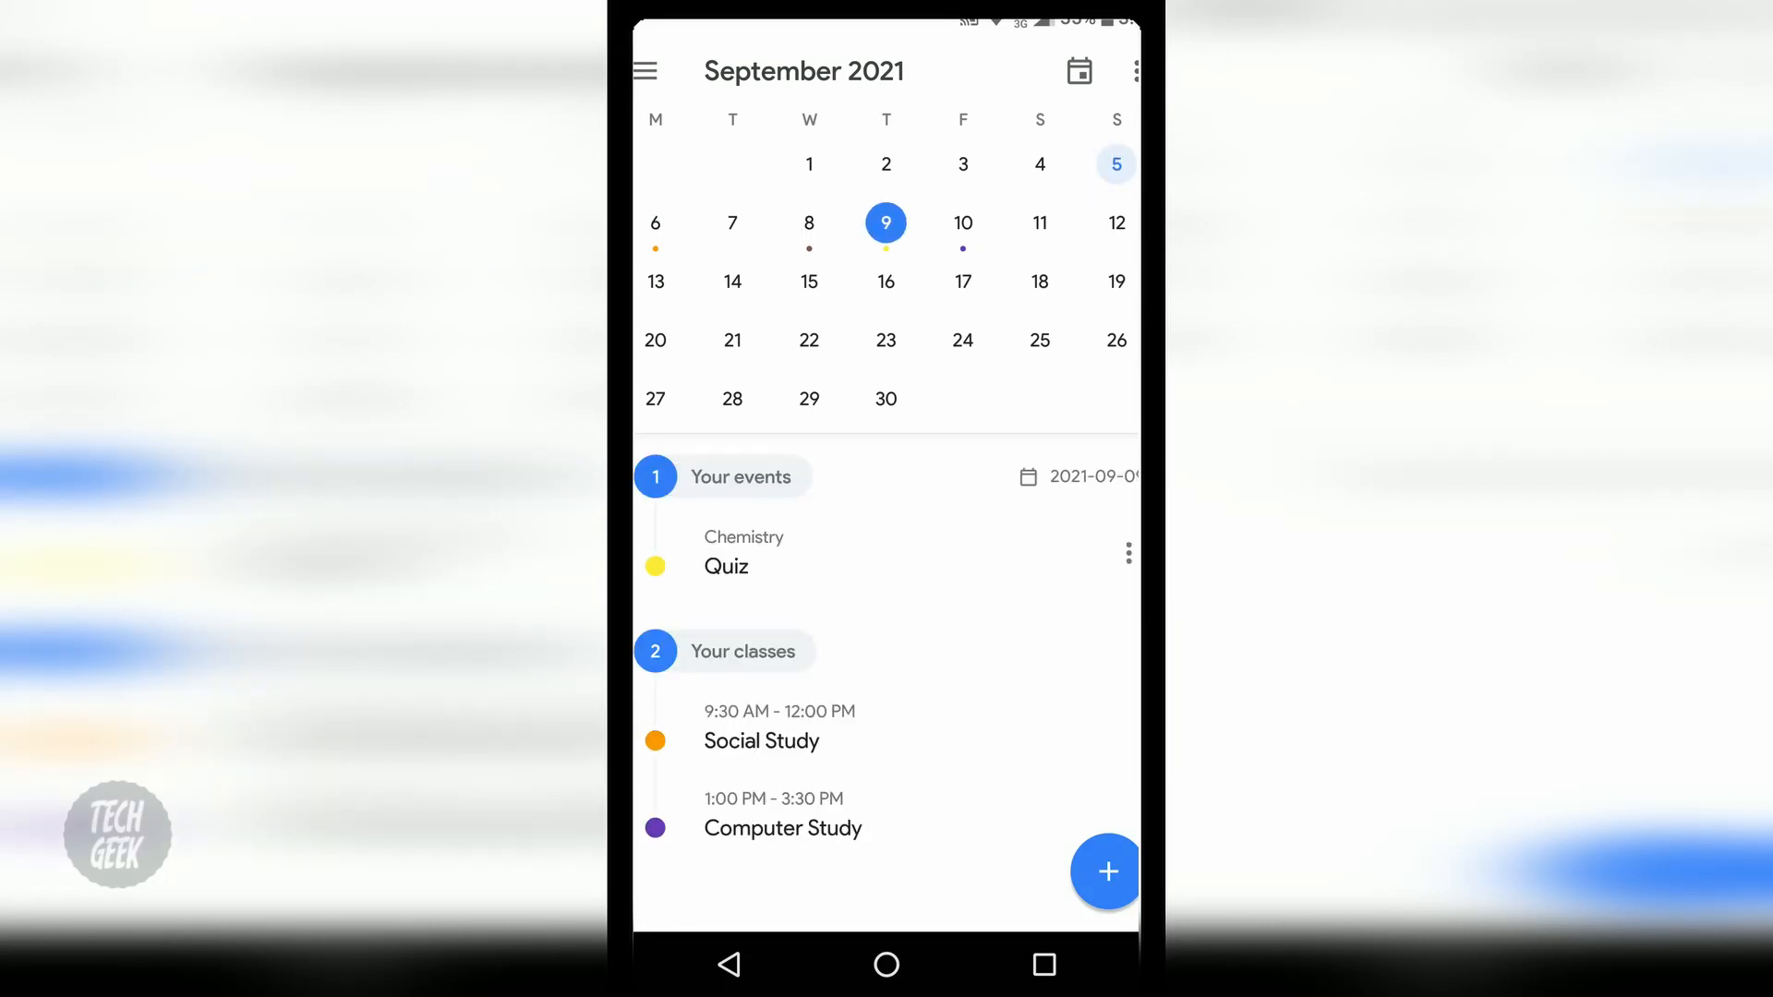
- Show the Overview page with its 4-event weekly report and no pending events today
left_click(649, 70)
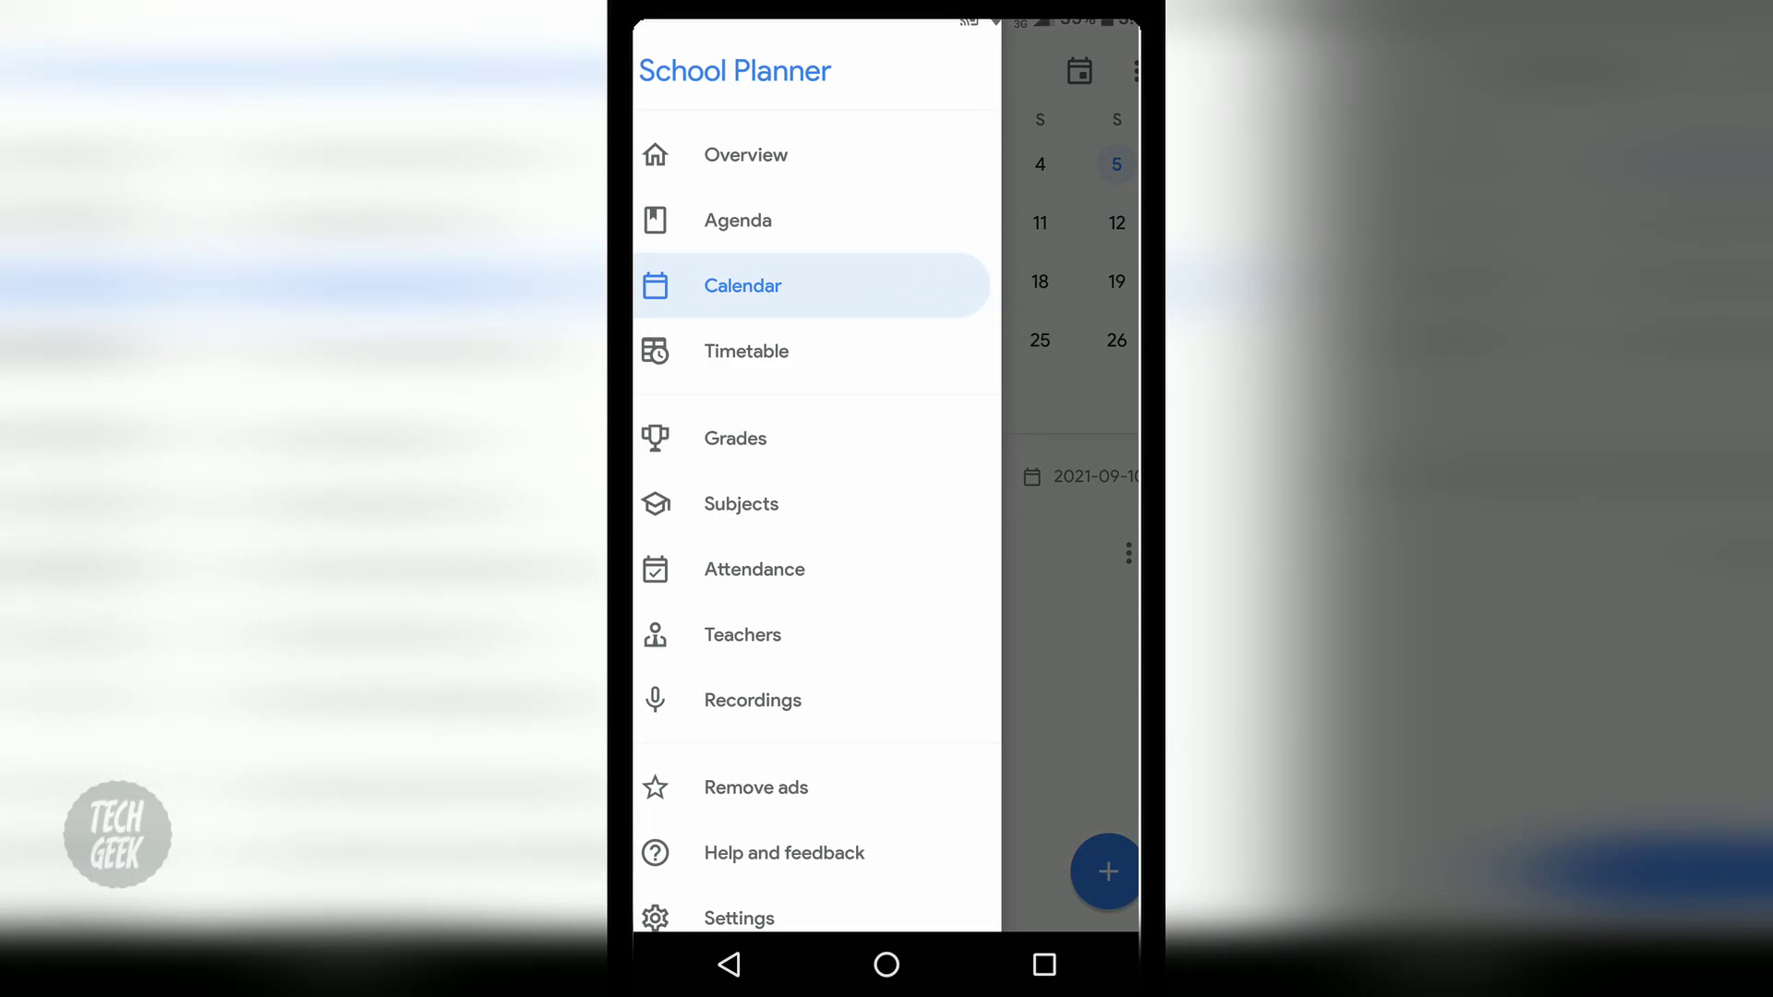
left_click(745, 155)
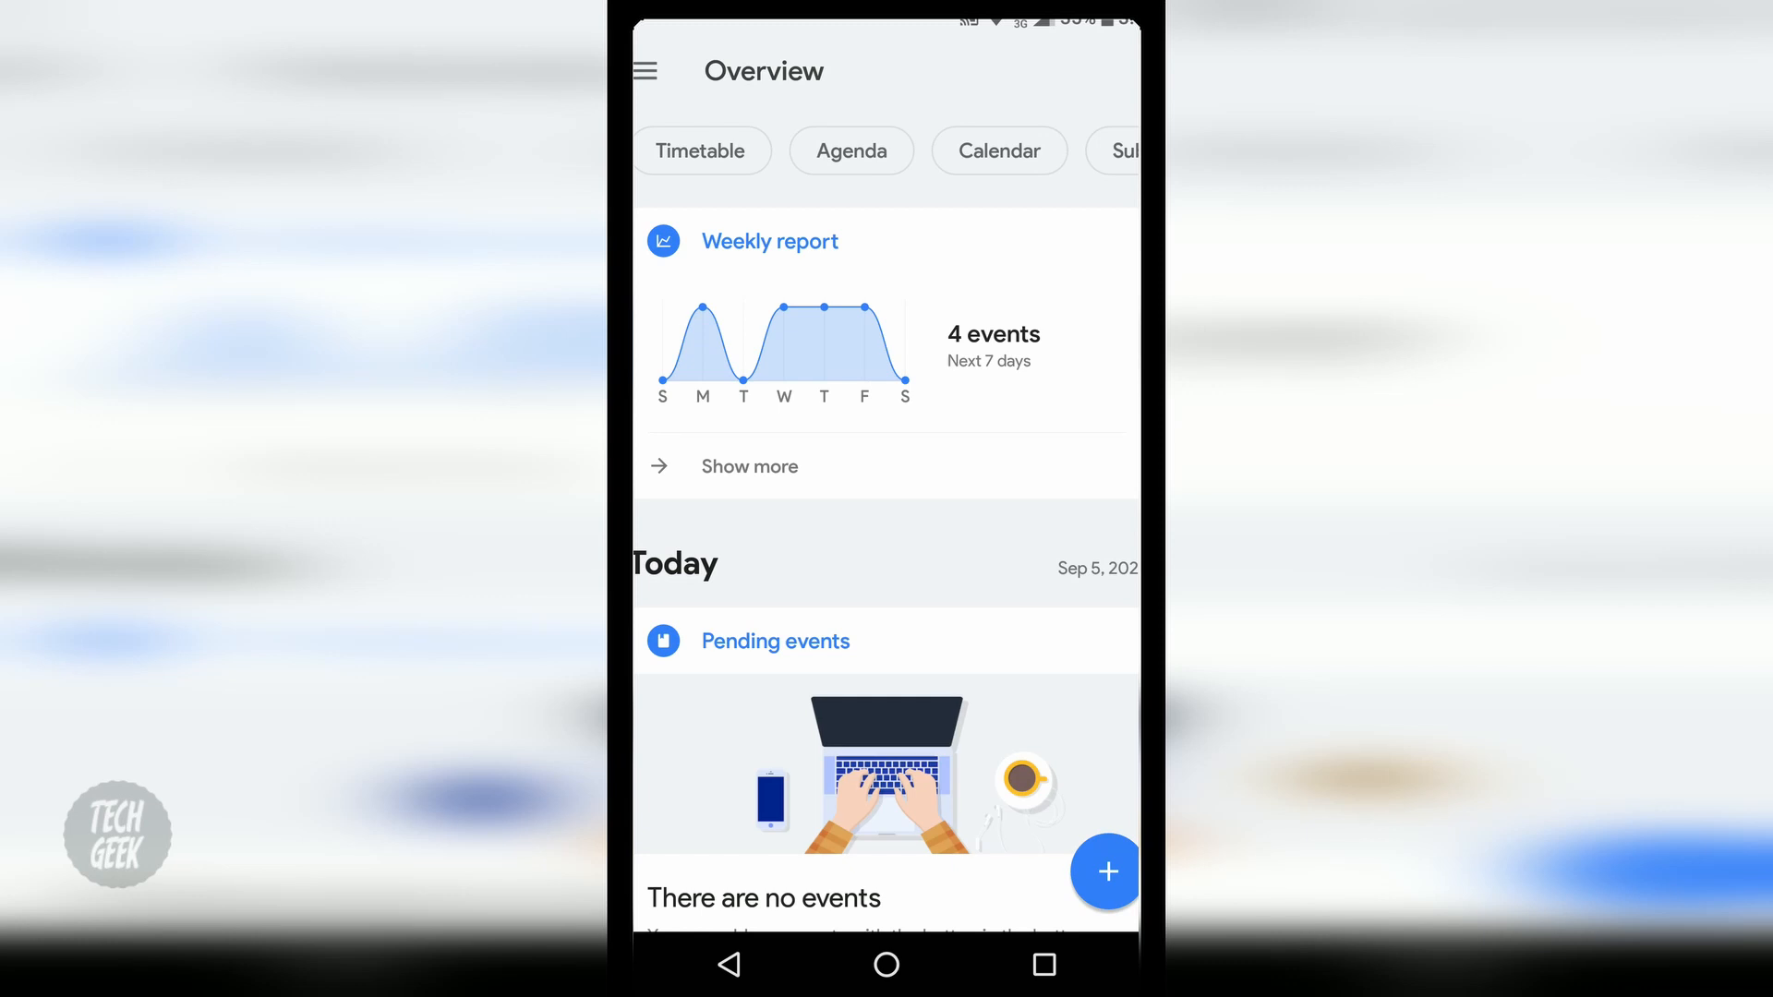
- Scroll the Overview through each day's classes and pending homework, then go home
scroll("down", 3)
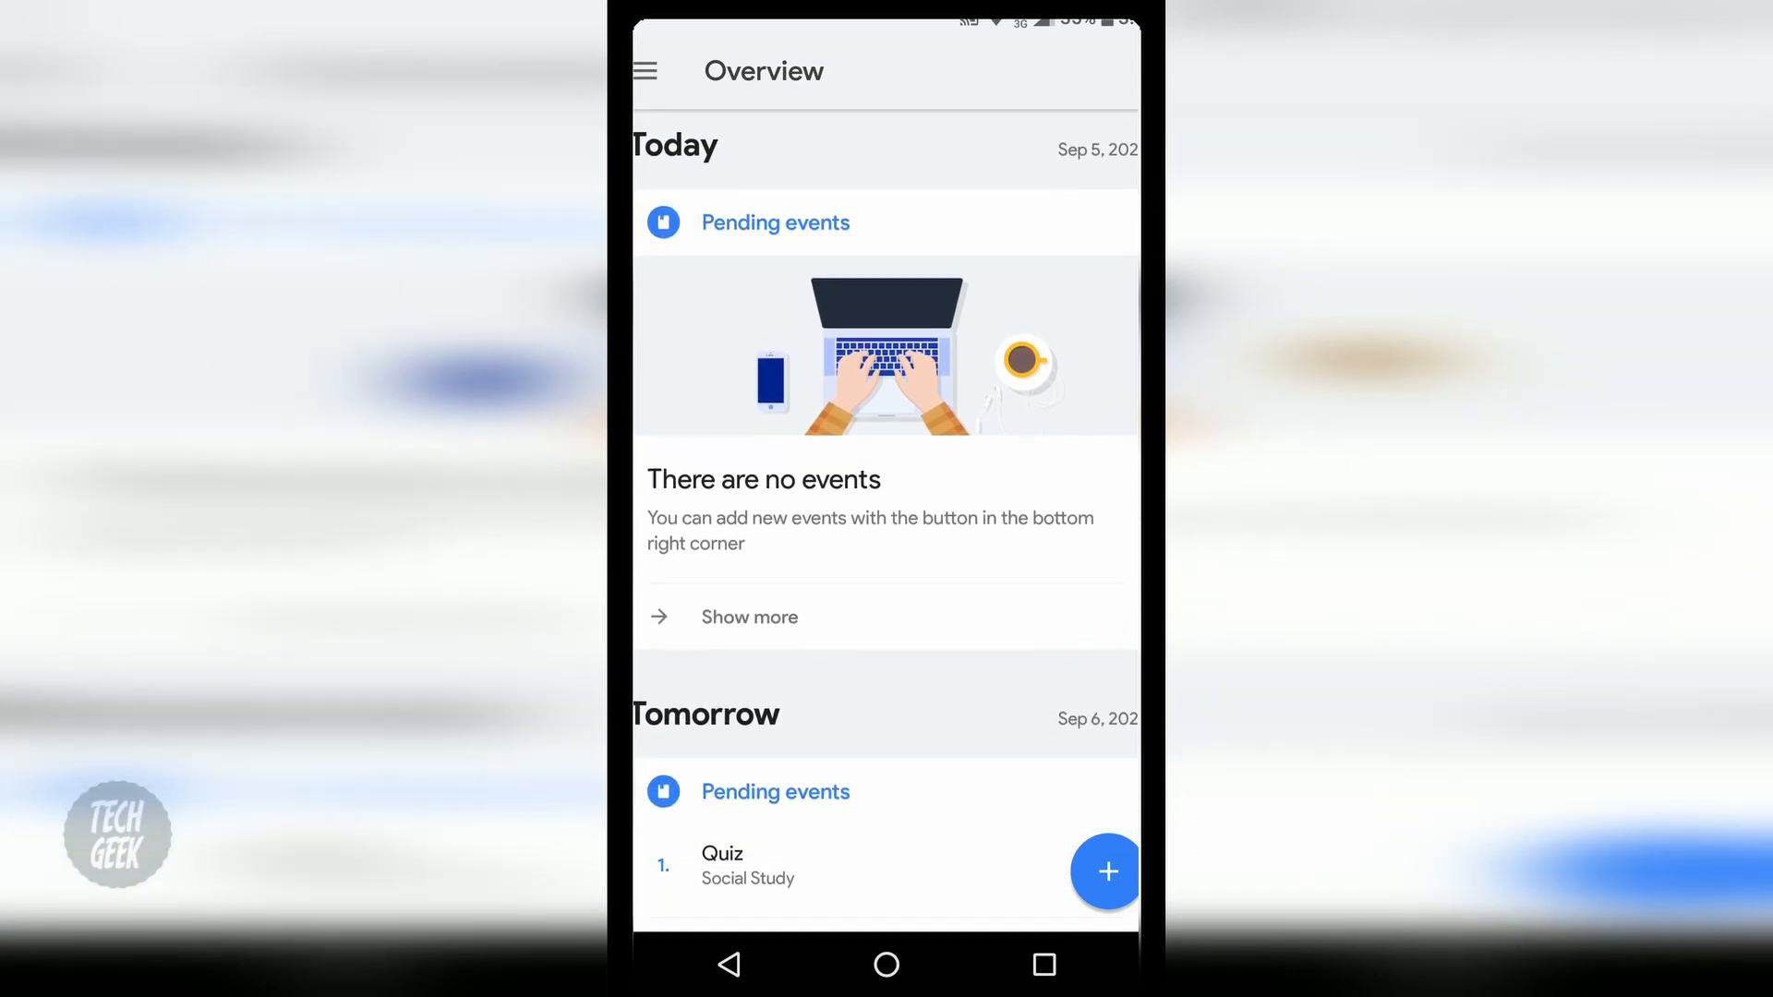
scroll("down", 3)
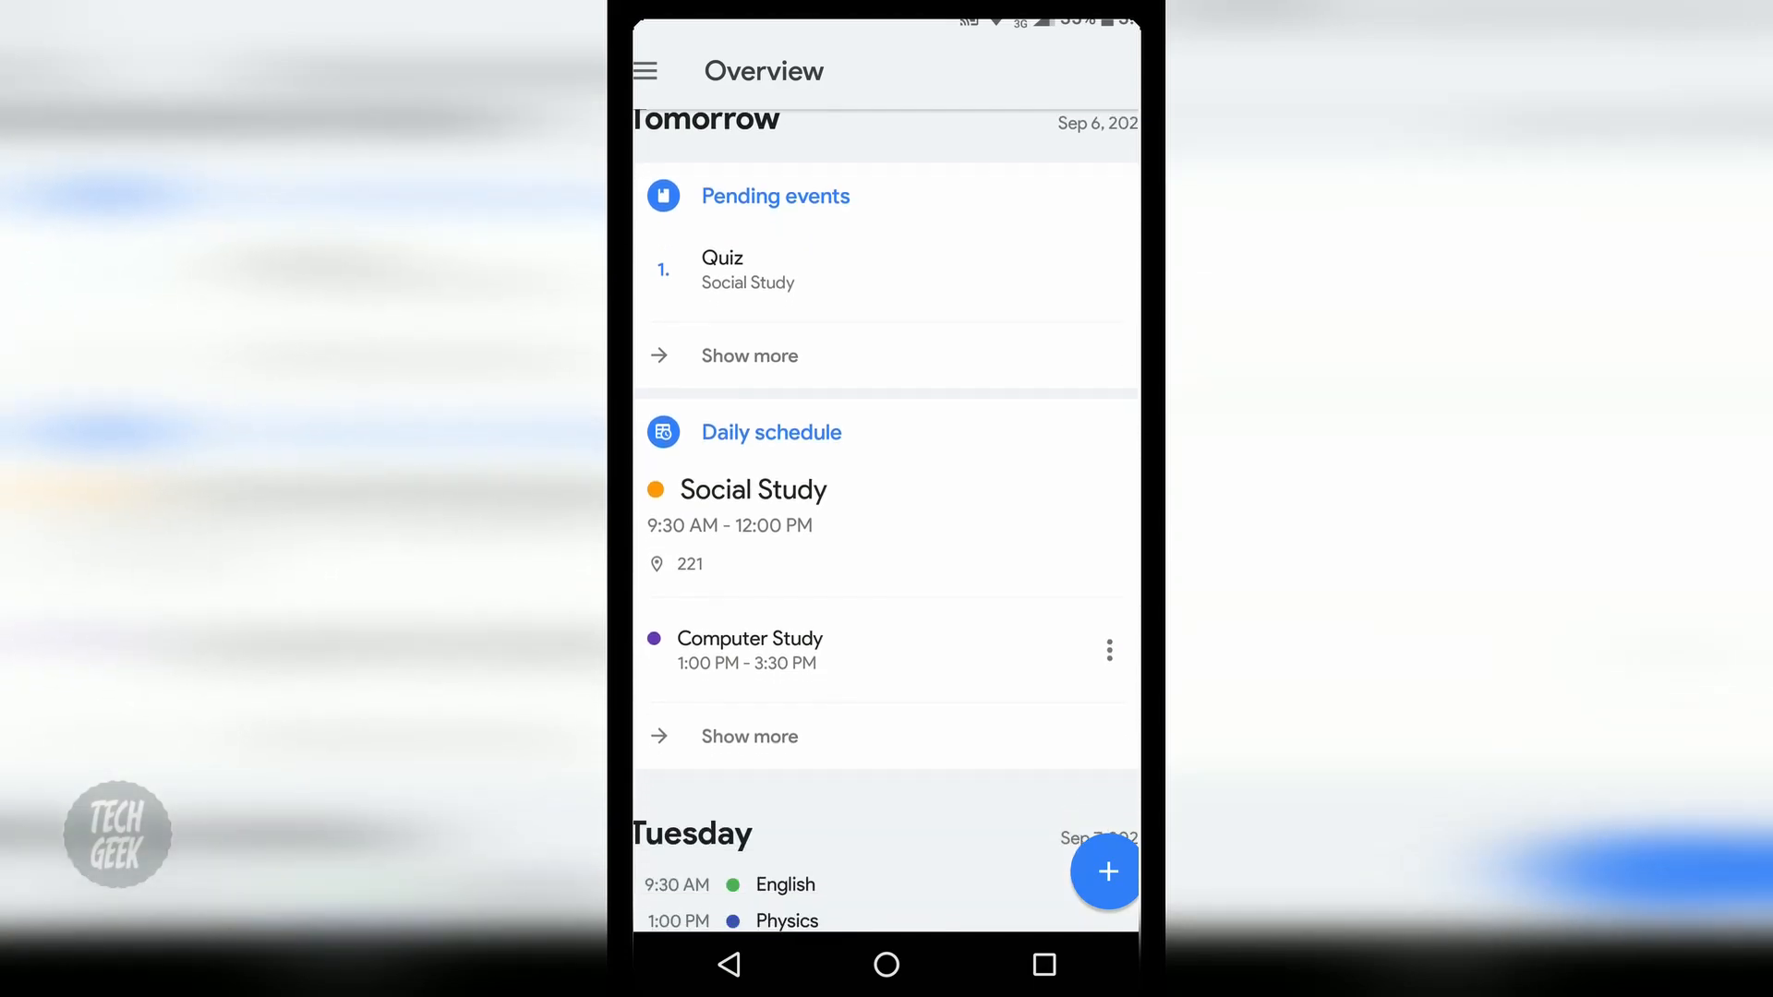
scroll("down", 3)
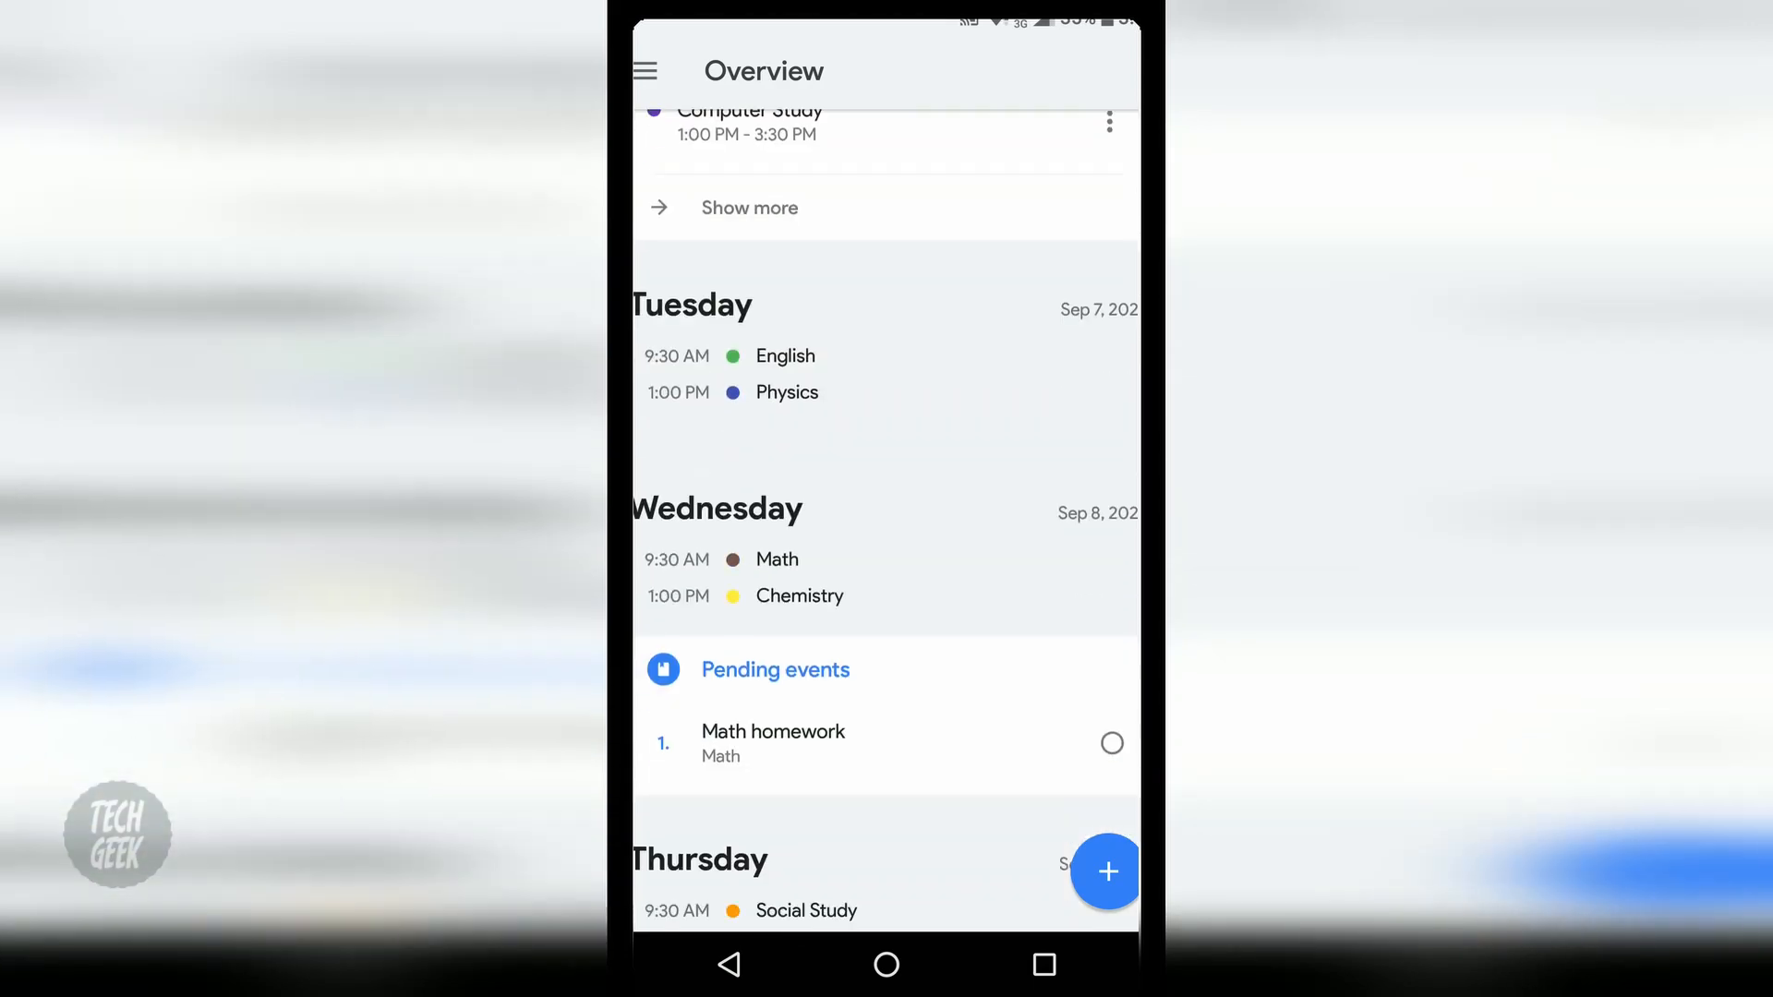
scroll("down", 3)
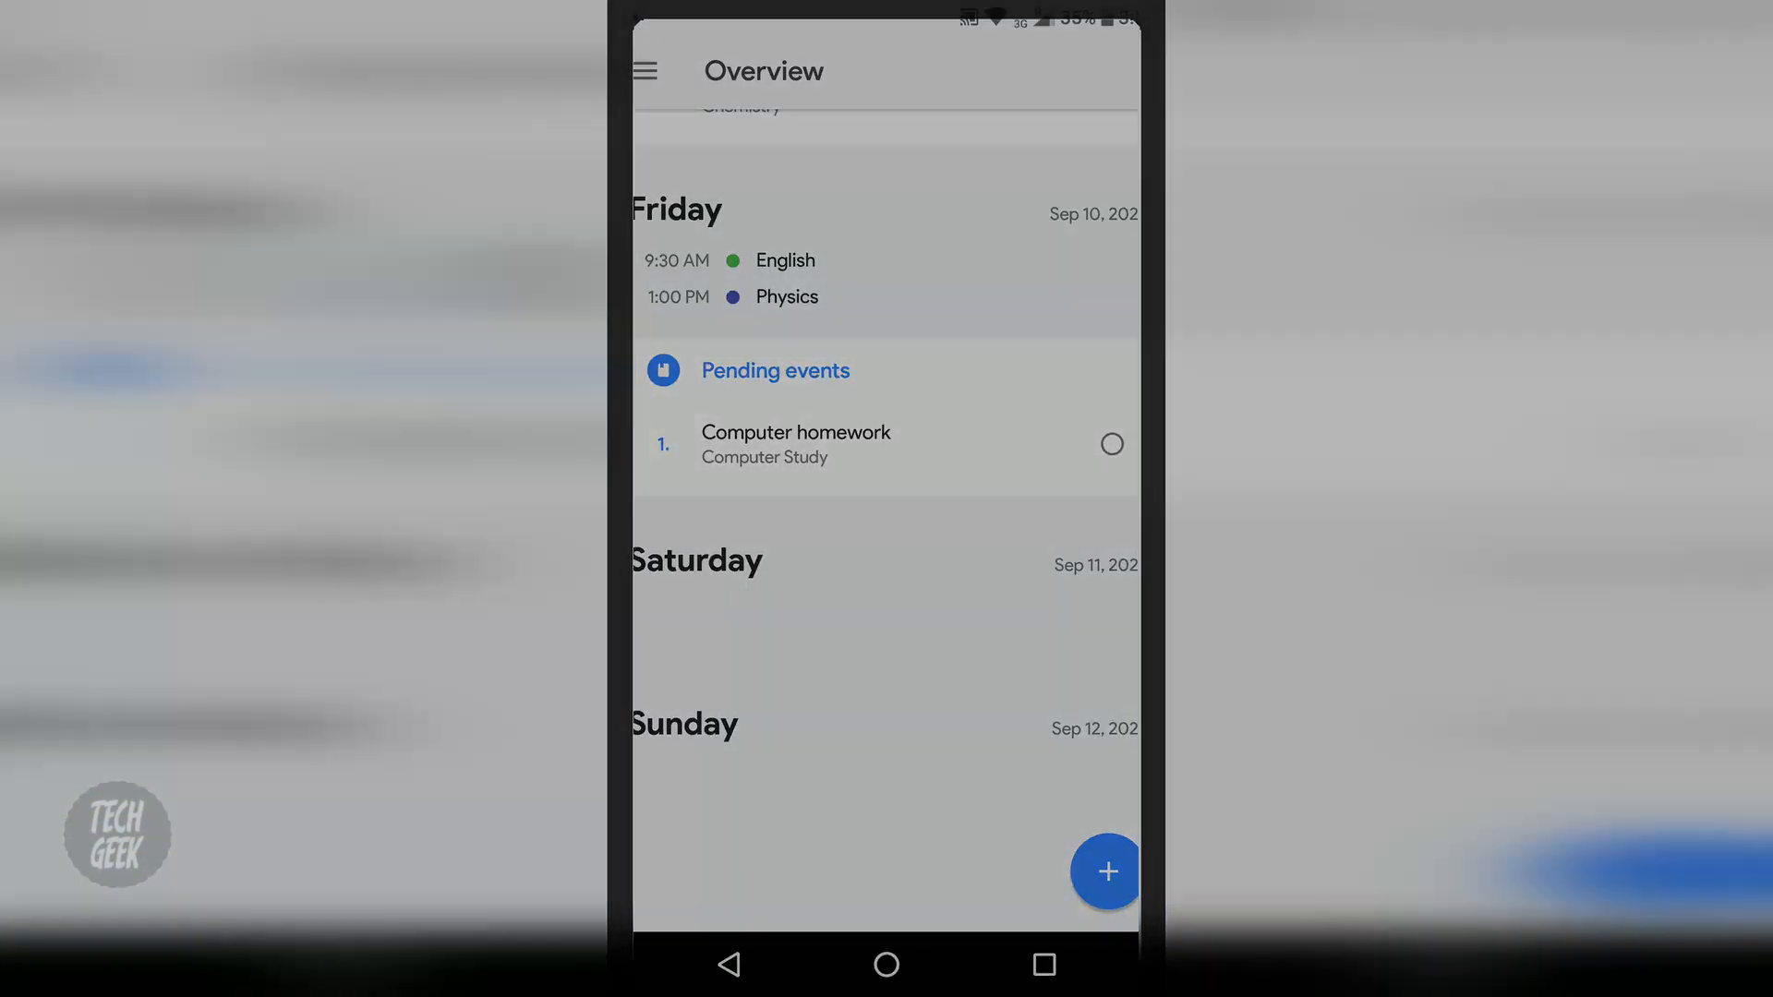
left_click(885, 966)
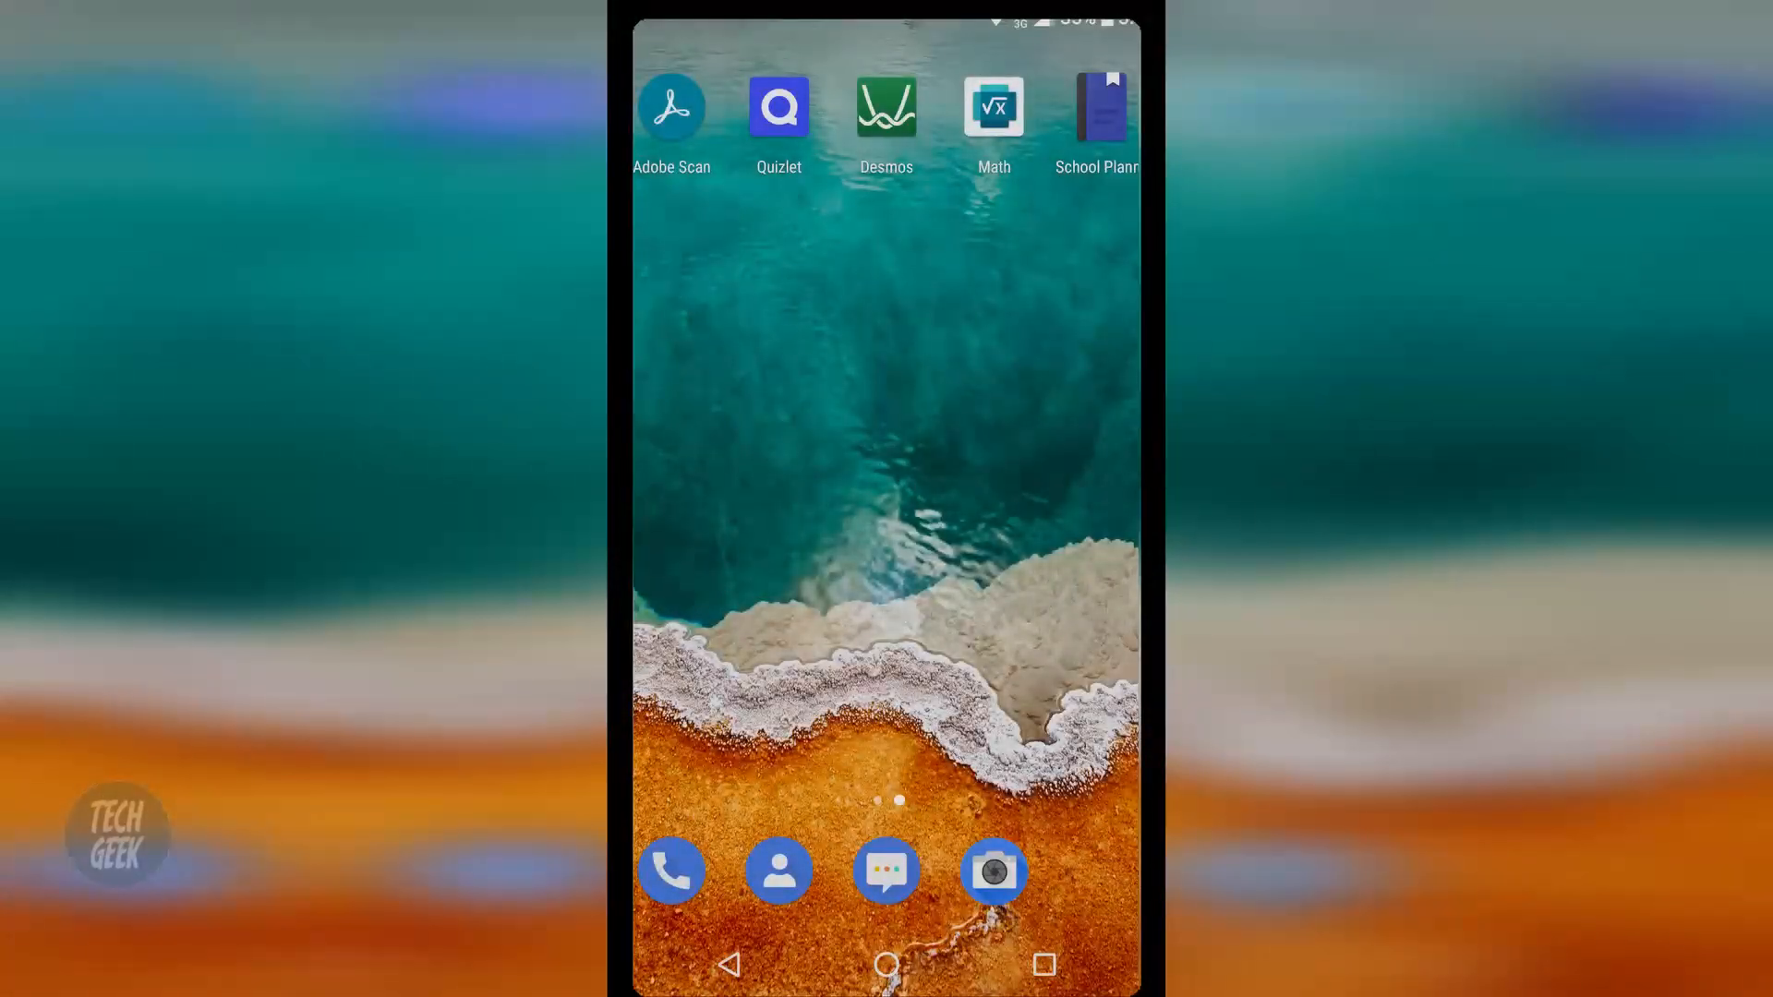